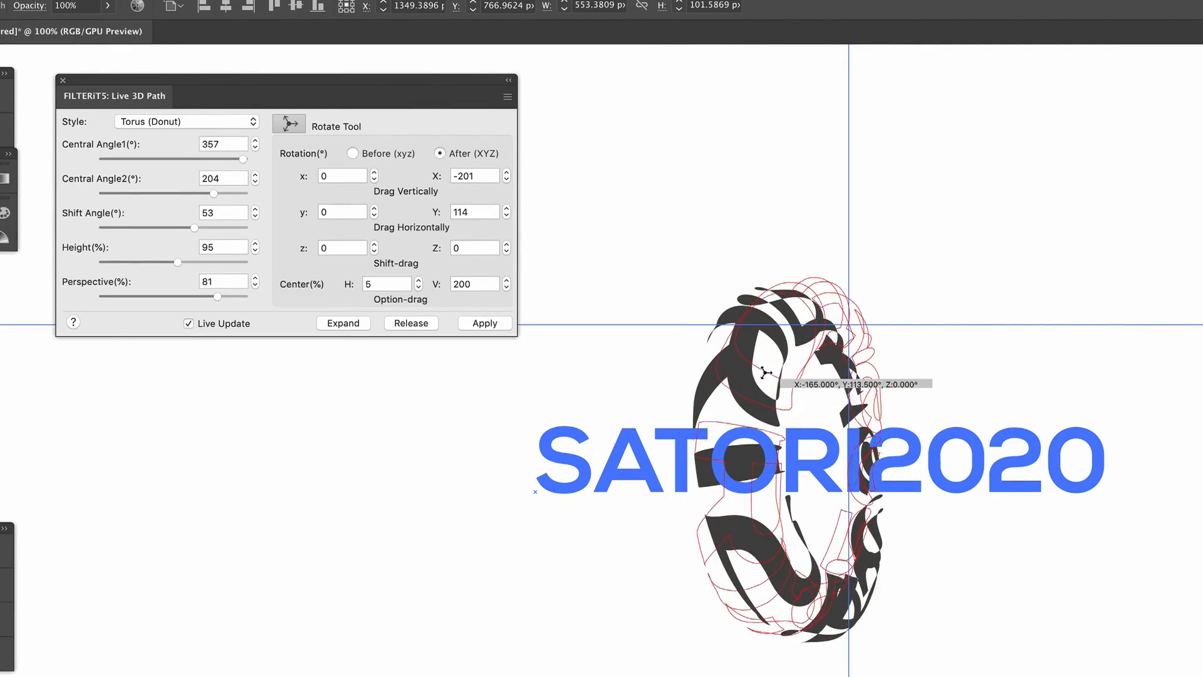
Step: Shift the FILTERiT5 Wave Effect center offset on SATORI2020, then adjust the twirl lens
{"action": "left_click_drag", "start_coordinate": [776, 369], "coordinate": [867, 525]}
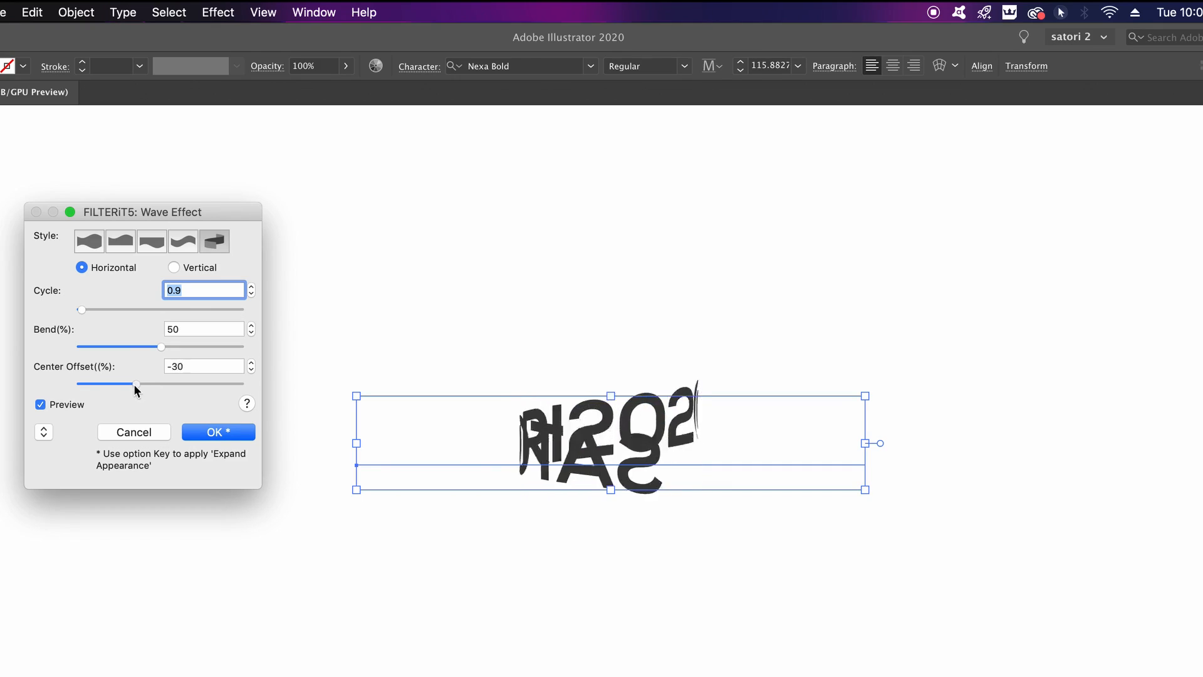
{"action": "left_click_drag", "start_coordinate": [134, 383], "coordinate": [95, 383]}
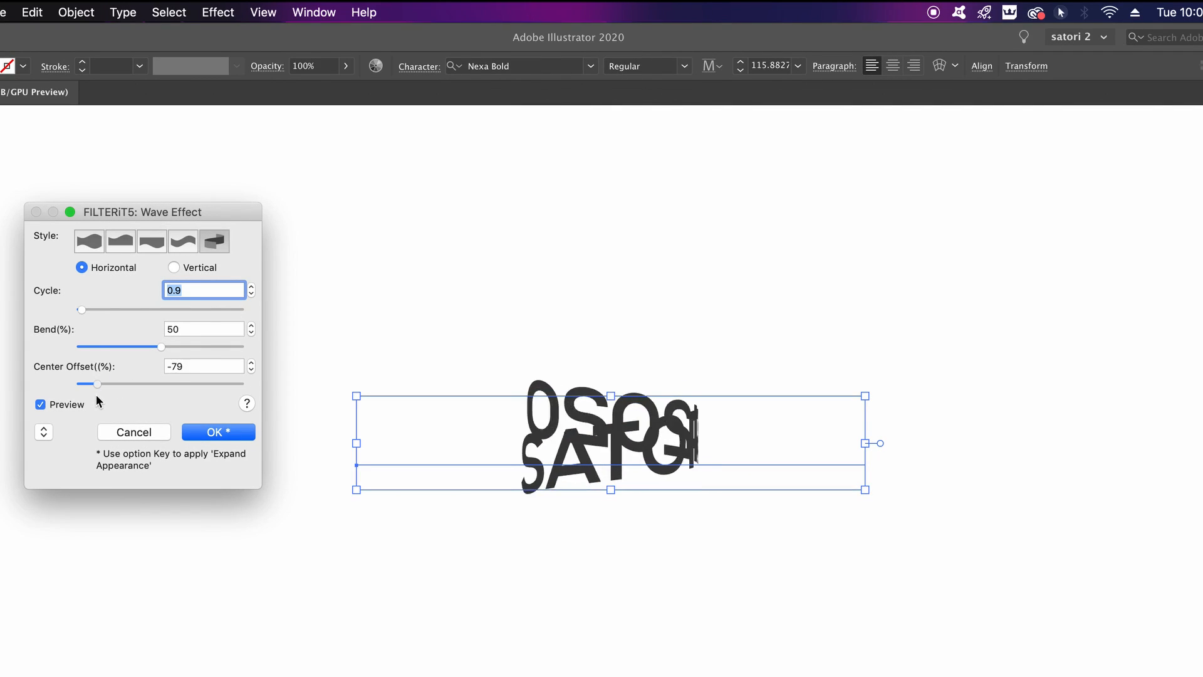
{"action": "left_click_drag", "start_coordinate": [96, 383], "coordinate": [136, 383]}
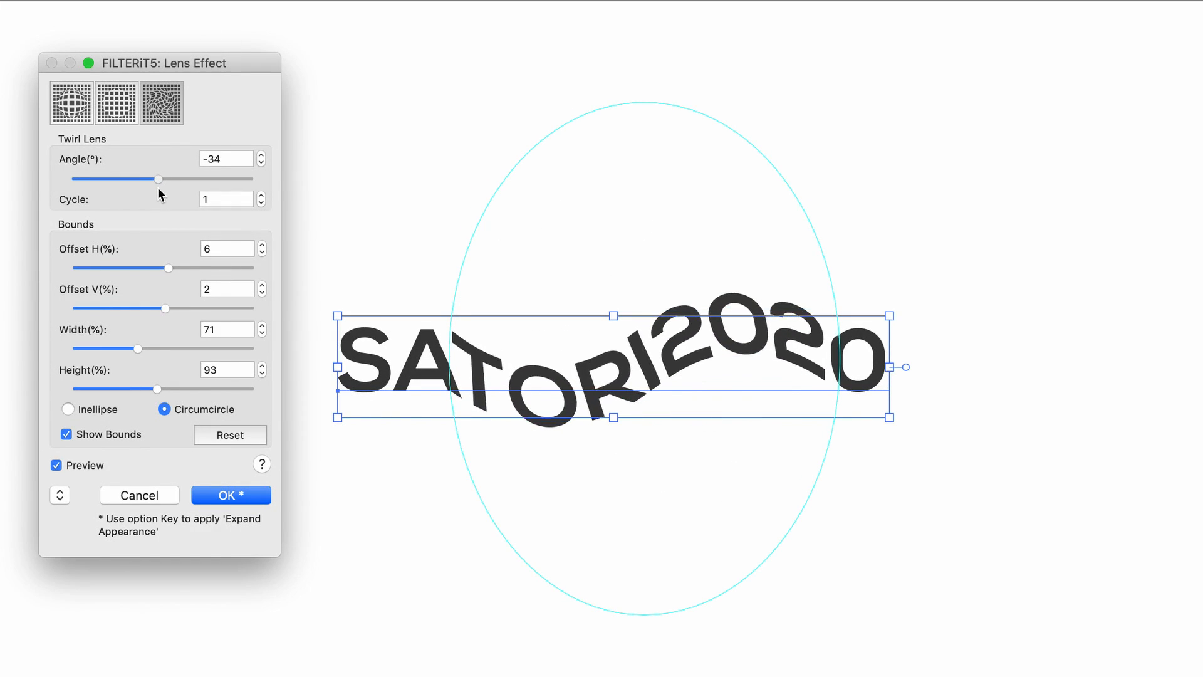
{"action": "left_click", "coordinate": [116, 102]}
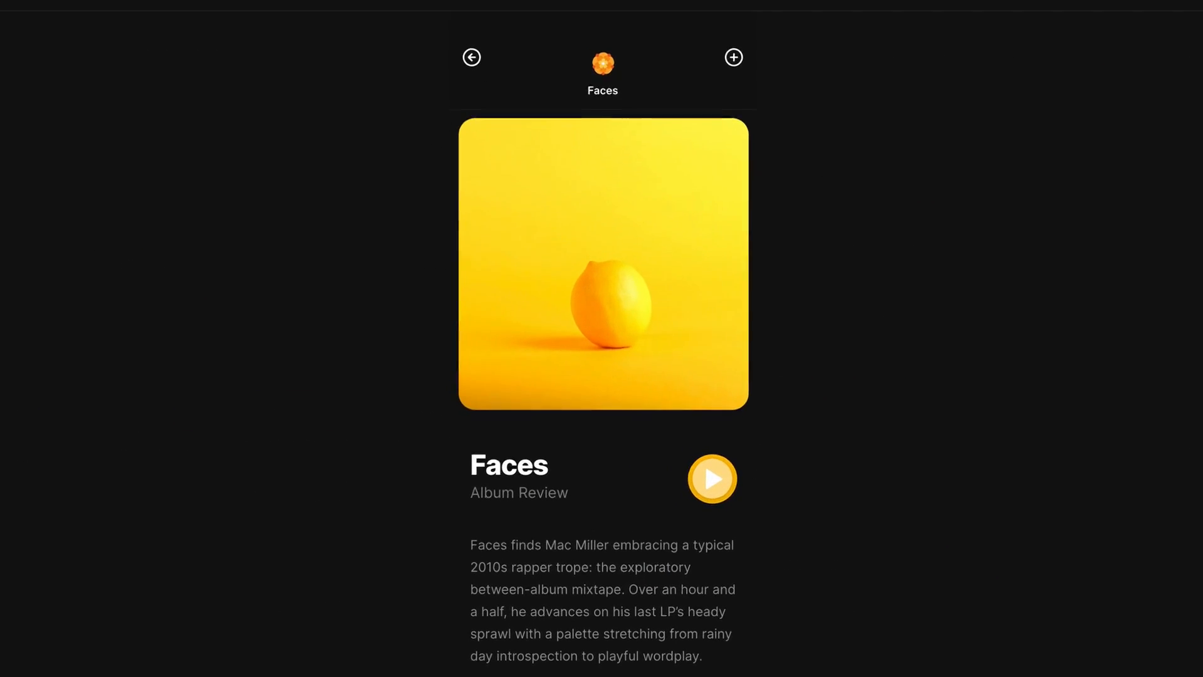
{"action": "left_click", "coordinate": [713, 479]}
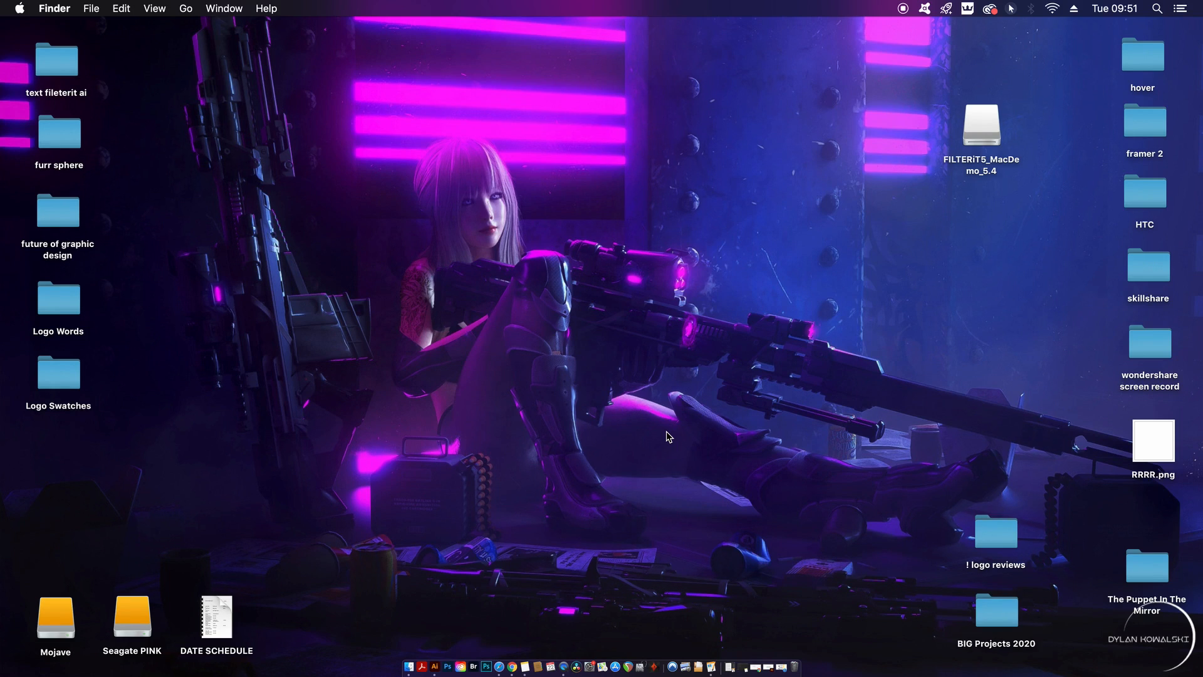
{"action": "mouse_move", "coordinate": [154, 11]}
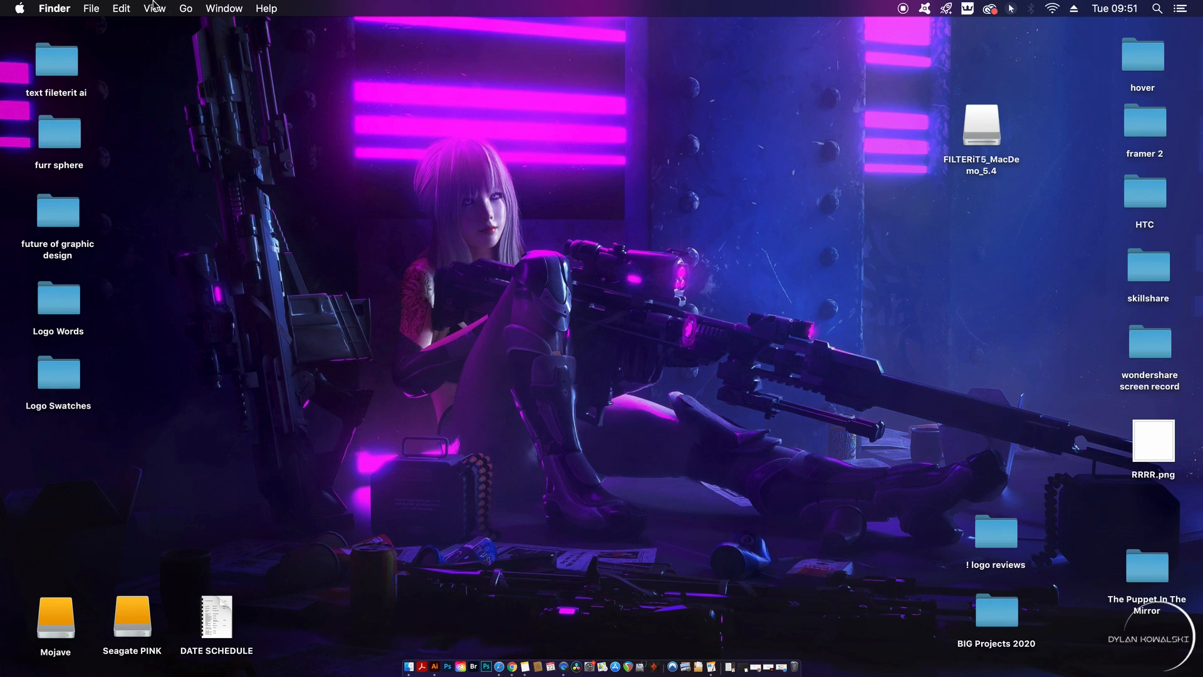
Step: Browse Finder to Applications > Adobe Illustrator 2020 > Plug-ins to locate FILTERiT5_2020
{"action": "left_click", "coordinate": [91, 8]}
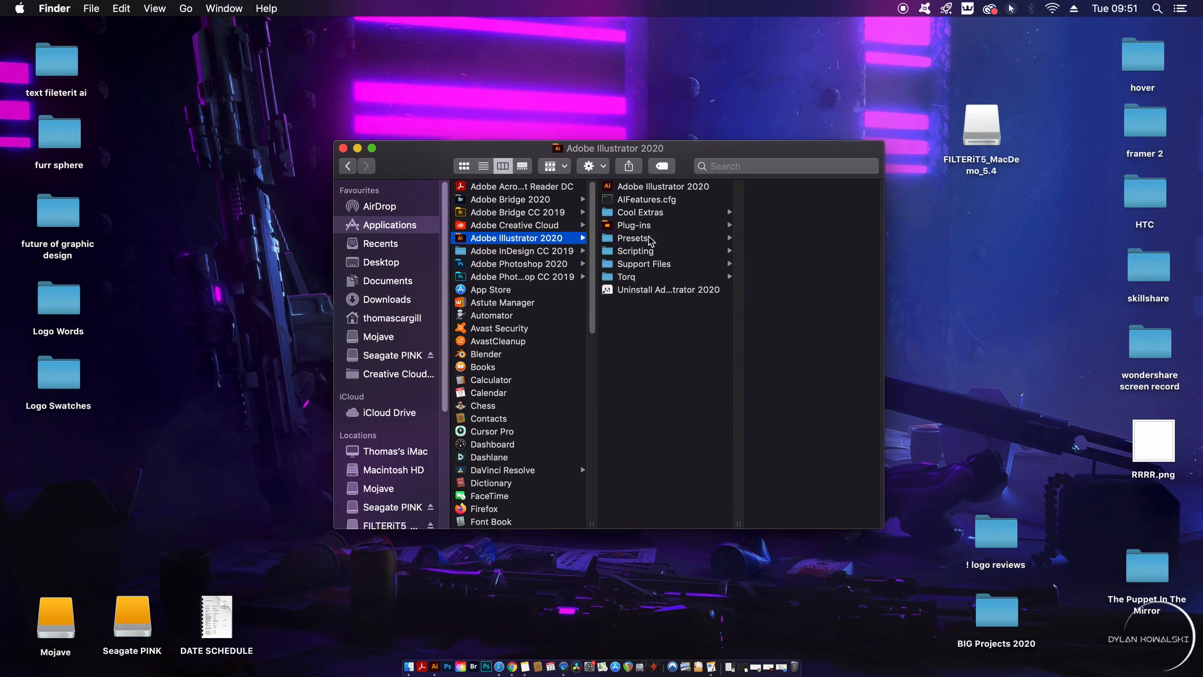
{"action": "left_click", "coordinate": [633, 225]}
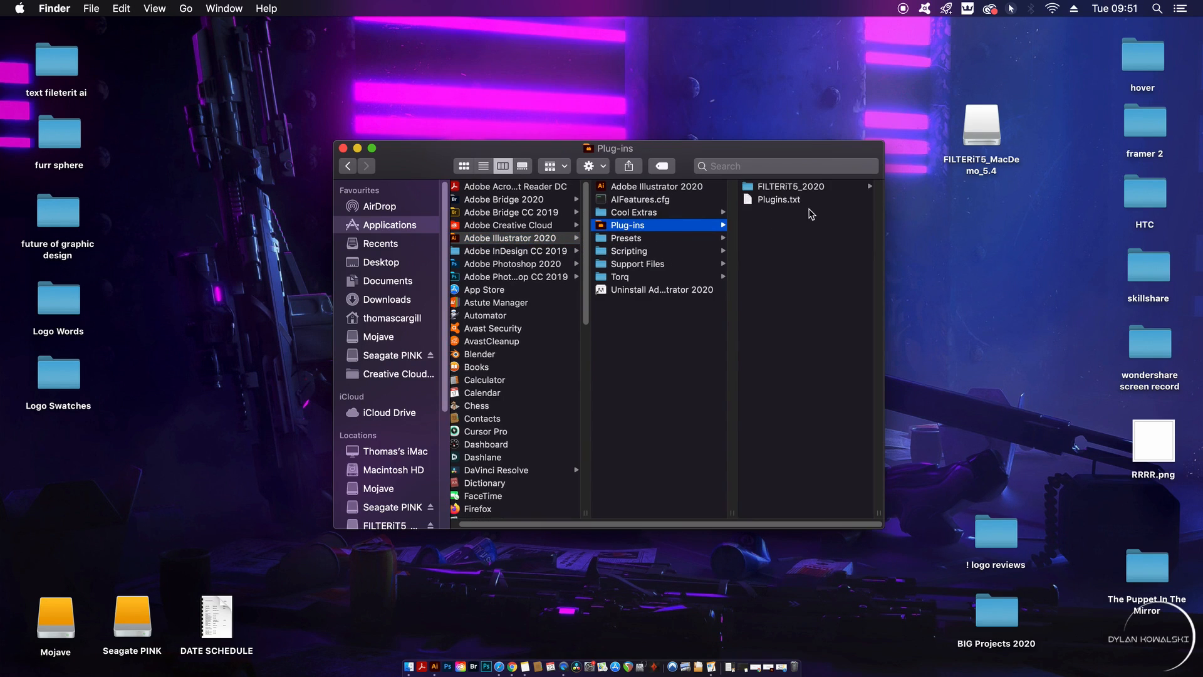
{"action": "left_click", "coordinate": [791, 186]}
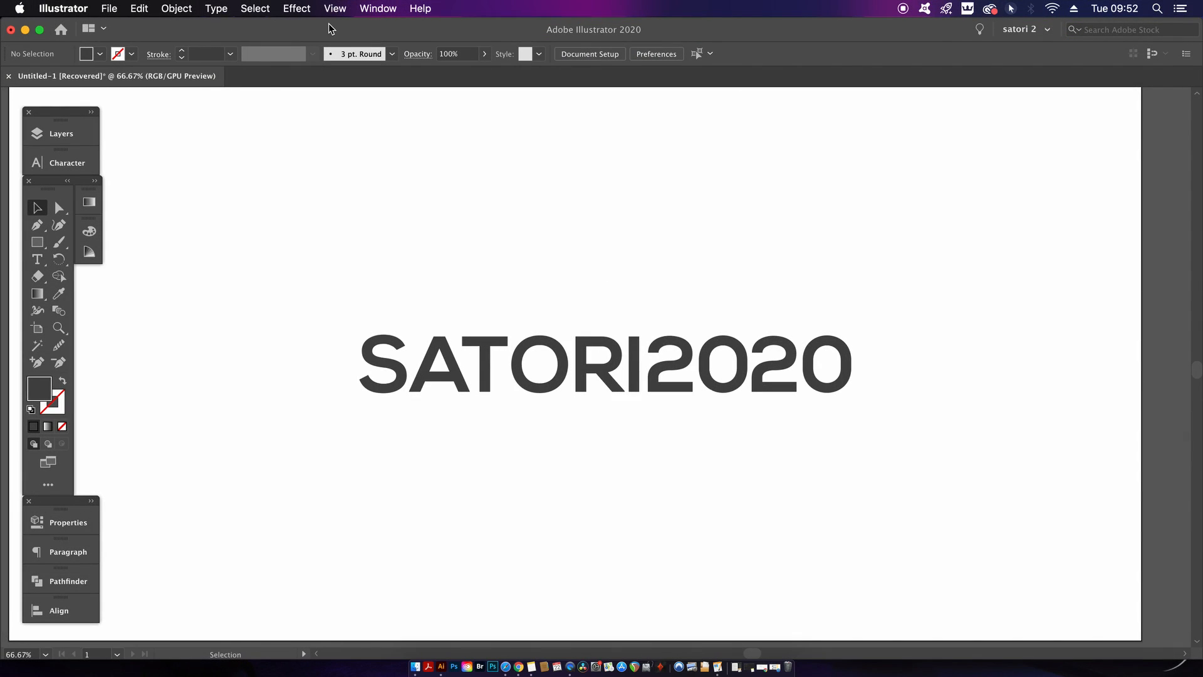
Step: Confirm FILTERiT5 appears in the Effect menu and the Window menu
{"action": "left_click", "coordinate": [296, 8]}
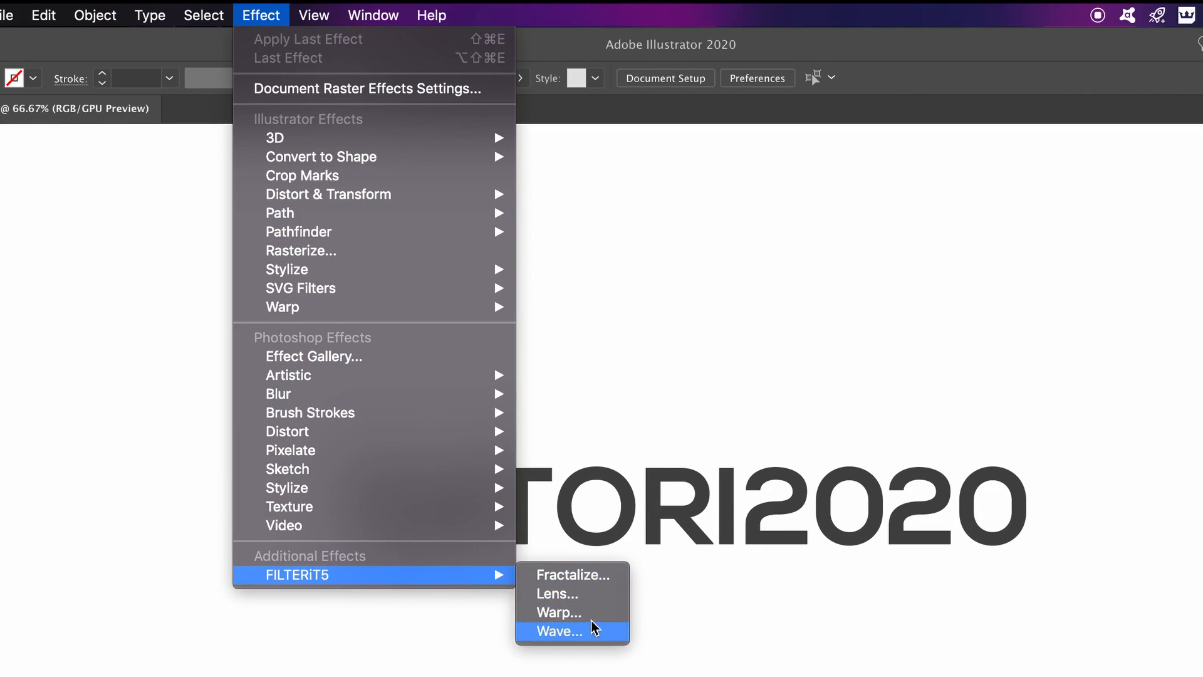
{"action": "mouse_move", "coordinate": [589, 616]}
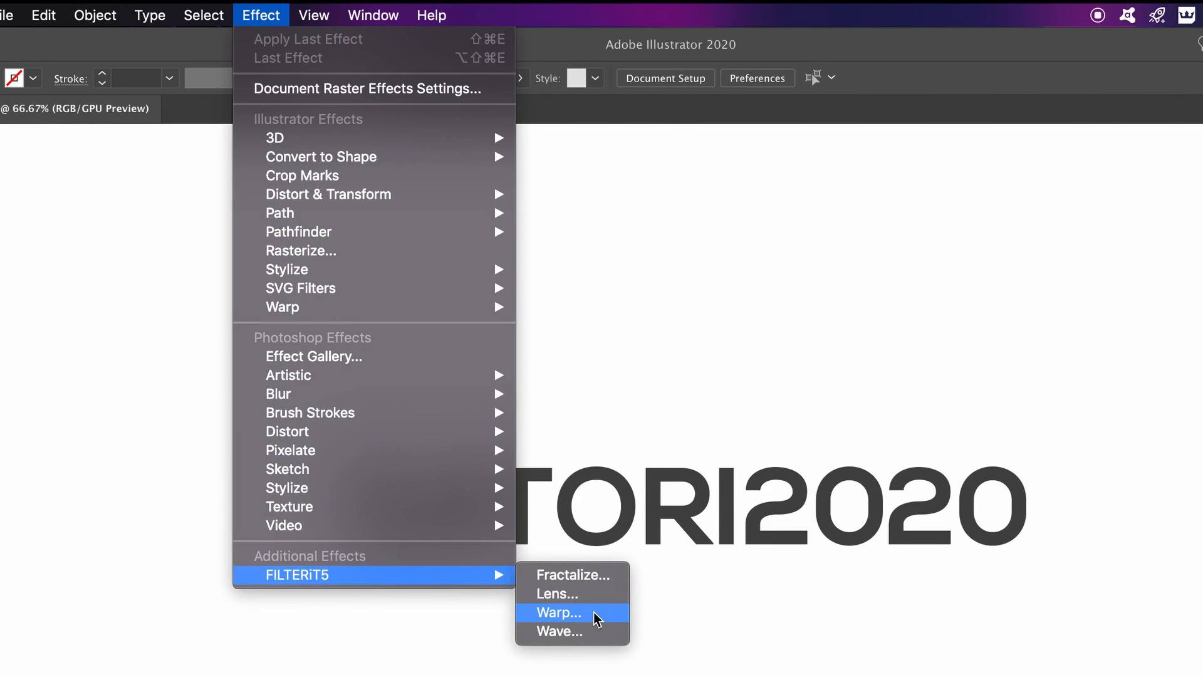
{"action": "left_click", "coordinate": [372, 15]}
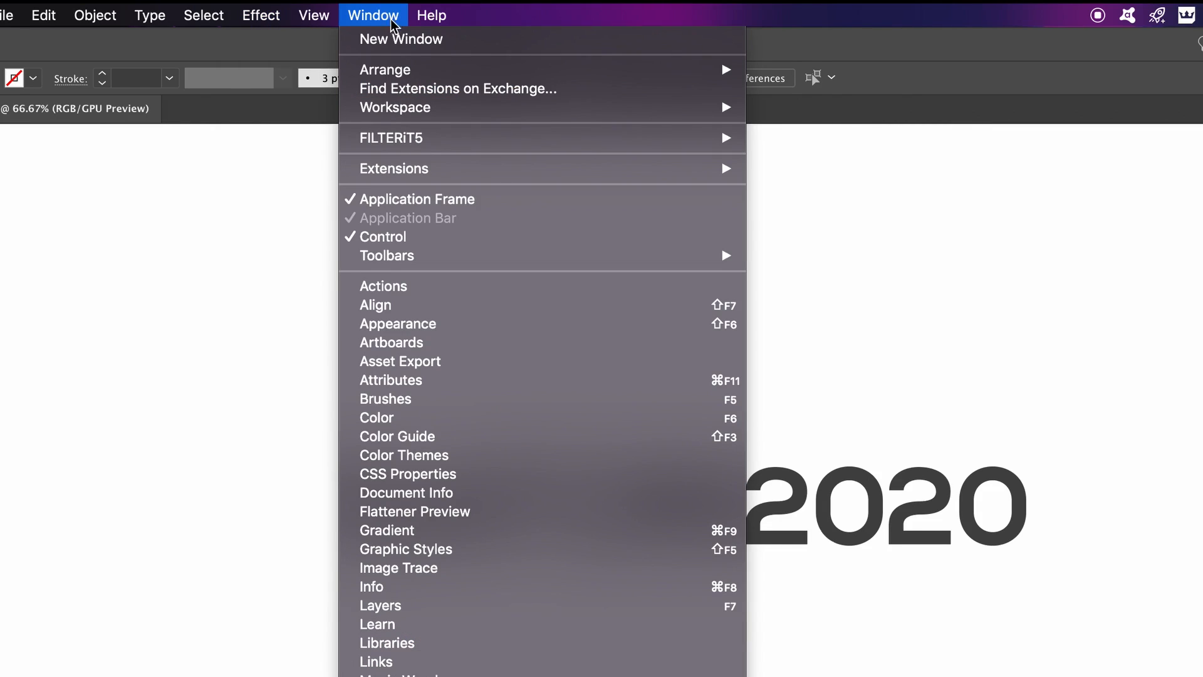
{"action": "mouse_move", "coordinate": [391, 138]}
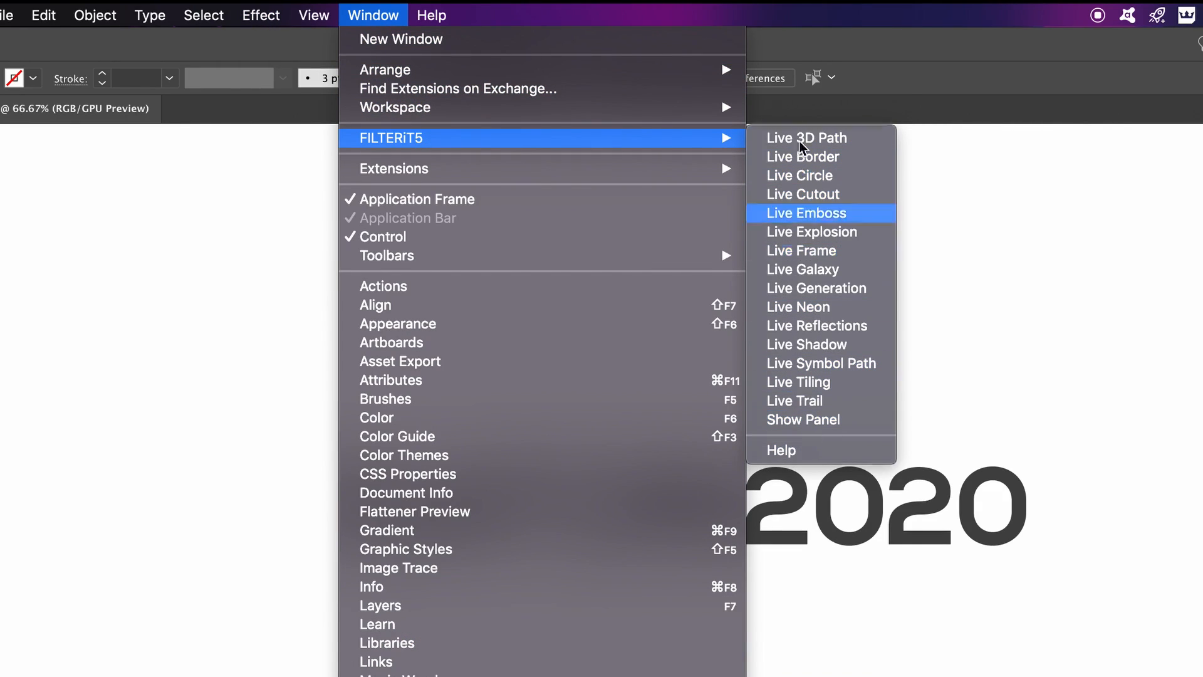
{"action": "mouse_move", "coordinate": [841, 297]}
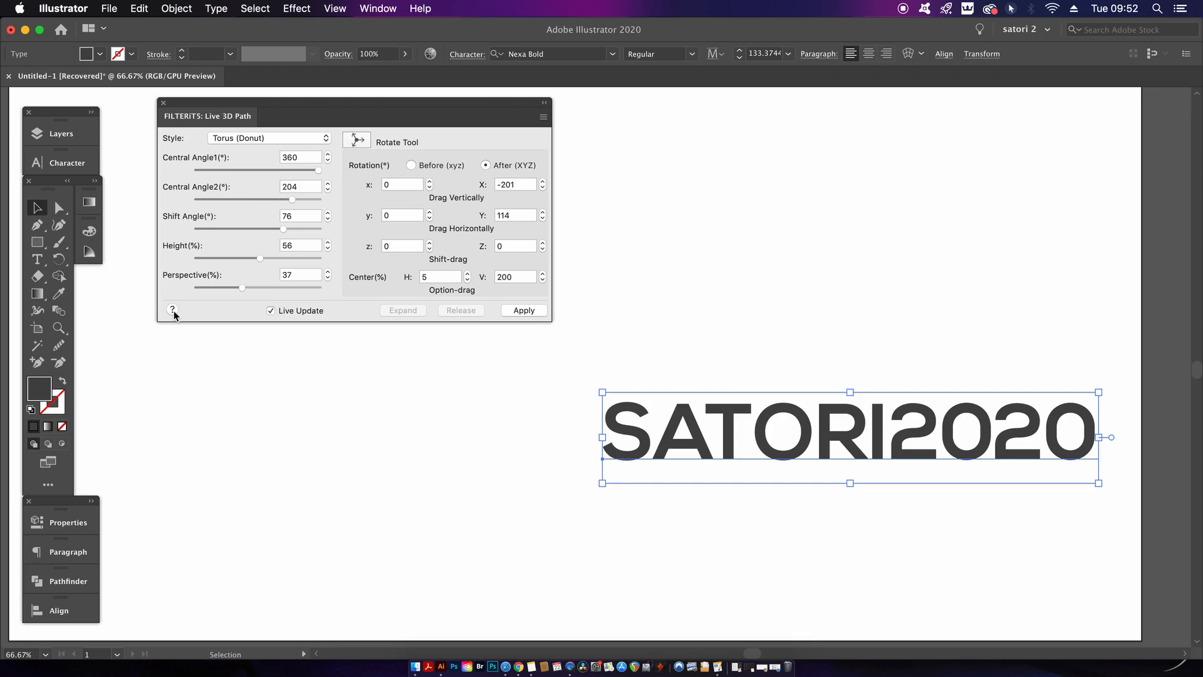
{"action": "mouse_move", "coordinate": [544, 110]}
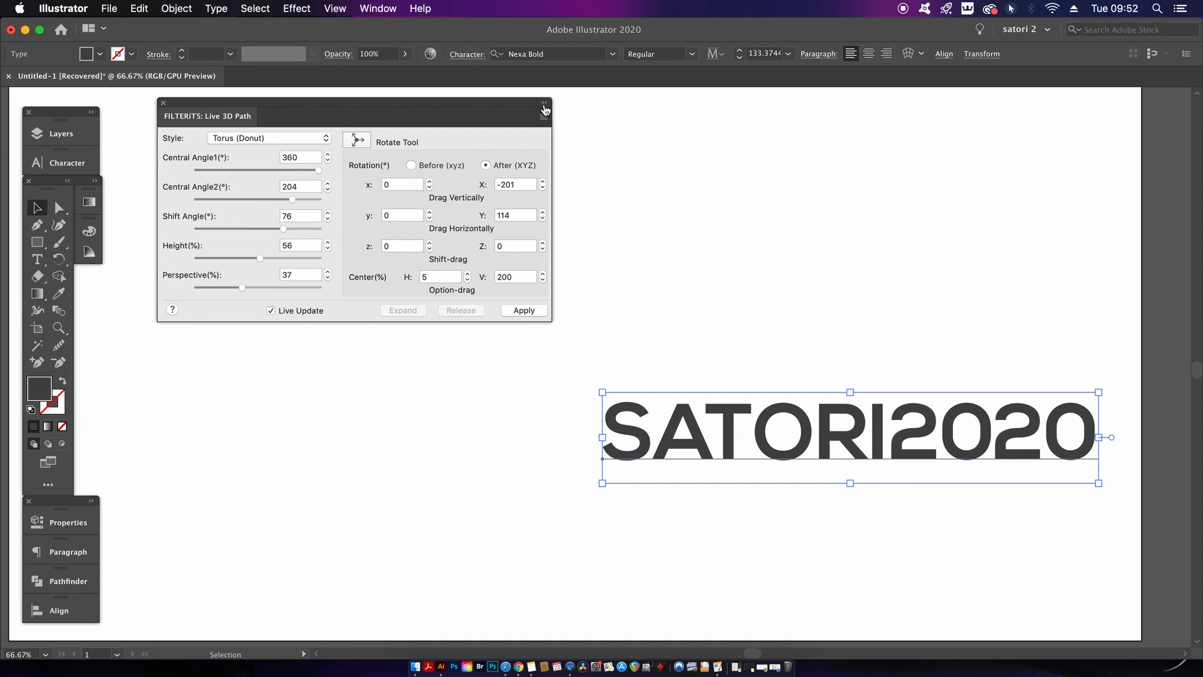
Step: Keep Live Update on and choose the Torus (Donut) style in Live 3D Path
{"action": "left_click", "coordinate": [543, 107]}
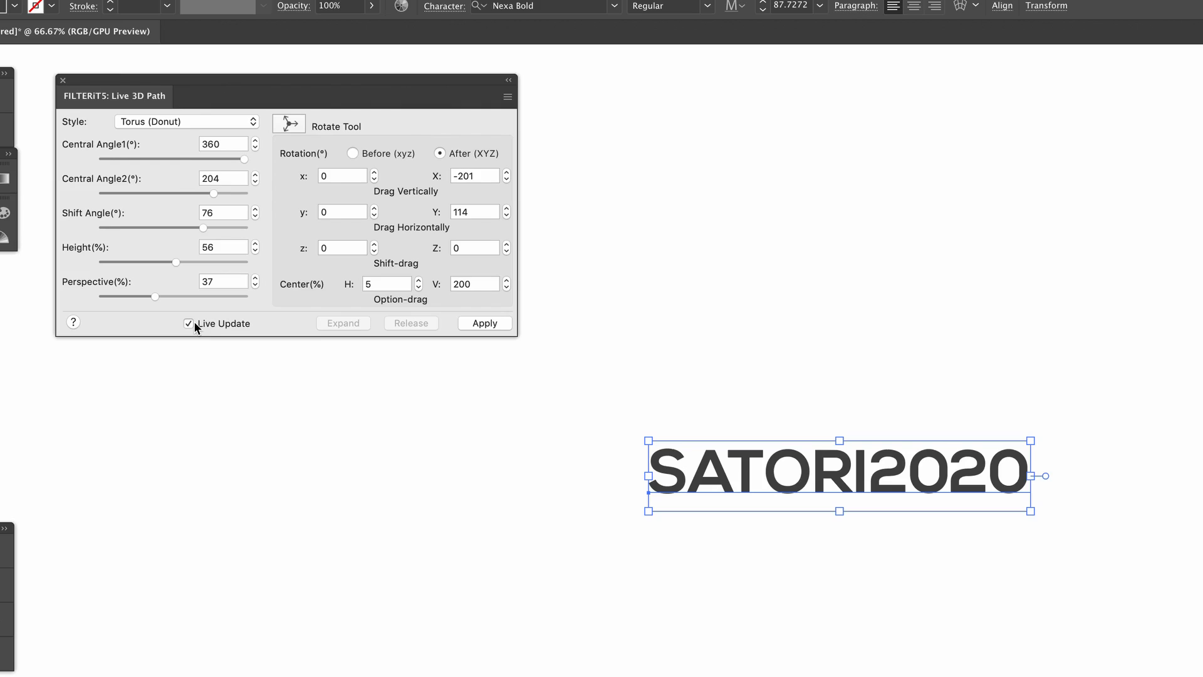
{"action": "left_click", "coordinate": [186, 122]}
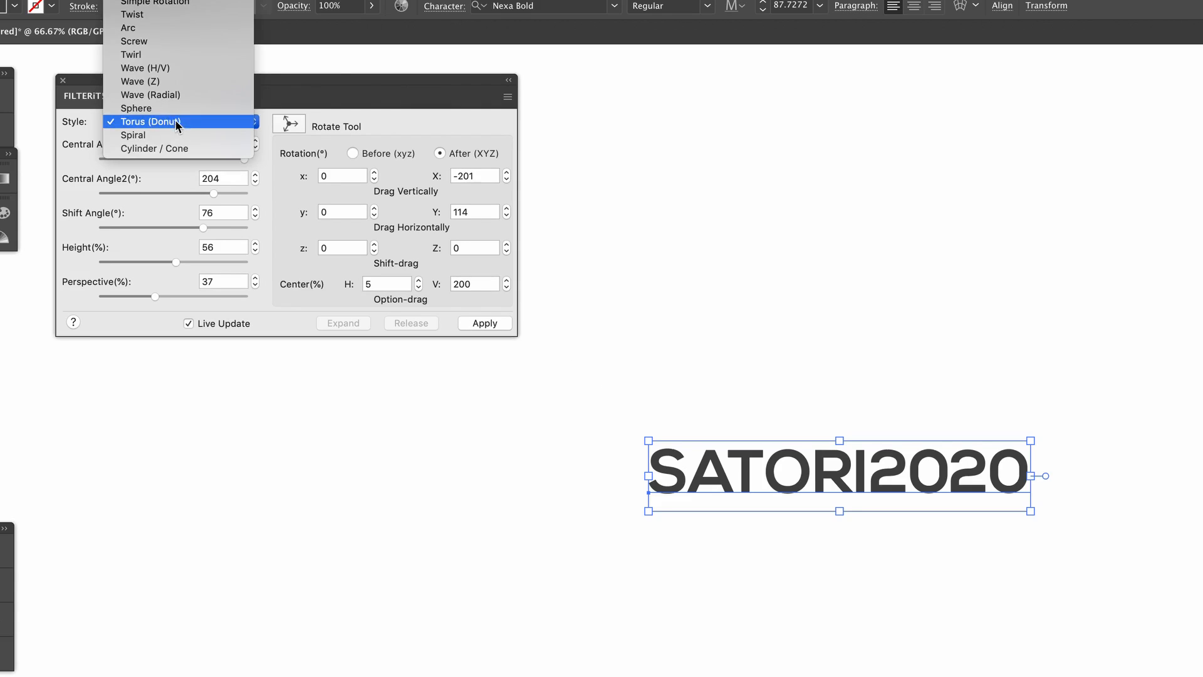
{"action": "left_click", "coordinate": [150, 122]}
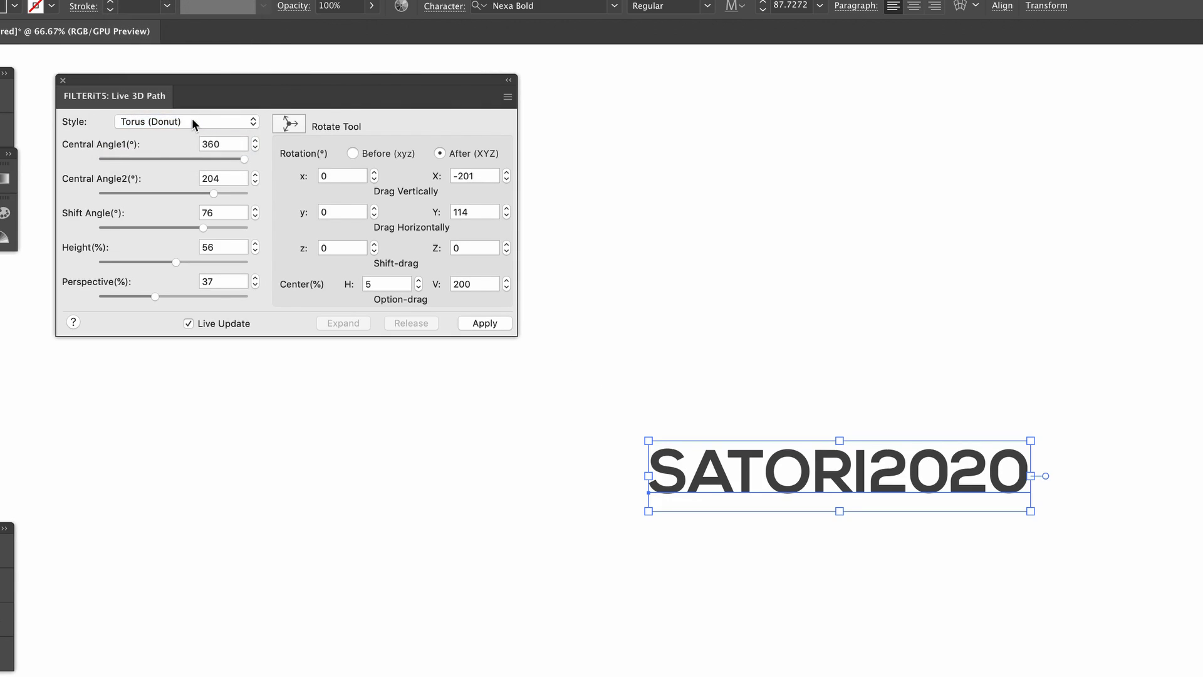
{"action": "left_click", "coordinate": [484, 323]}
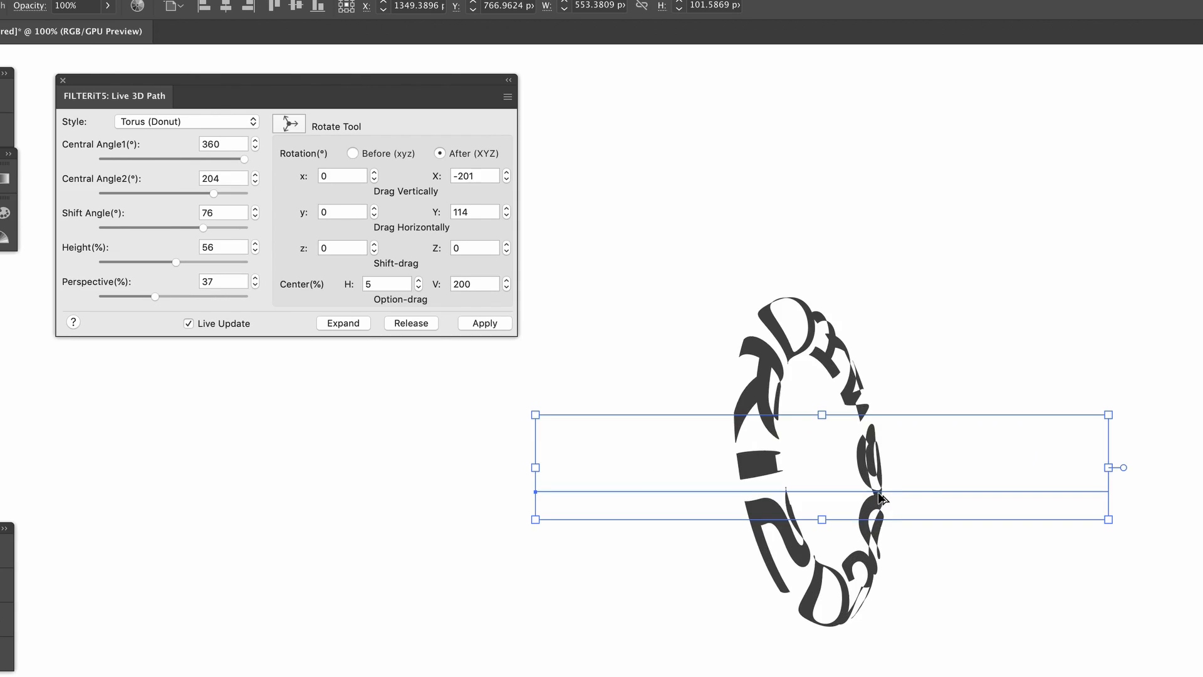
{"action": "mouse_move", "coordinate": [331, 233]}
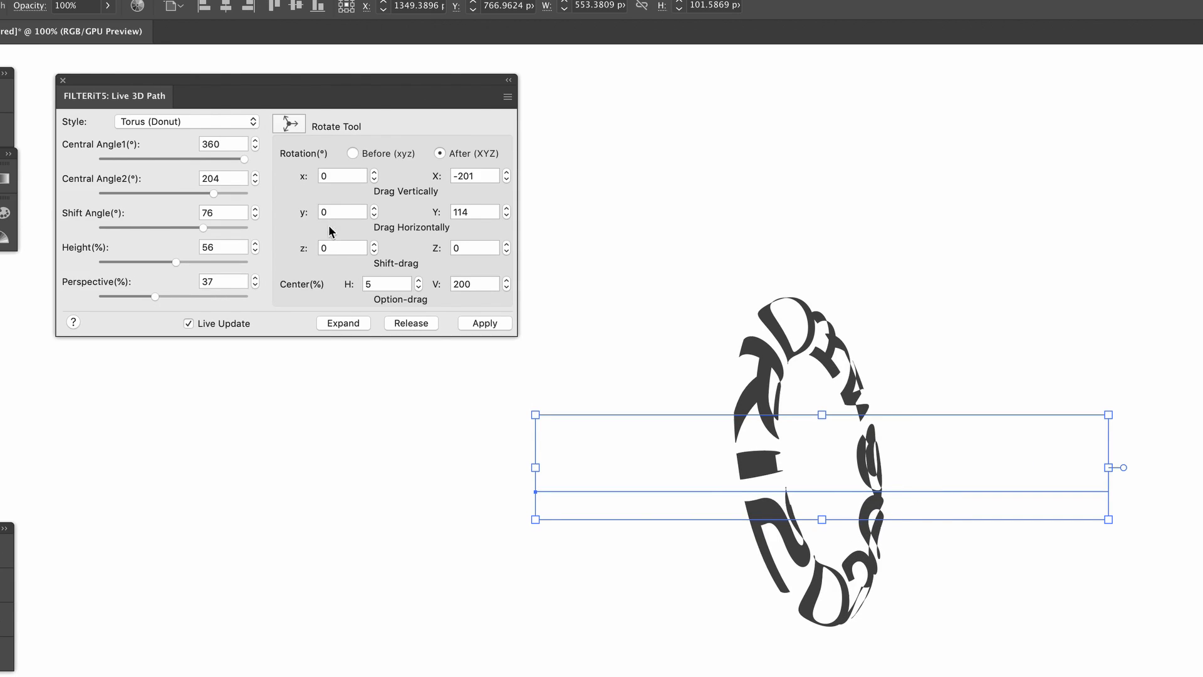
{"action": "mouse_move", "coordinate": [248, 164]}
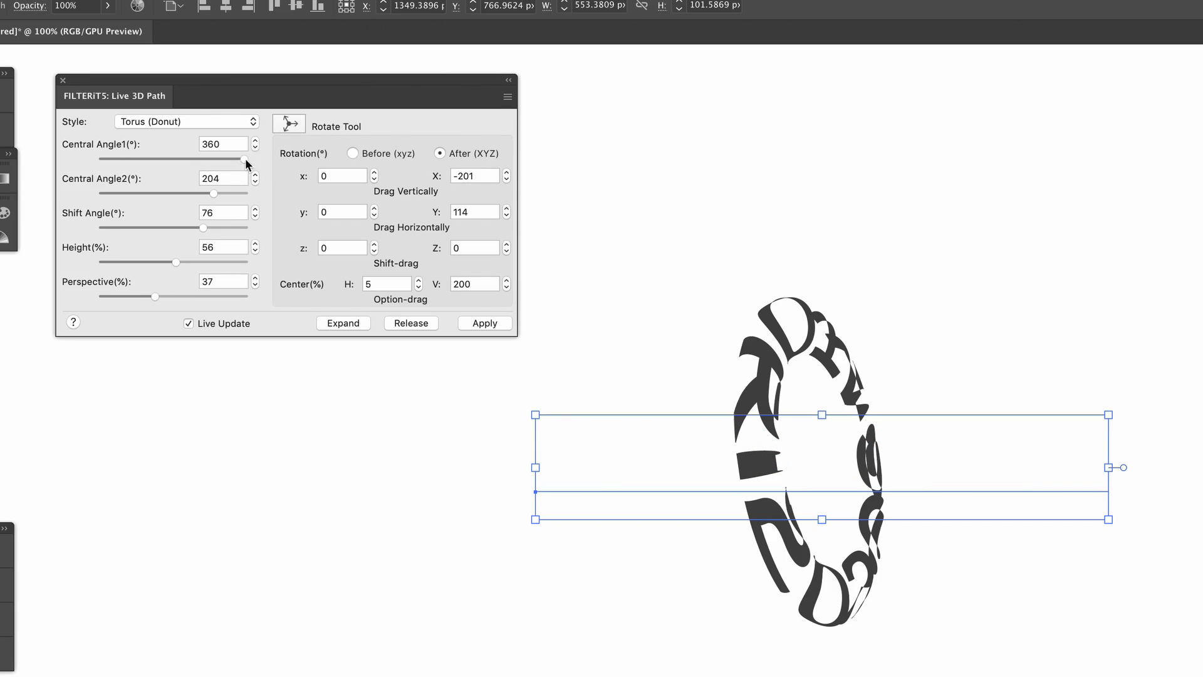
Step: Tweak the torus central angle, shift angle and height, raise perspective, and rotate it
{"action": "left_click_drag", "start_coordinate": [213, 193], "coordinate": [172, 193]}
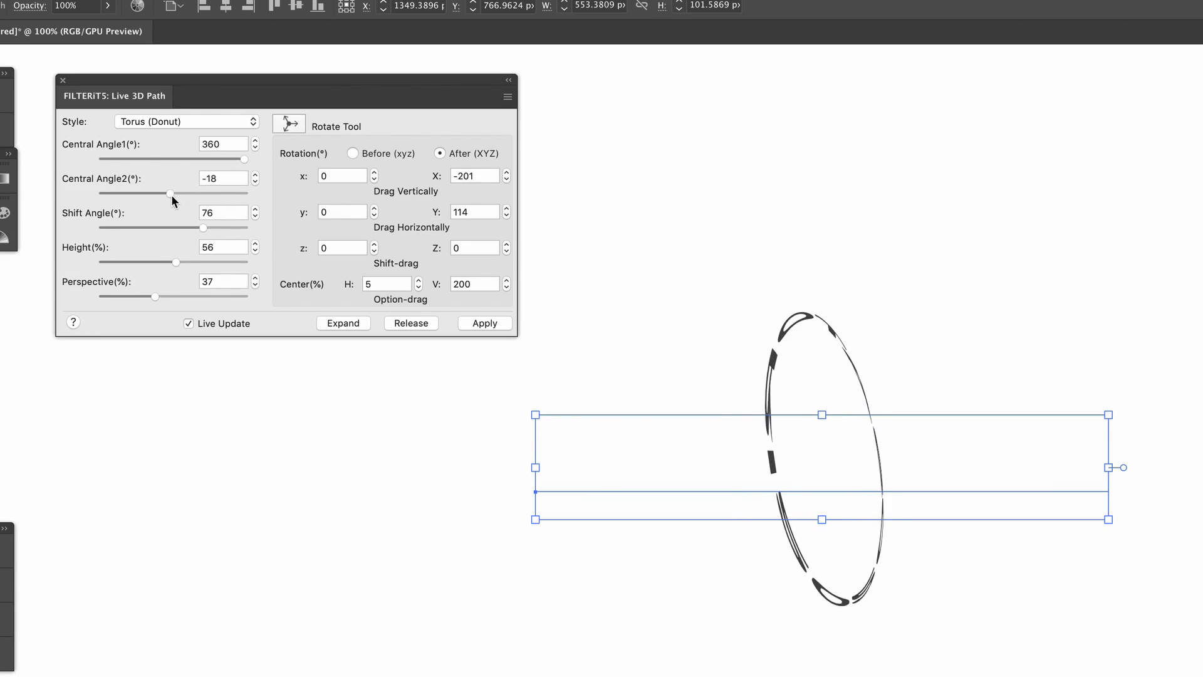
{"action": "left_click_drag", "start_coordinate": [170, 194], "coordinate": [215, 194]}
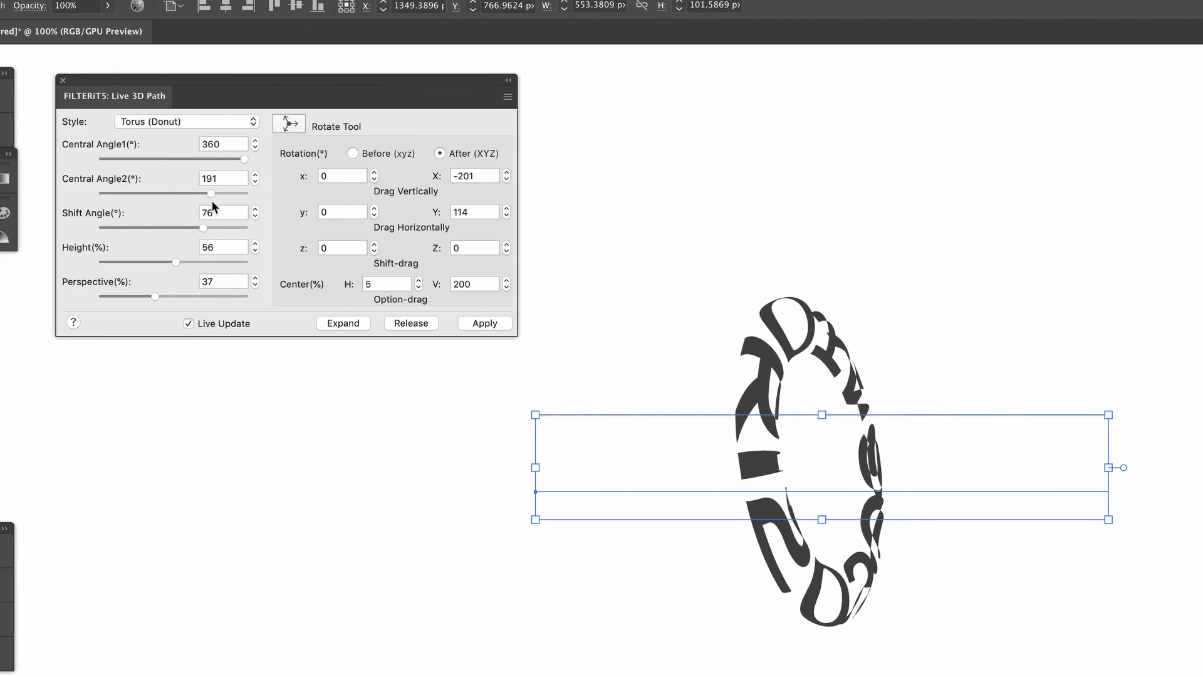
{"action": "left_click_drag", "start_coordinate": [203, 227], "coordinate": [198, 227]}
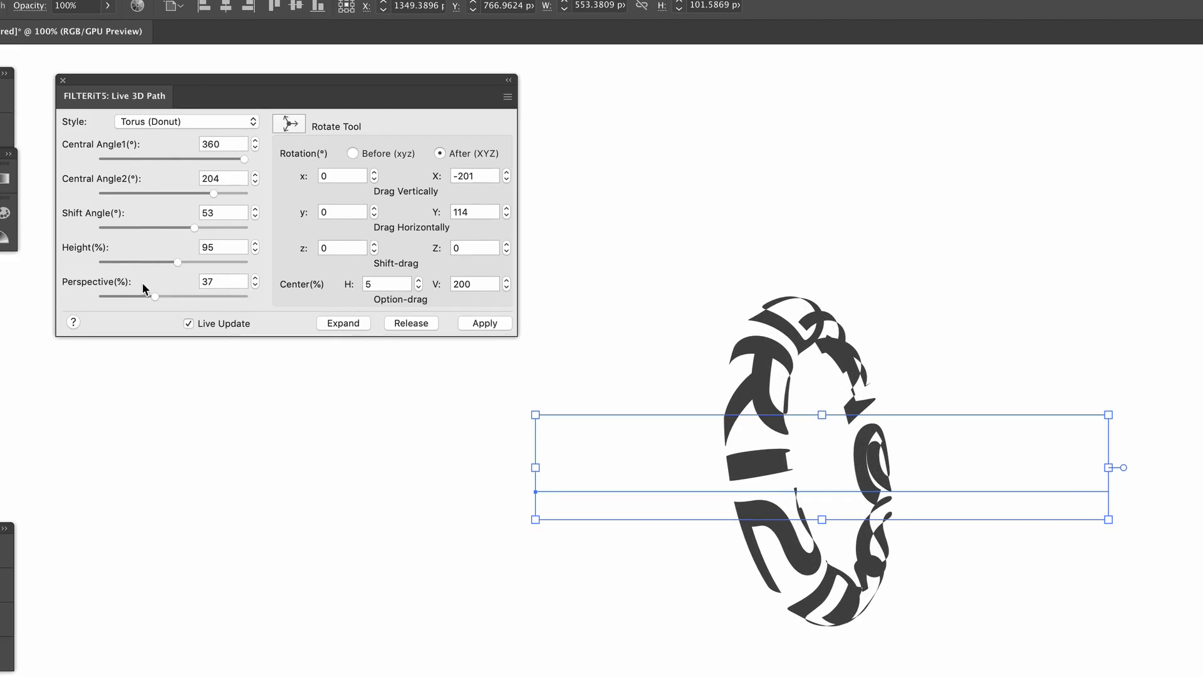
{"action": "left_click_drag", "start_coordinate": [158, 296], "coordinate": [154, 297]}
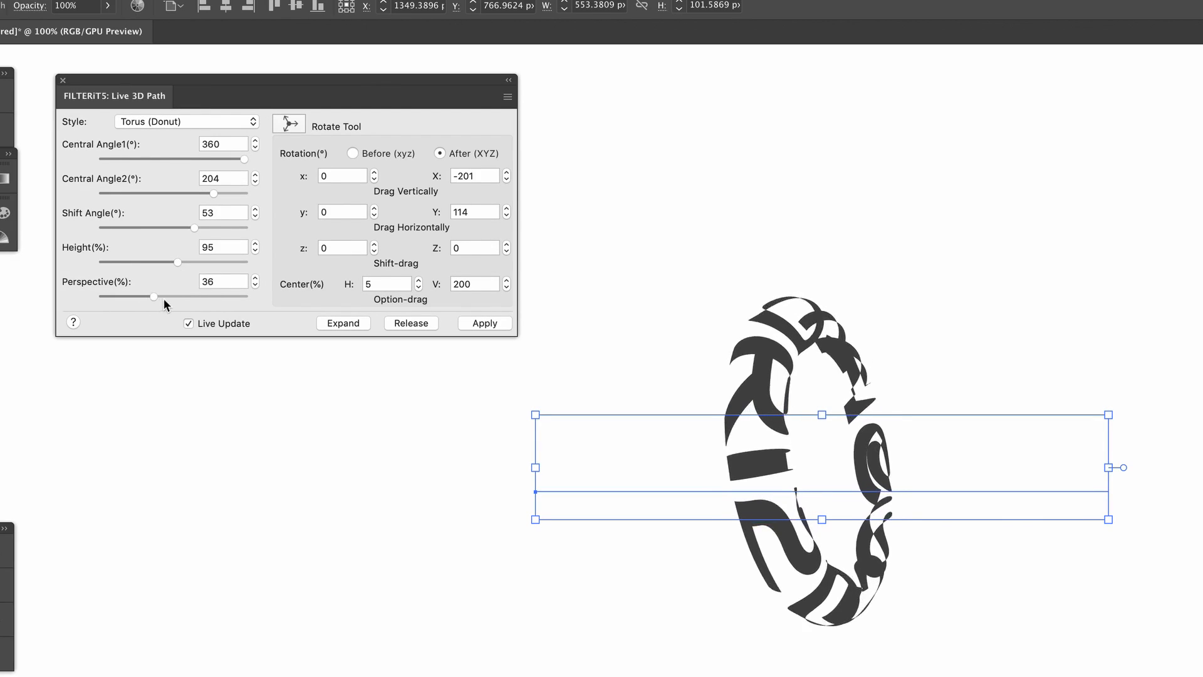
{"action": "left_click_drag", "start_coordinate": [154, 297], "coordinate": [220, 297]}
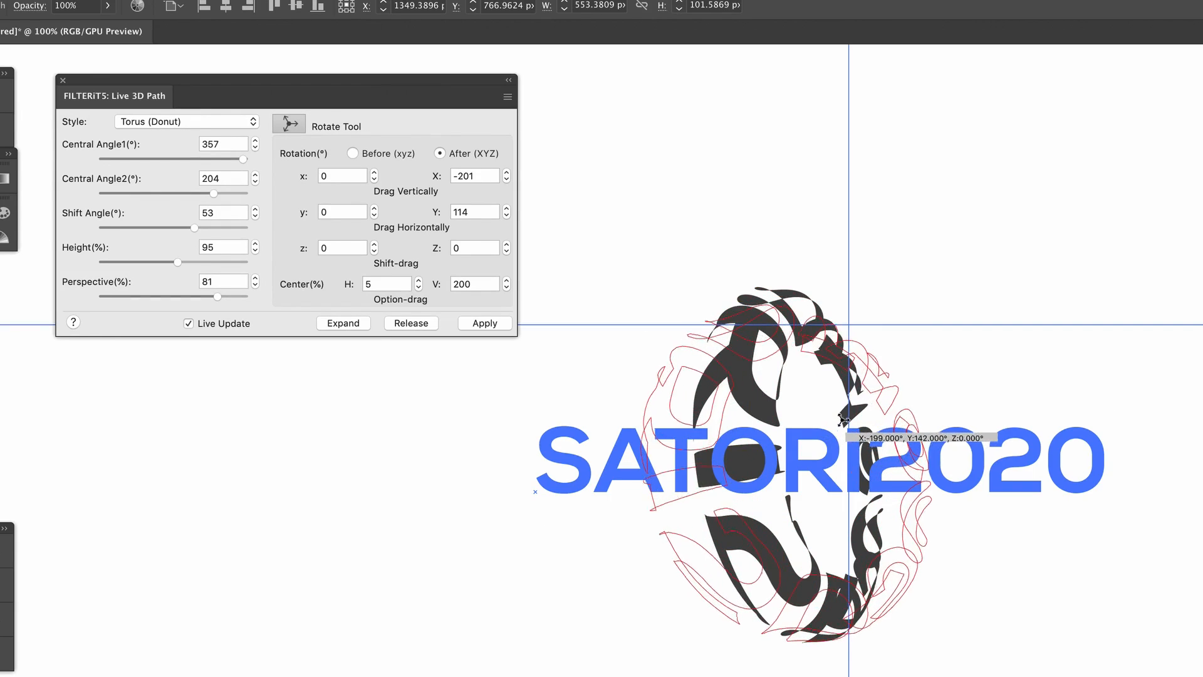
{"action": "left_click_drag", "start_coordinate": [844, 415], "coordinate": [837, 503]}
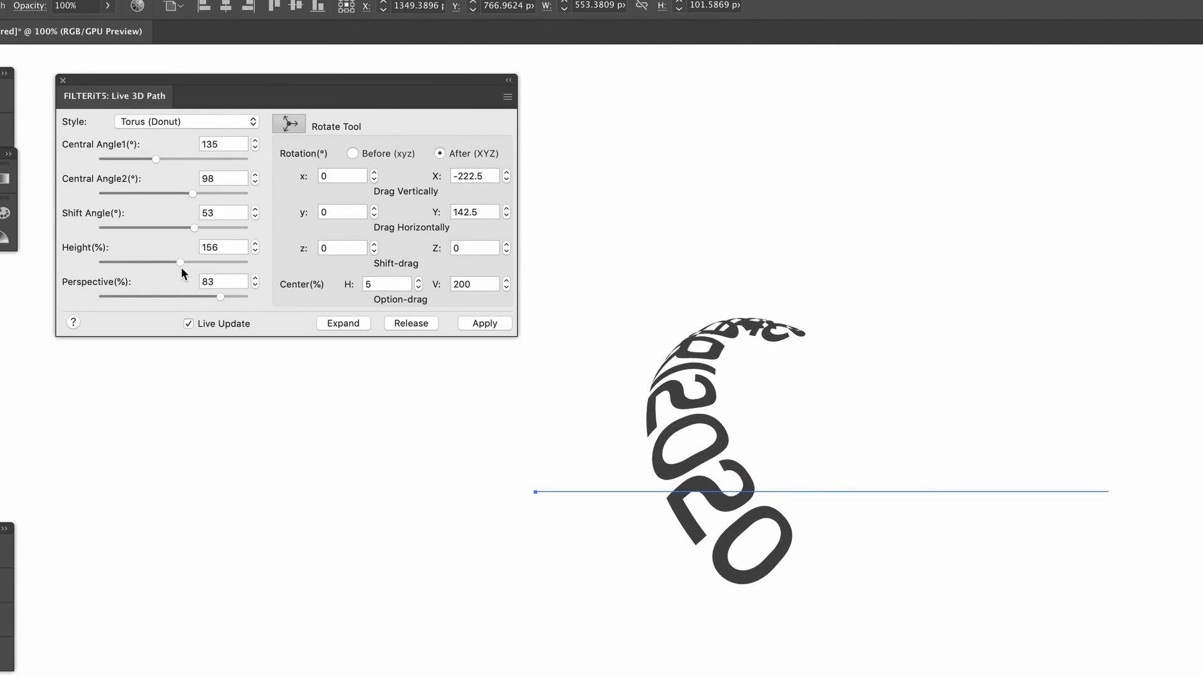
Step: Drag Shift Angle to 88 so the letters slide along the arc
{"action": "left_click_drag", "start_coordinate": [194, 227], "coordinate": [170, 227]}
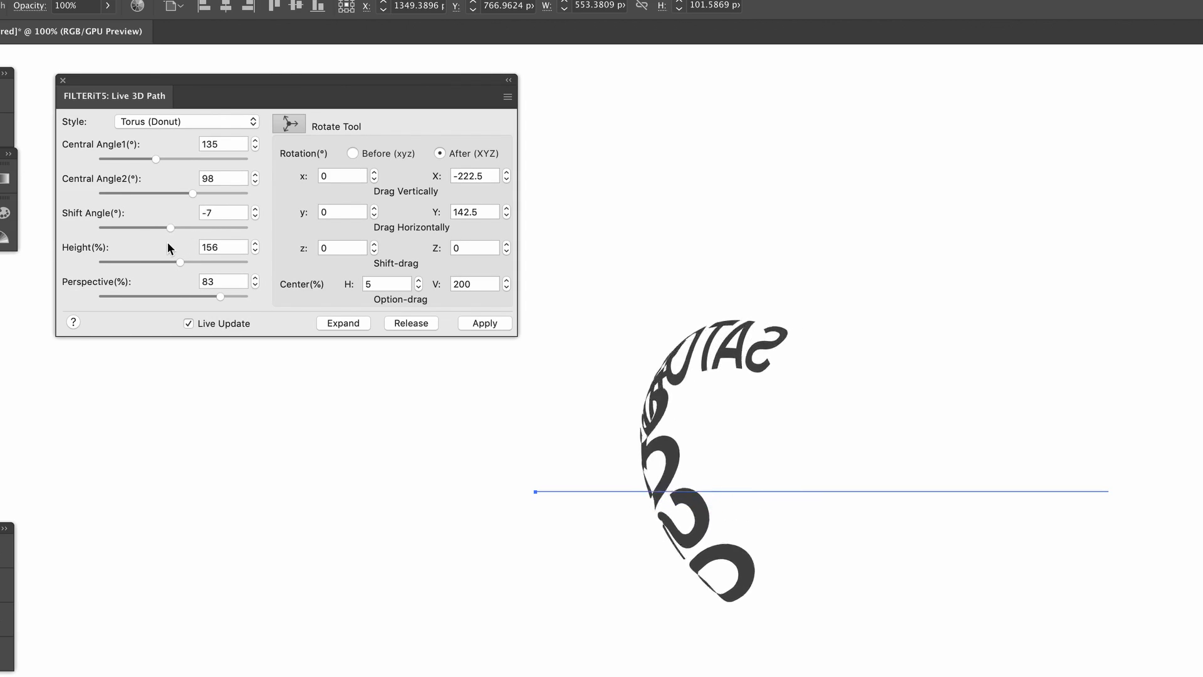
{"action": "left_click_drag", "start_coordinate": [170, 227], "coordinate": [102, 227]}
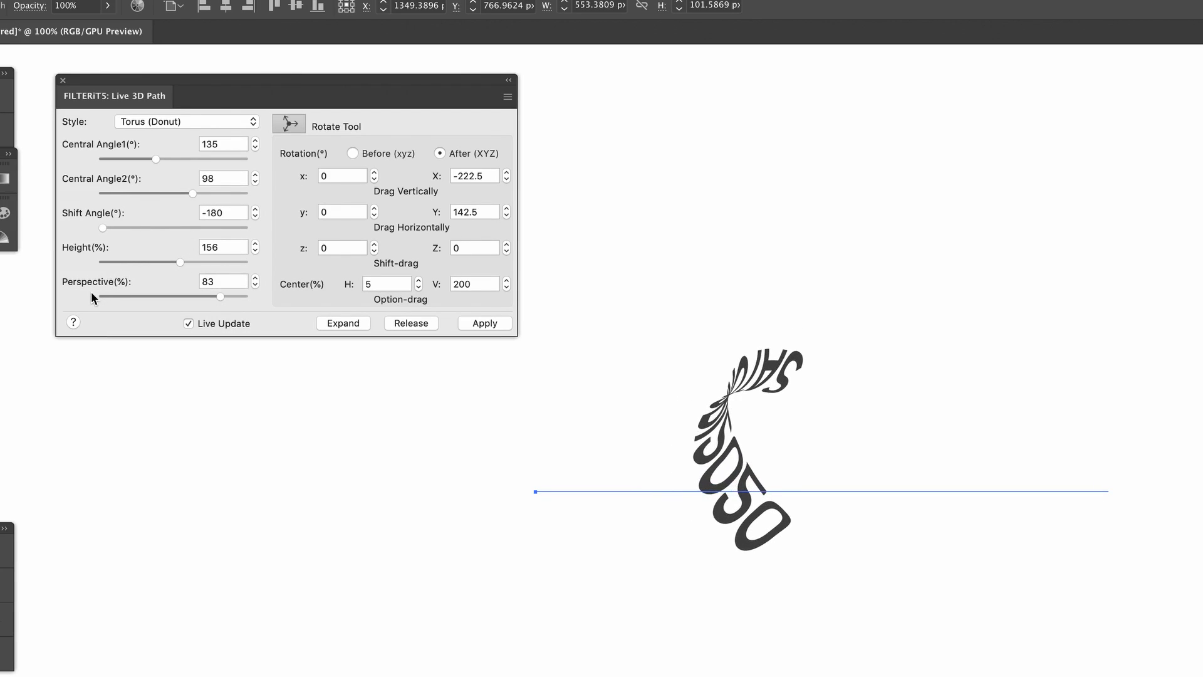
{"action": "left_click_drag", "start_coordinate": [102, 228], "coordinate": [209, 228]}
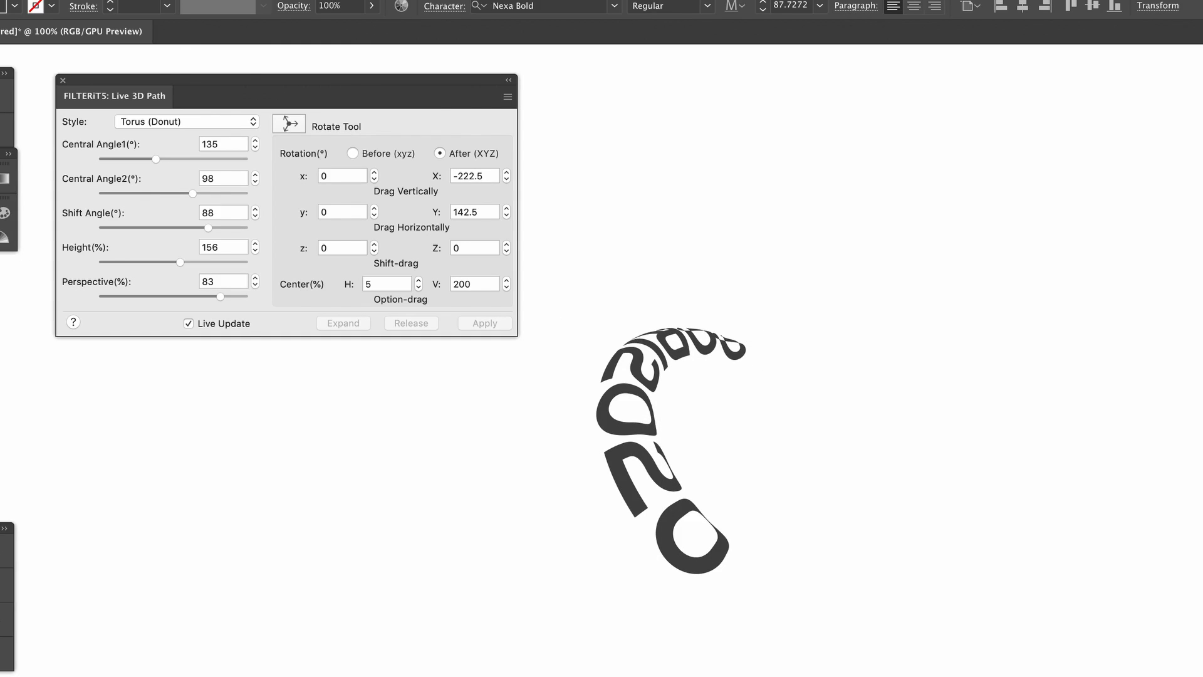
Step: Switch to the Cylinder / Cone style with height 123 and perspective 0
{"action": "left_click", "coordinate": [186, 121]}
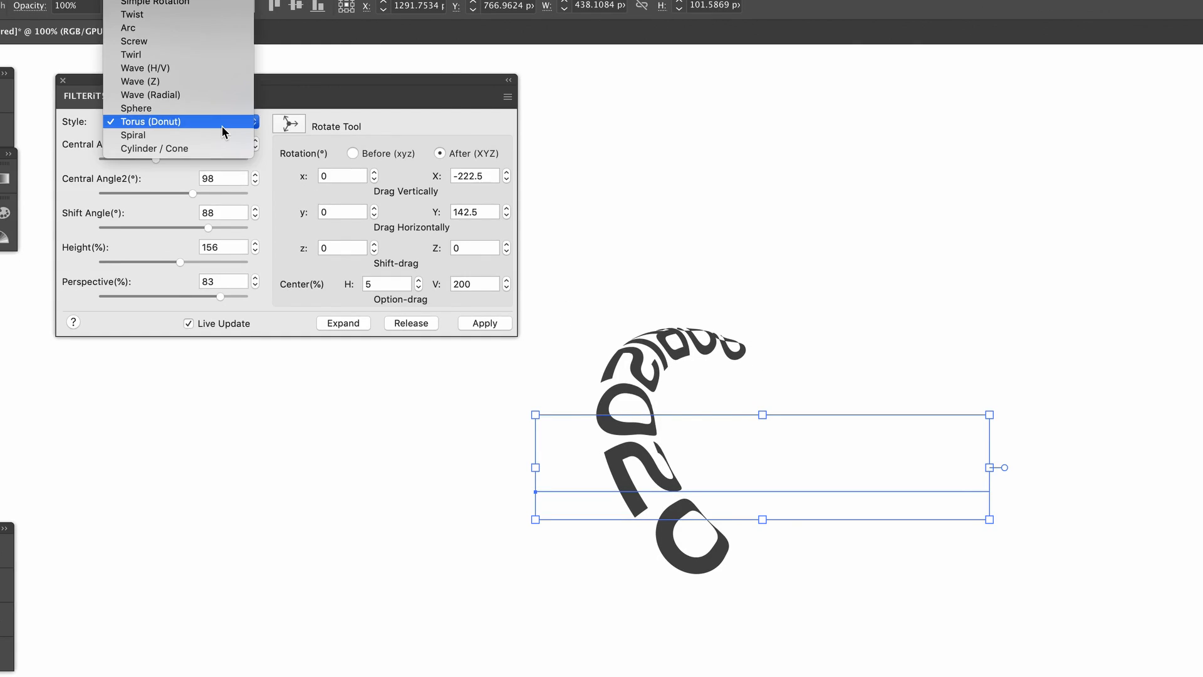
{"action": "mouse_move", "coordinate": [217, 149]}
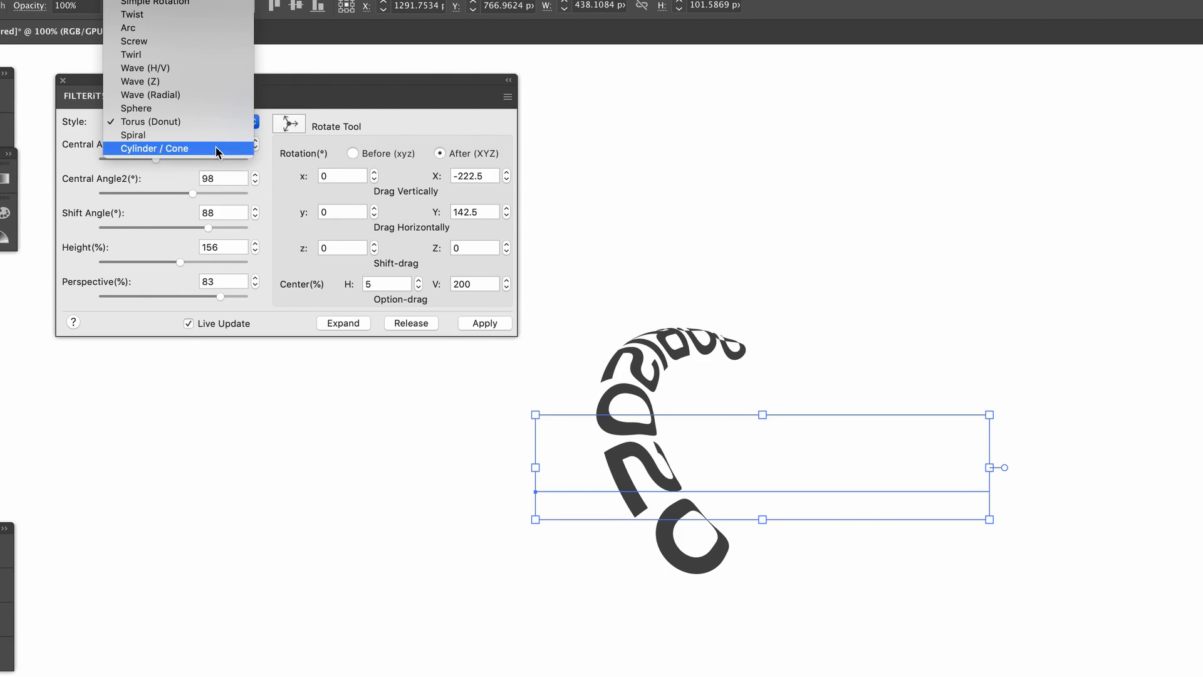
{"action": "left_click", "coordinate": [157, 149]}
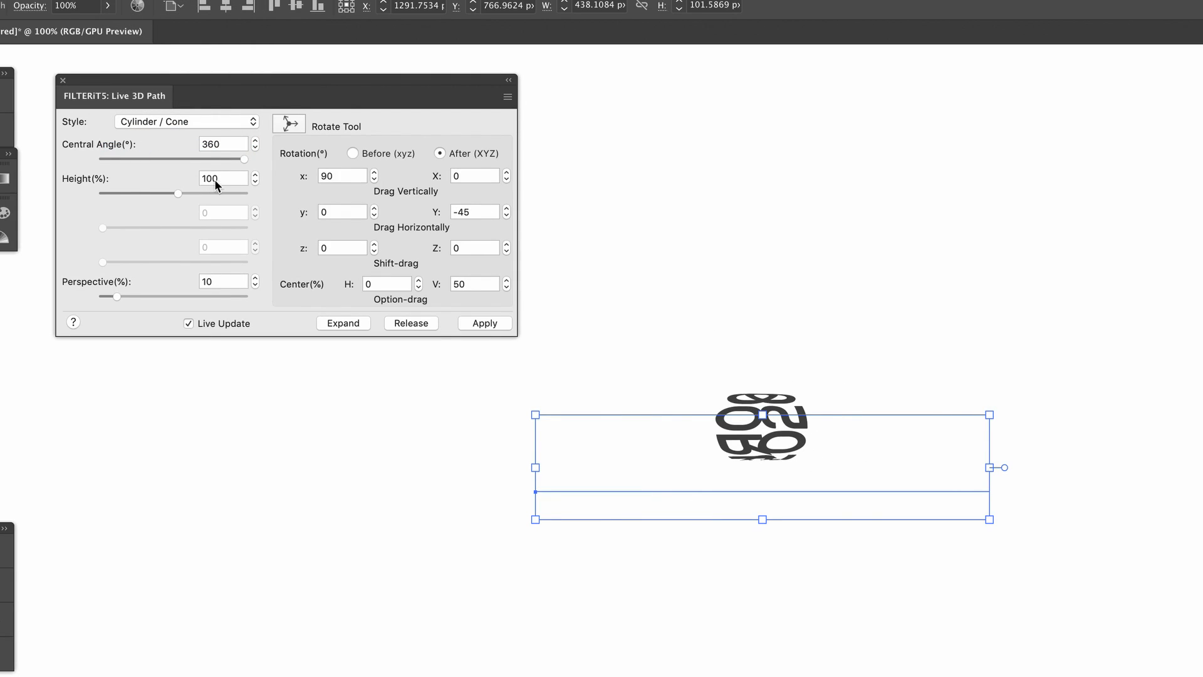
{"action": "left_click_drag", "start_coordinate": [157, 193], "coordinate": [189, 193]}
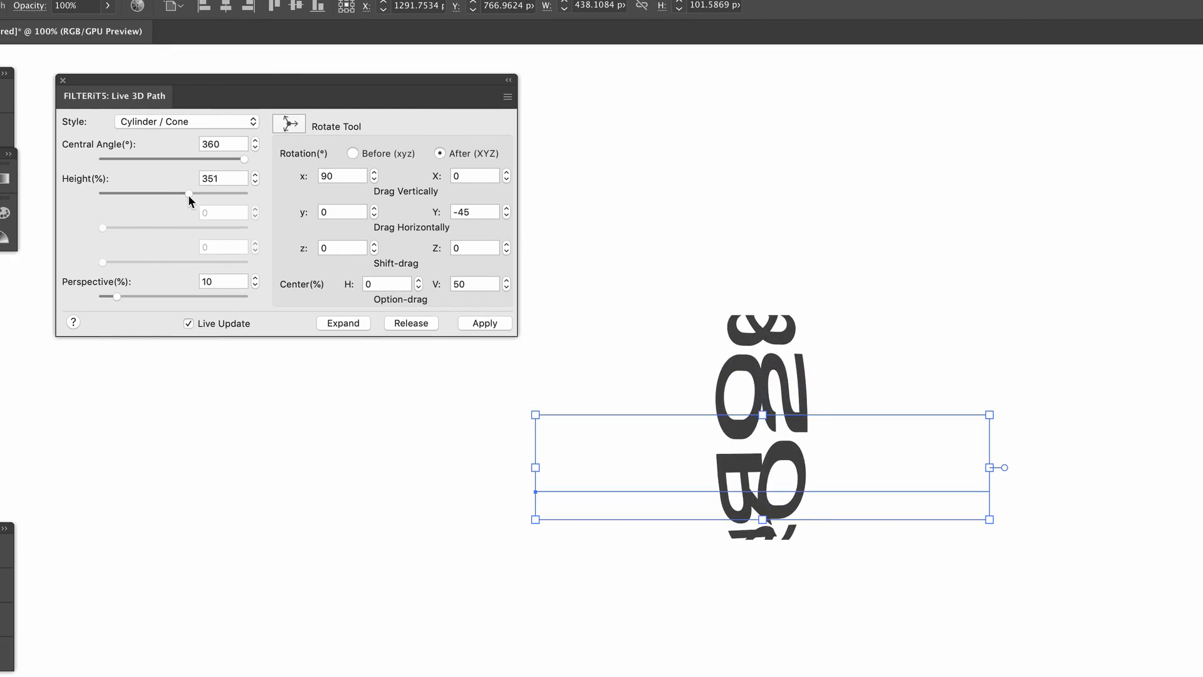
{"action": "left_click_drag", "start_coordinate": [189, 194], "coordinate": [160, 194]}
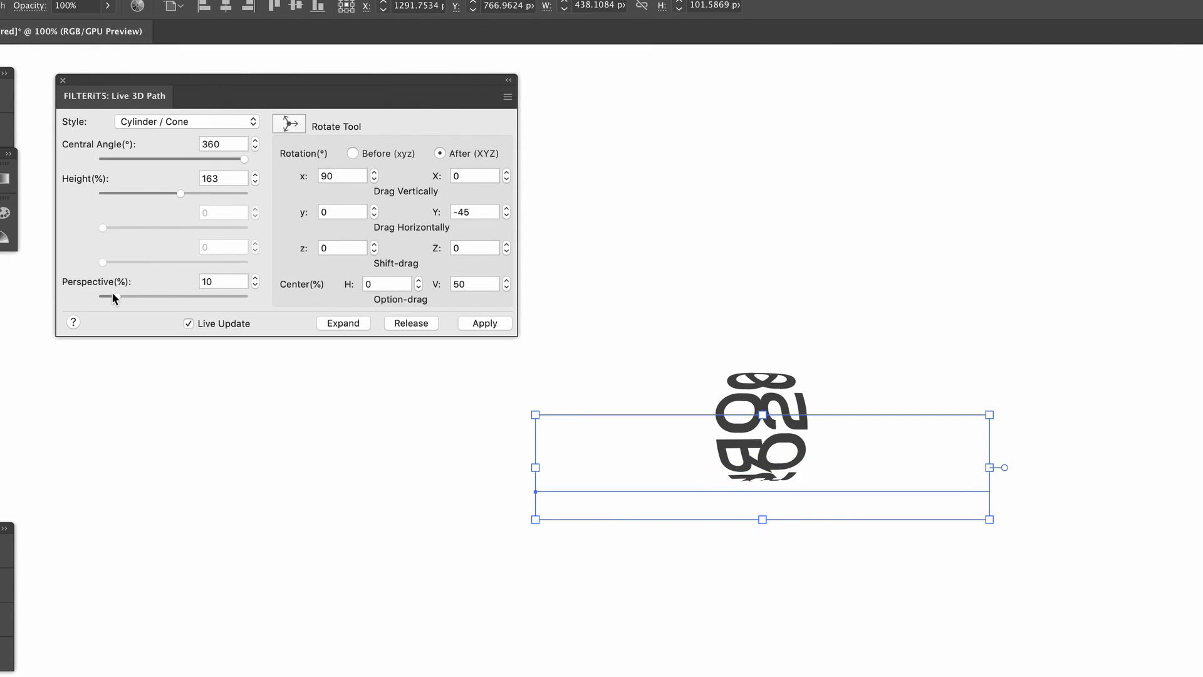
{"action": "left_click_drag", "start_coordinate": [113, 296], "coordinate": [246, 296]}
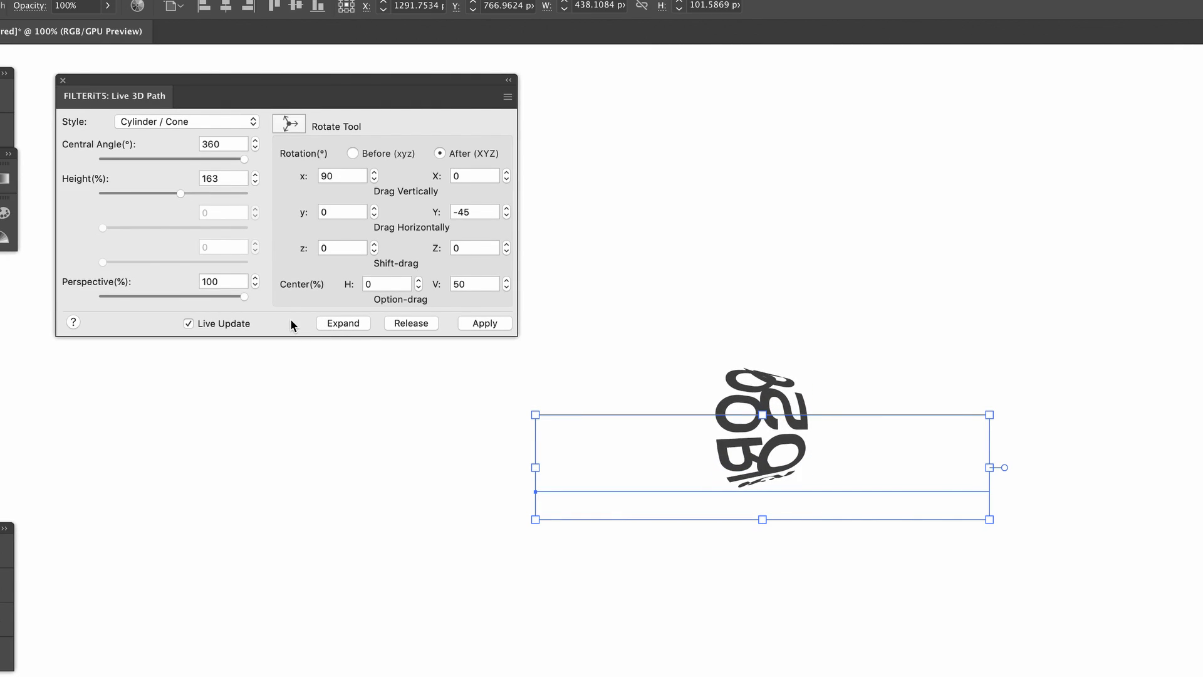
{"action": "left_click_drag", "start_coordinate": [245, 296], "coordinate": [218, 296]}
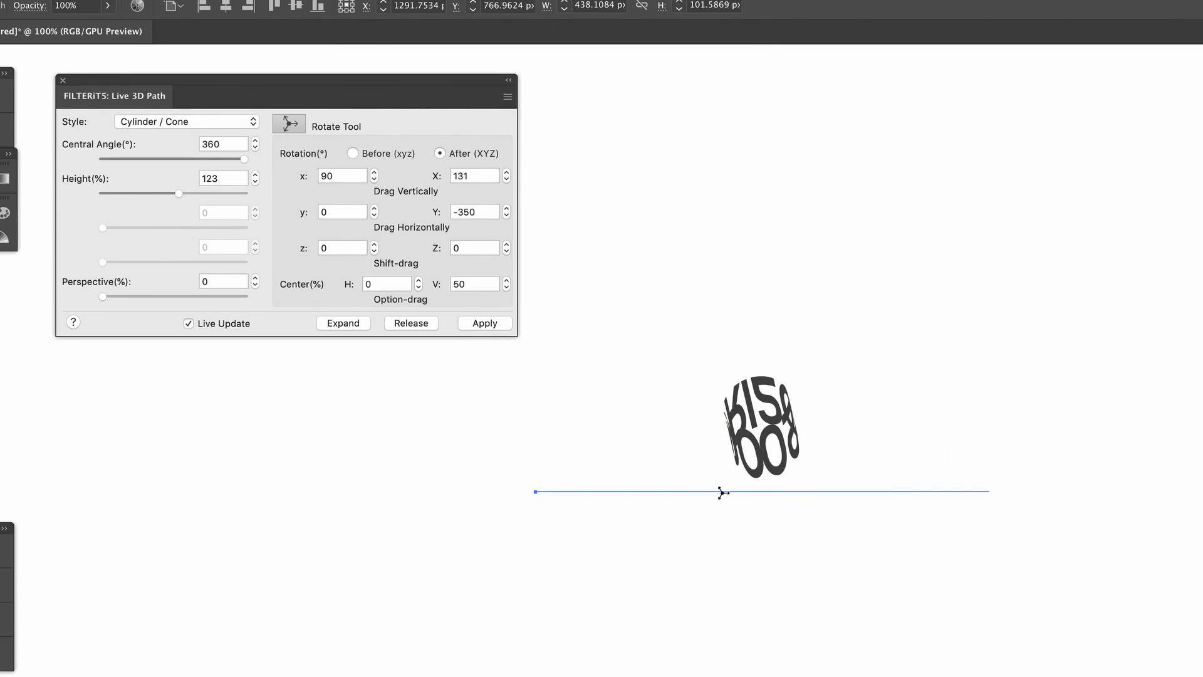
{"action": "left_click", "coordinate": [187, 121]}
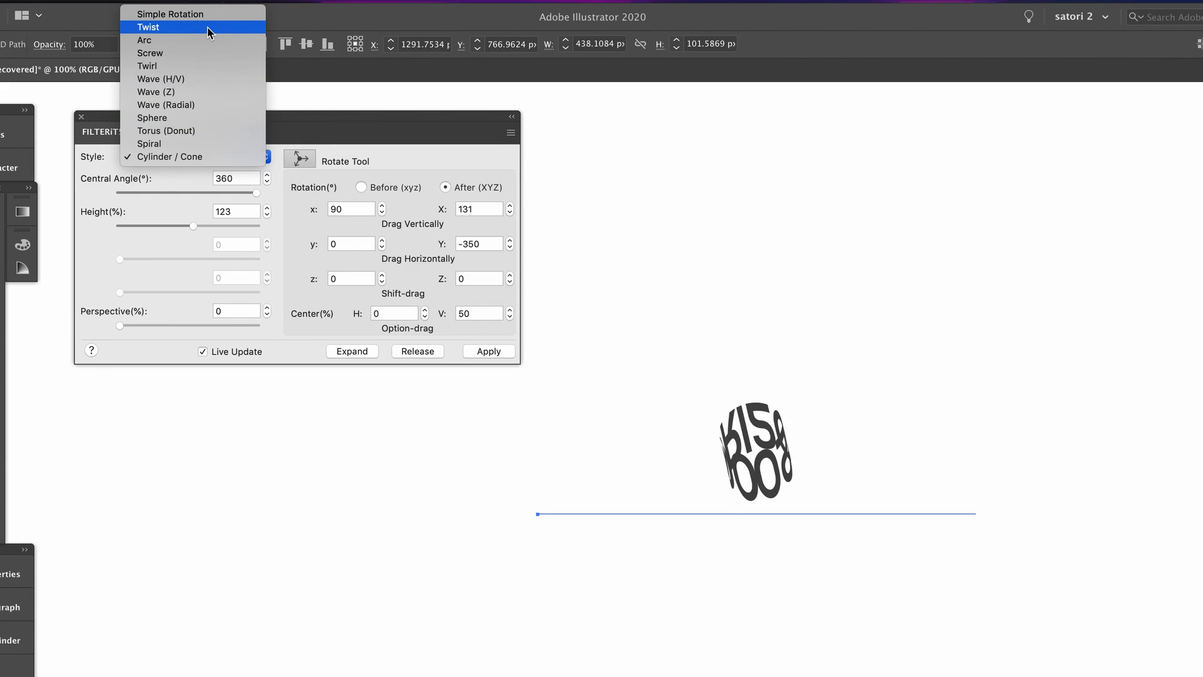
Step: Apply the Twist style to SATORI2020 after fine-tuning the twist angle
{"action": "left_click", "coordinate": [150, 28]}
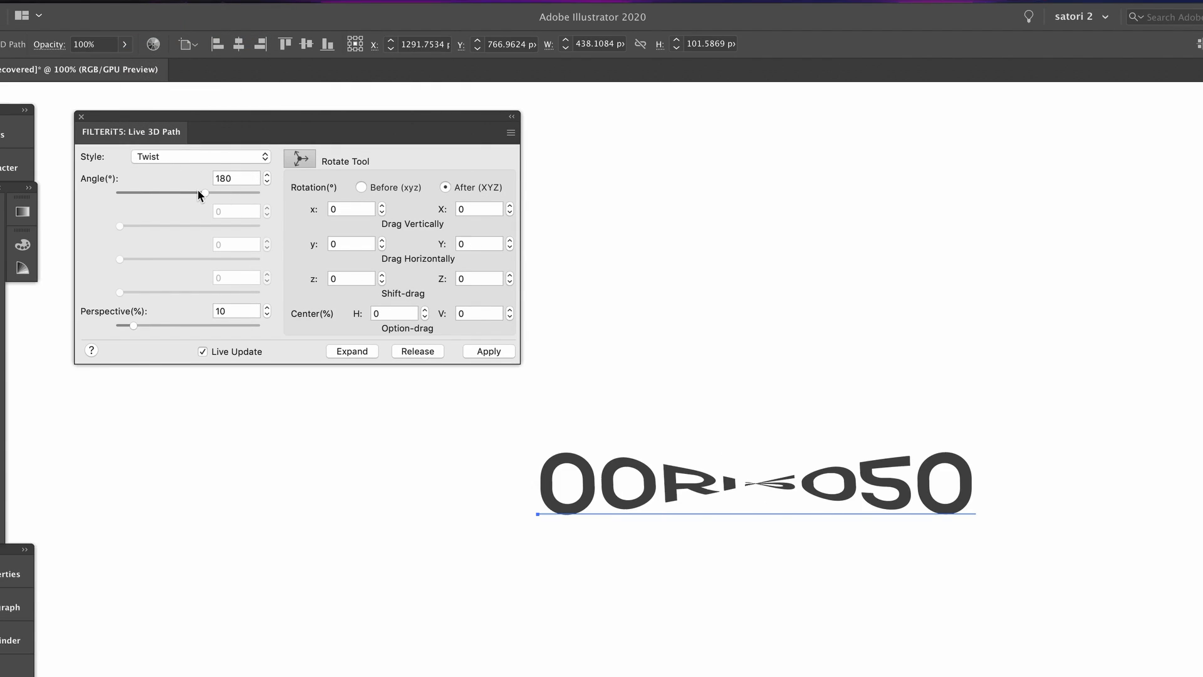
{"action": "left_click_drag", "start_coordinate": [202, 193], "coordinate": [257, 193]}
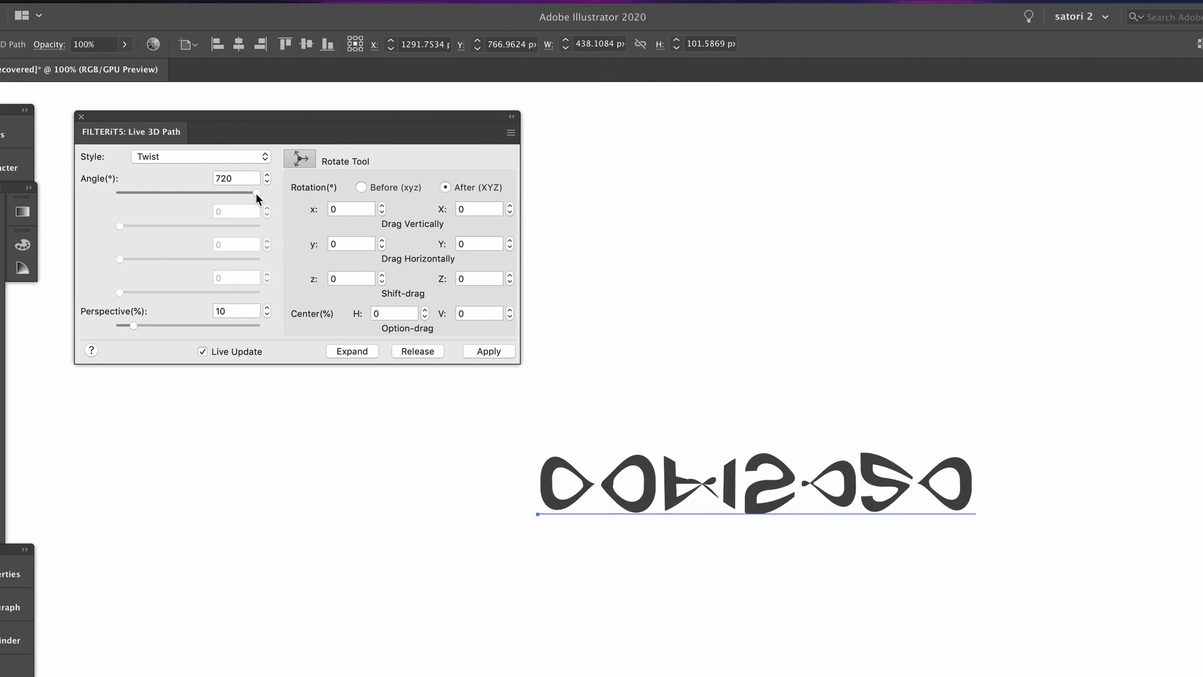
{"action": "left_click_drag", "start_coordinate": [257, 192], "coordinate": [179, 192]}
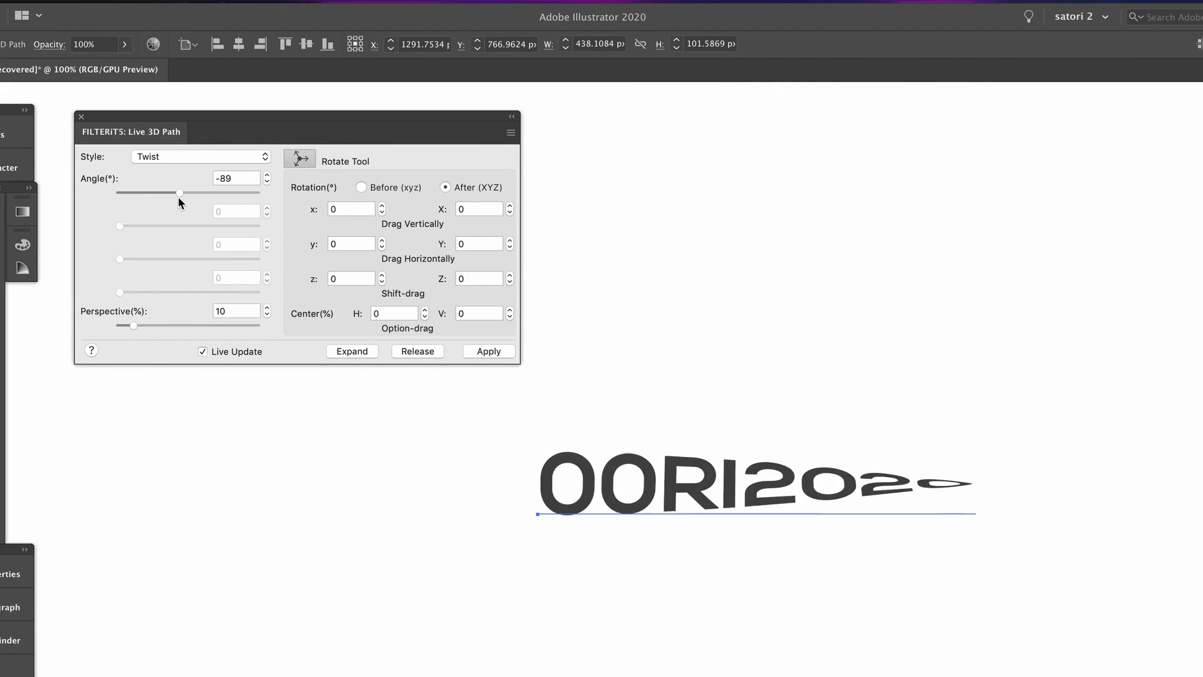
{"action": "left_click_drag", "start_coordinate": [180, 192], "coordinate": [182, 192]}
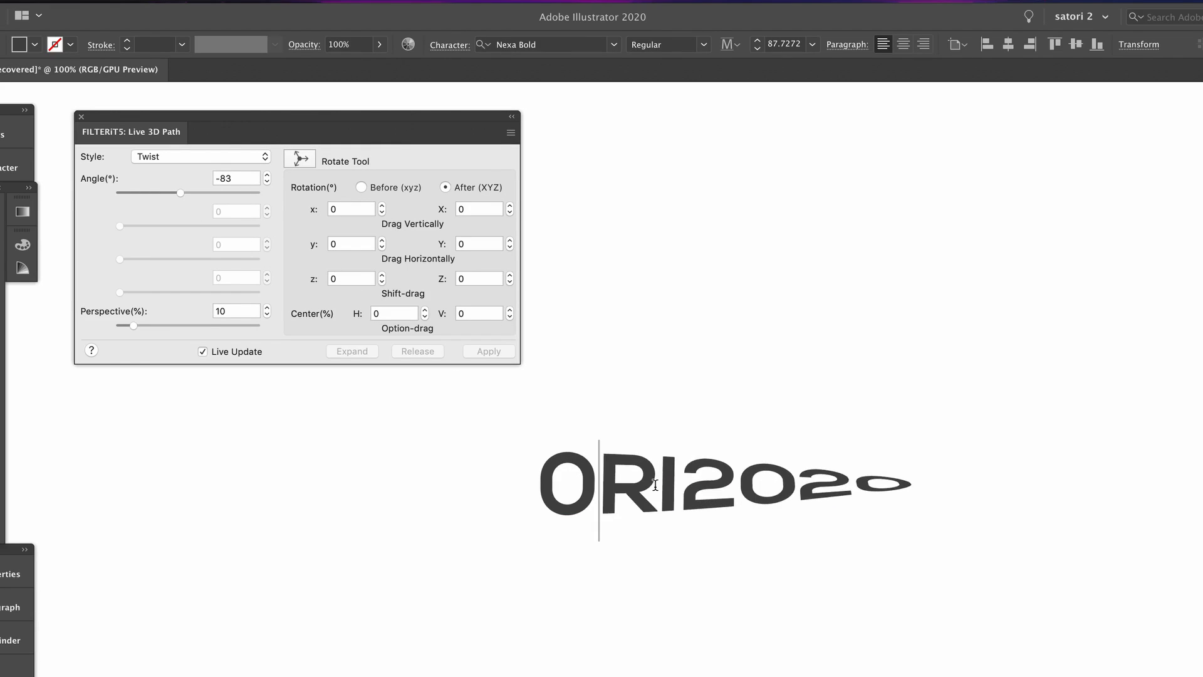
{"action": "left_click", "coordinate": [489, 352]}
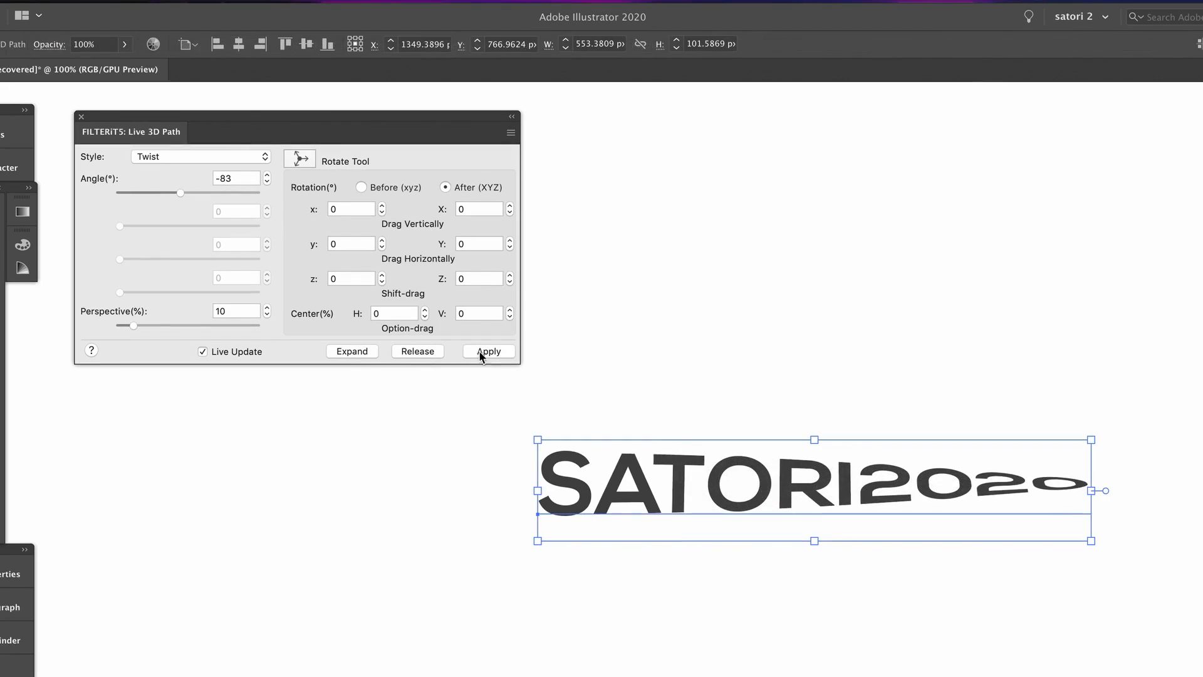
{"action": "left_click", "coordinate": [200, 156]}
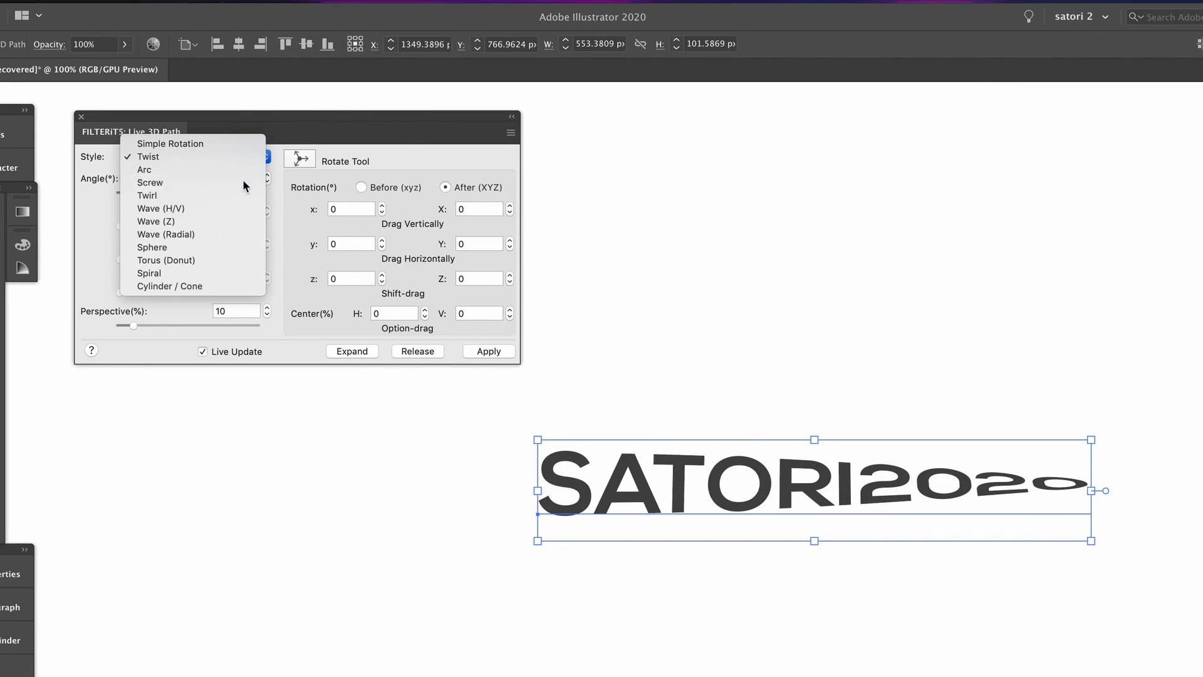
Step: Try the Screw style, adjusting how far the screw turns
{"action": "left_click", "coordinate": [150, 182]}
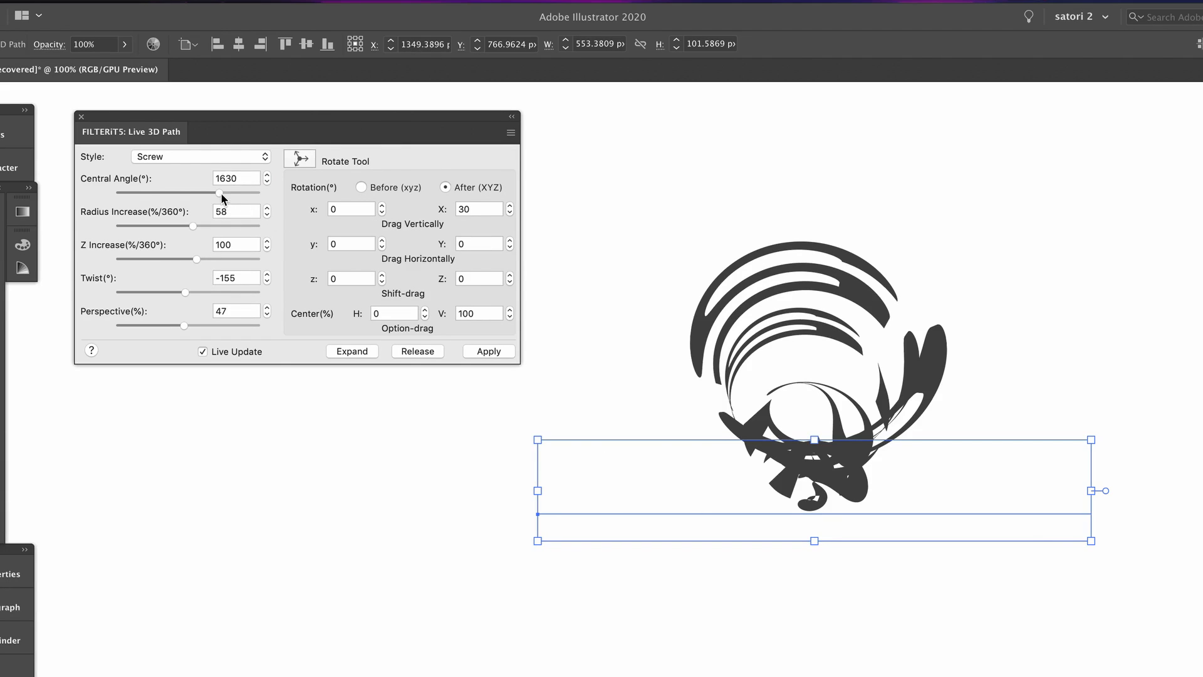
{"action": "left_click_drag", "start_coordinate": [222, 195], "coordinate": [198, 194]}
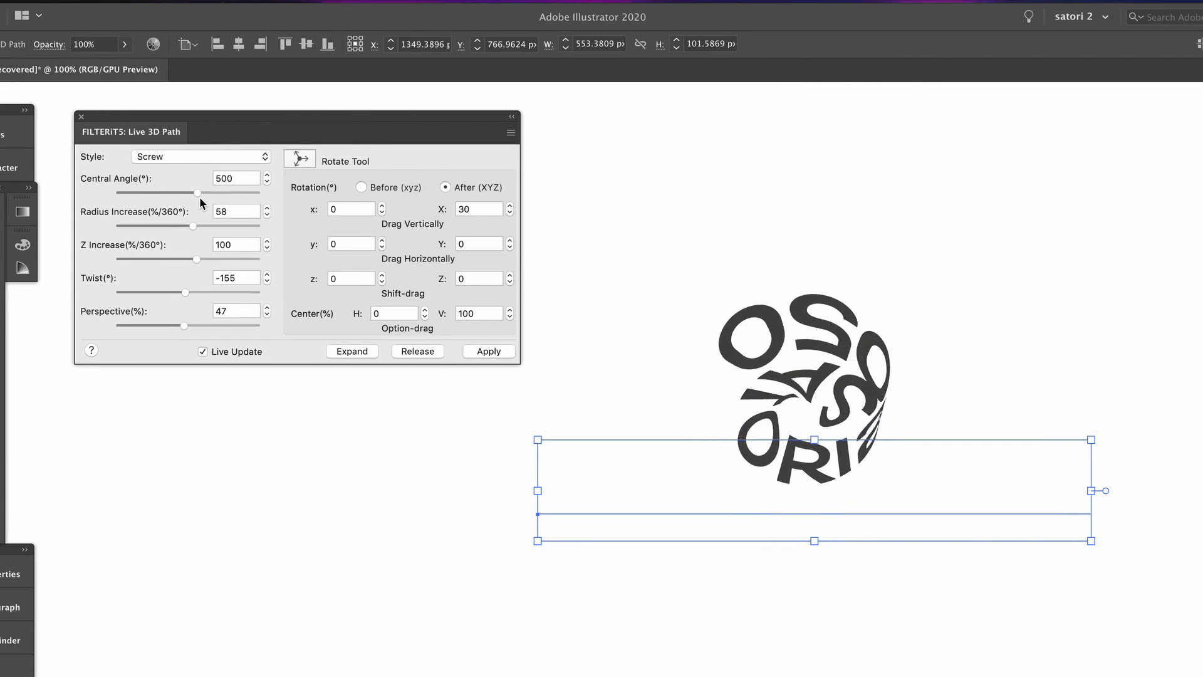
{"action": "left_click_drag", "start_coordinate": [198, 194], "coordinate": [224, 193]}
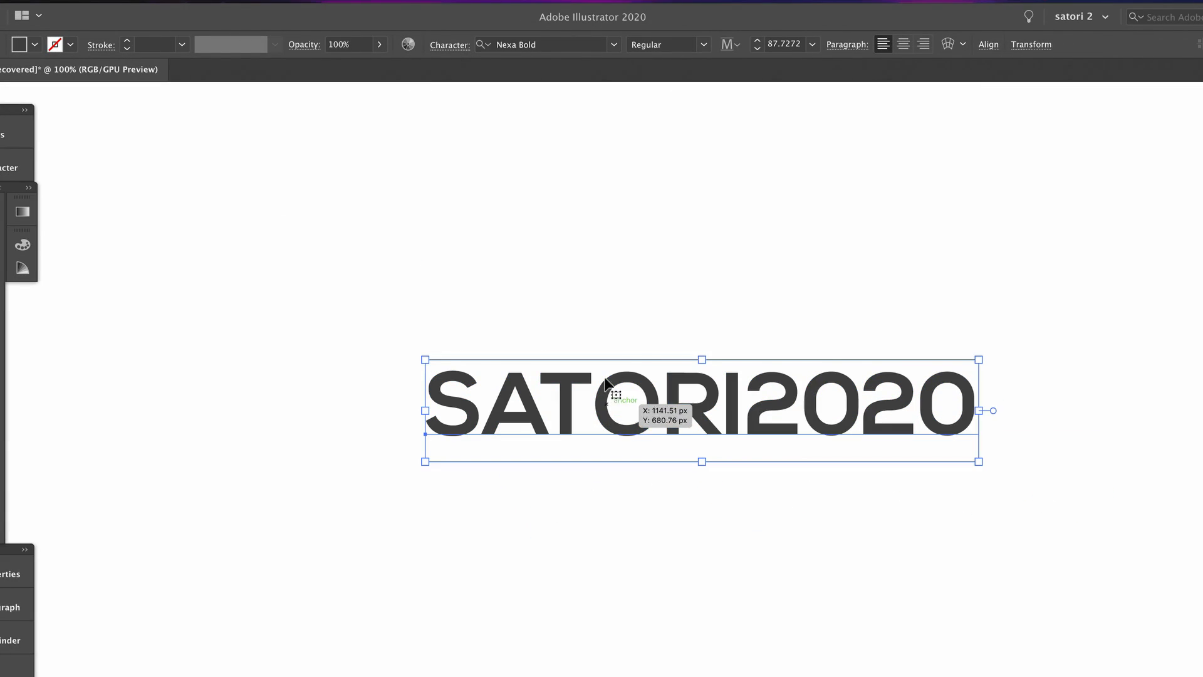
Step: Apply FILTERiT5 Live Reflections, raise Offset H, and set Reflector to Horizontal
{"action": "left_click", "coordinate": [358, 7]}
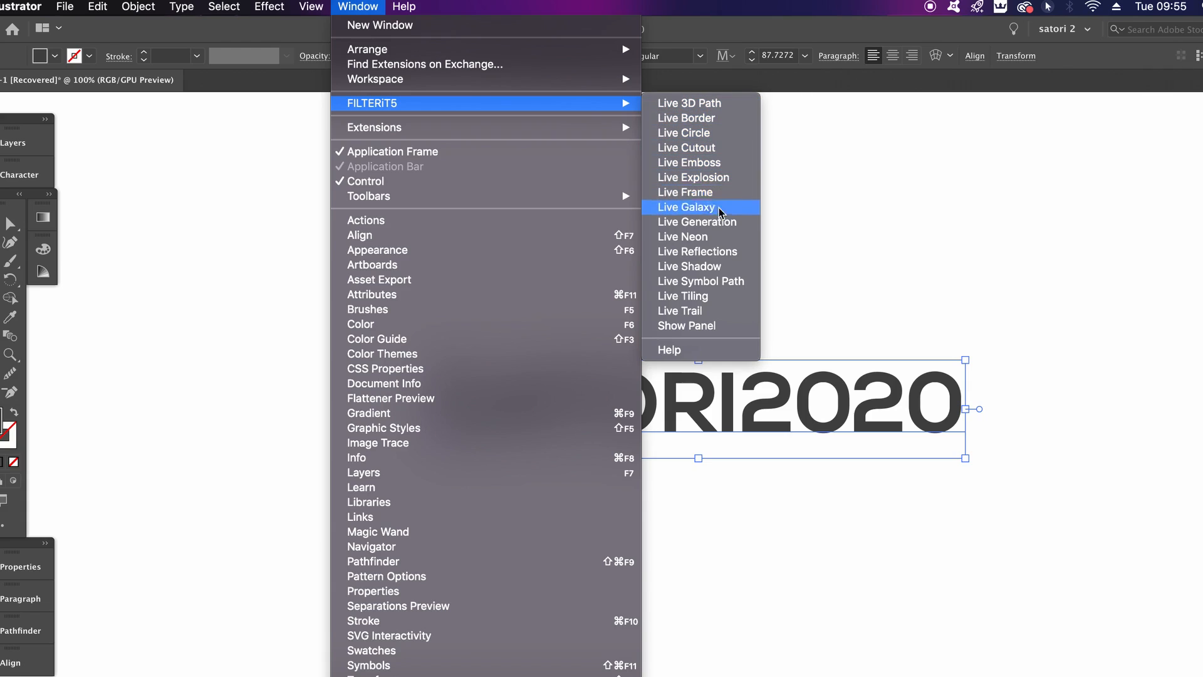
{"action": "mouse_move", "coordinate": [725, 256]}
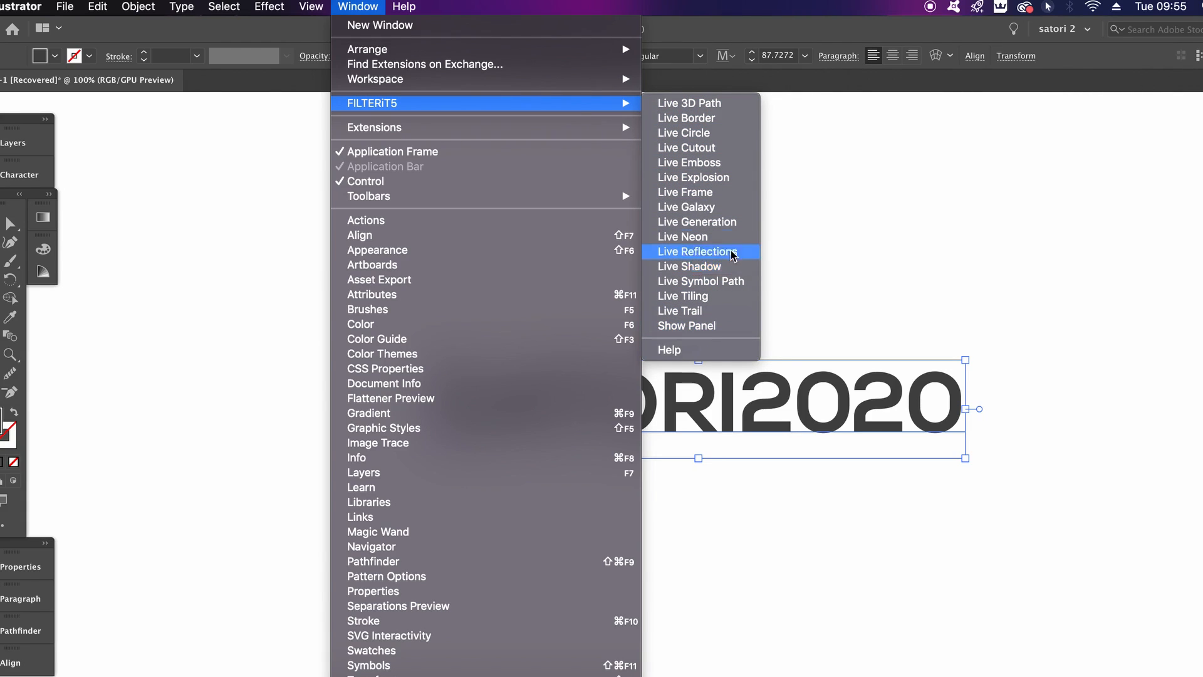
{"action": "left_click", "coordinate": [697, 251]}
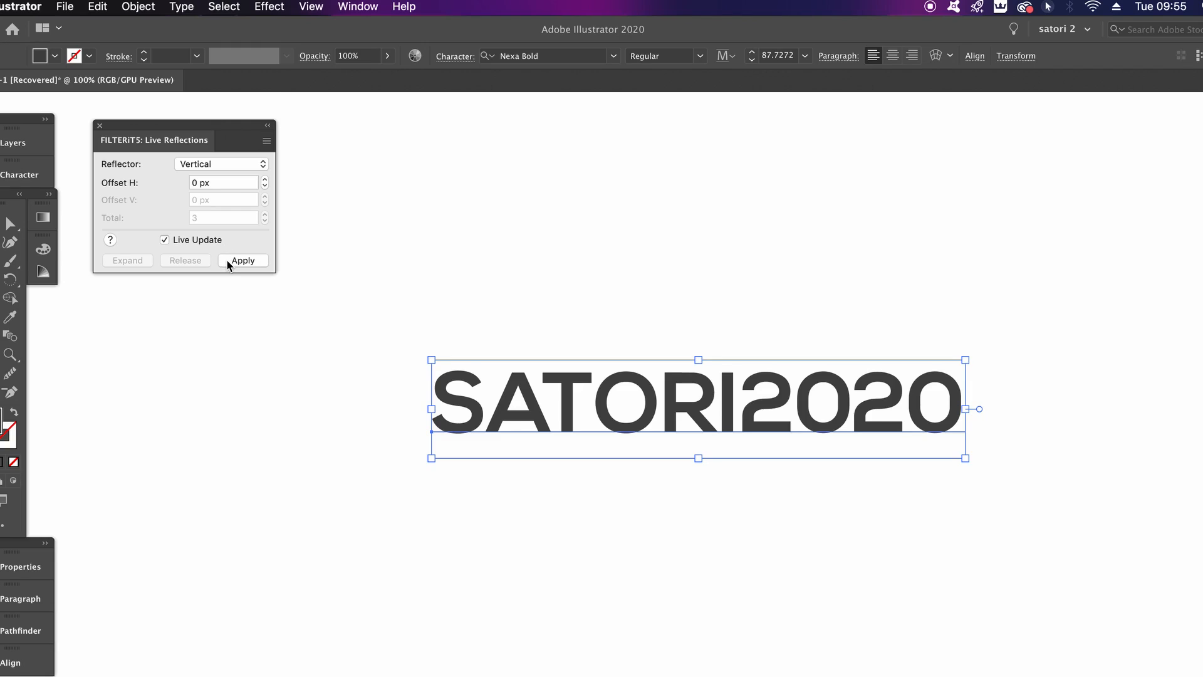
{"action": "left_click", "coordinate": [263, 179]}
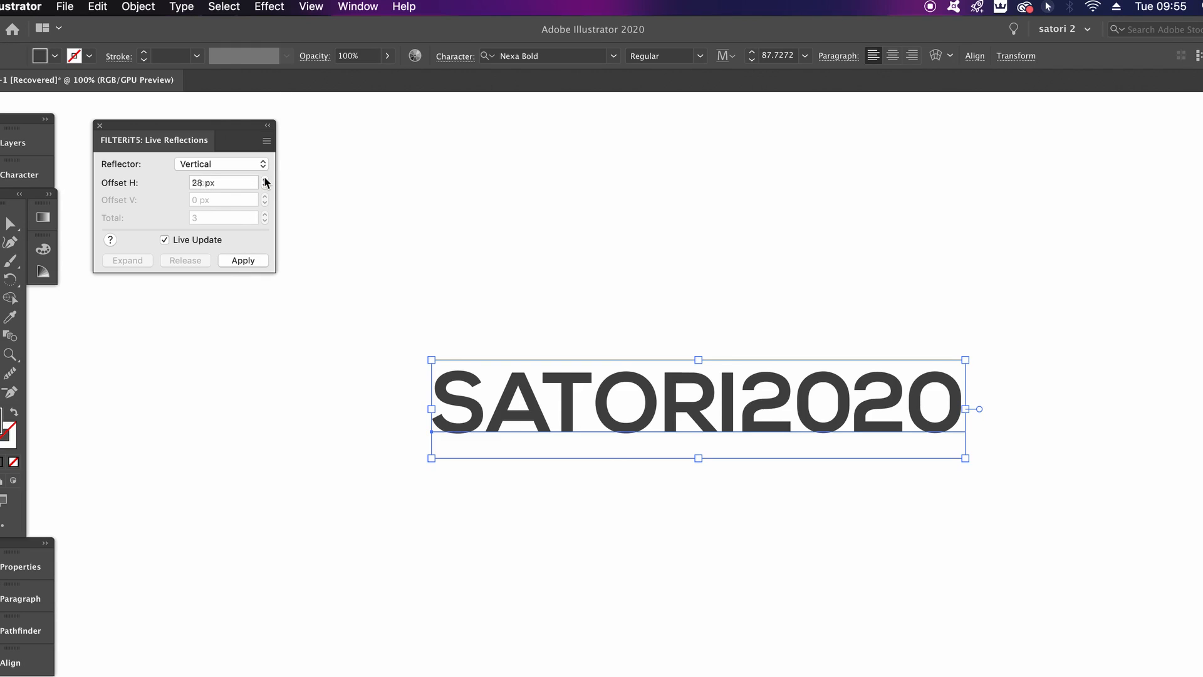
{"action": "left_click", "coordinate": [242, 260]}
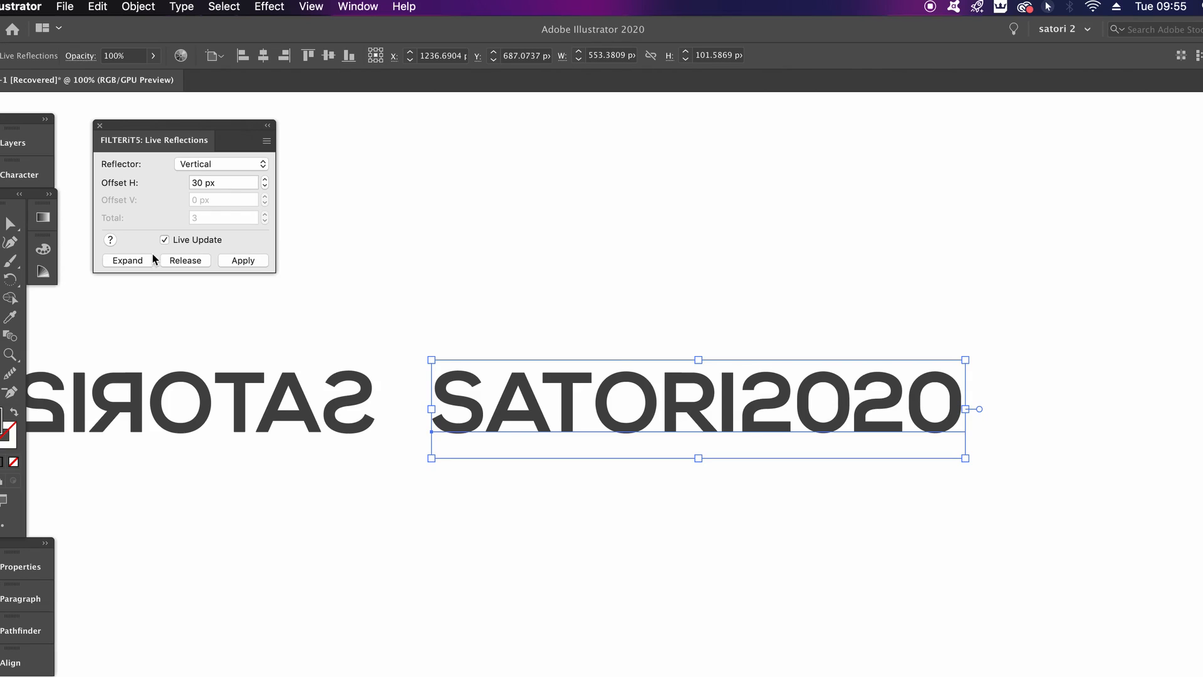
{"action": "left_click", "coordinate": [221, 164]}
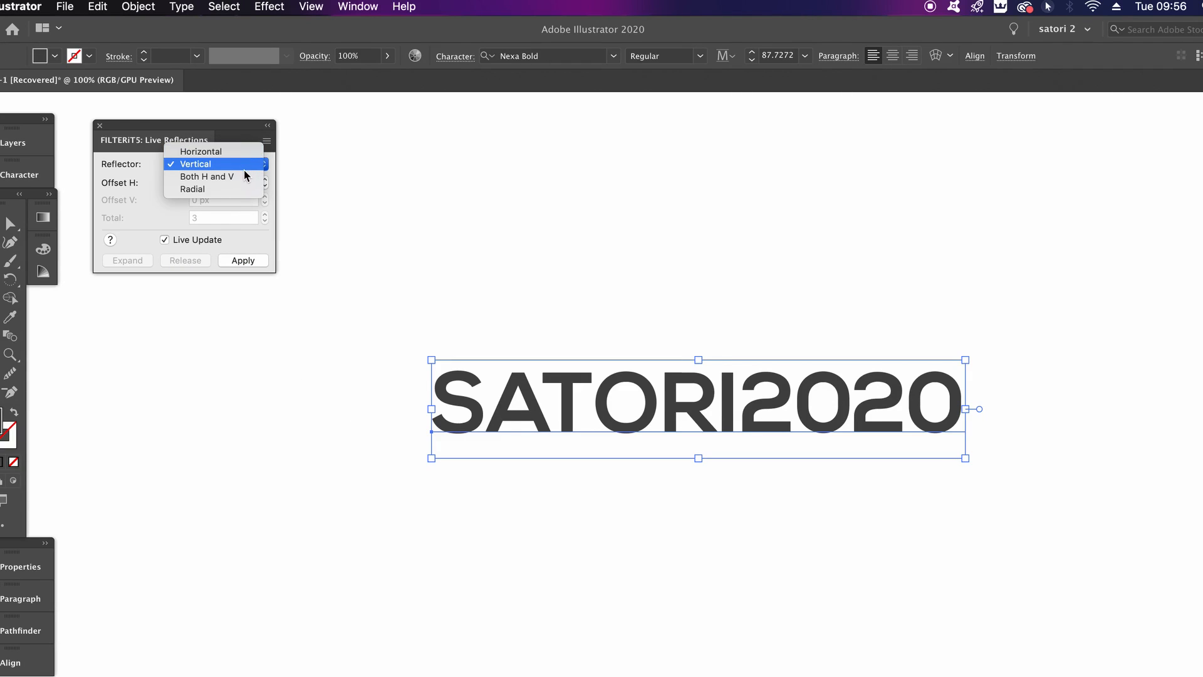
{"action": "left_click", "coordinate": [200, 151]}
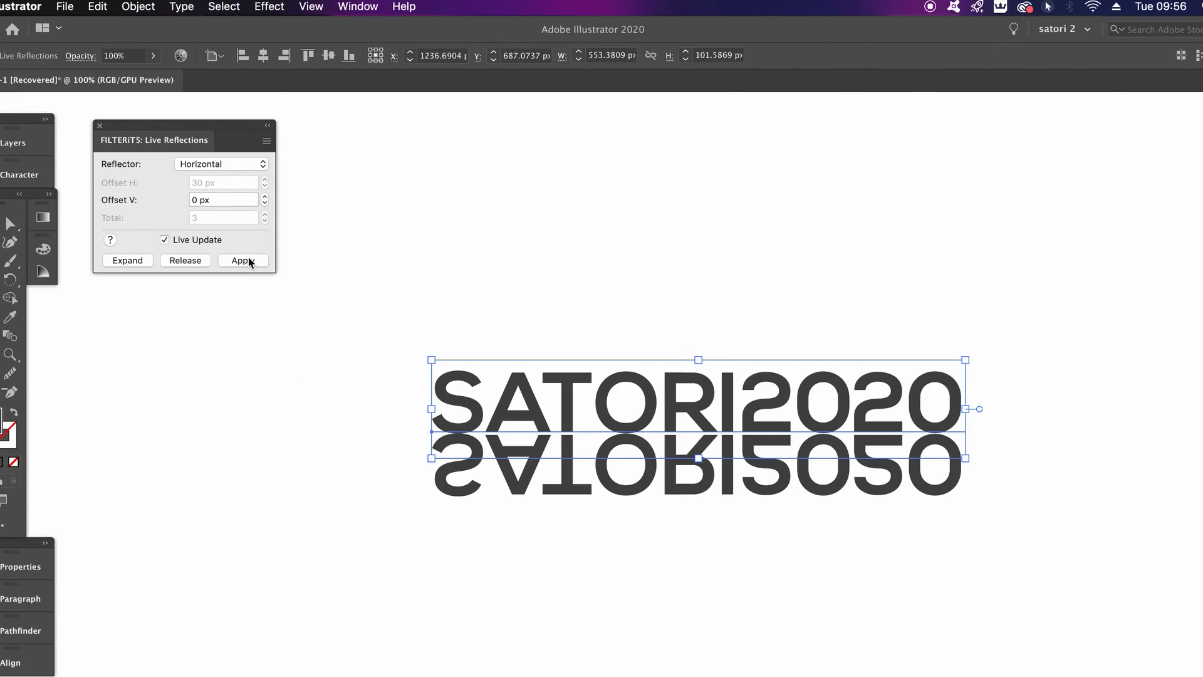
{"action": "mouse_move", "coordinate": [249, 256]}
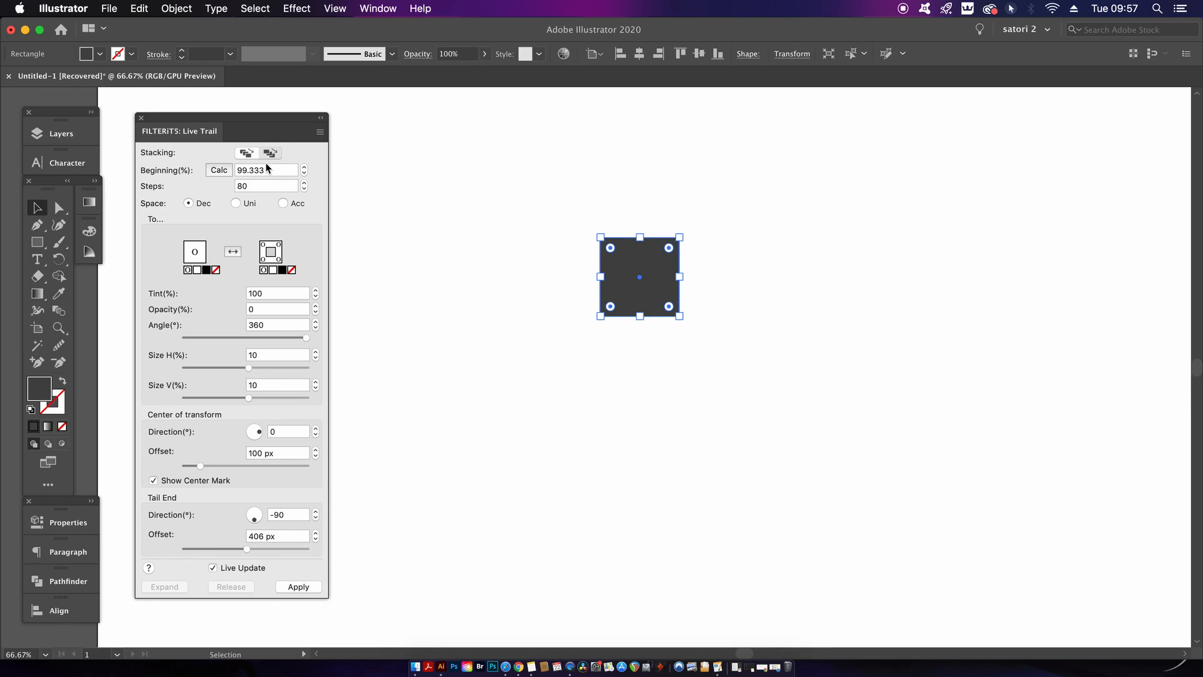
{"action": "mouse_move", "coordinate": [262, 558]}
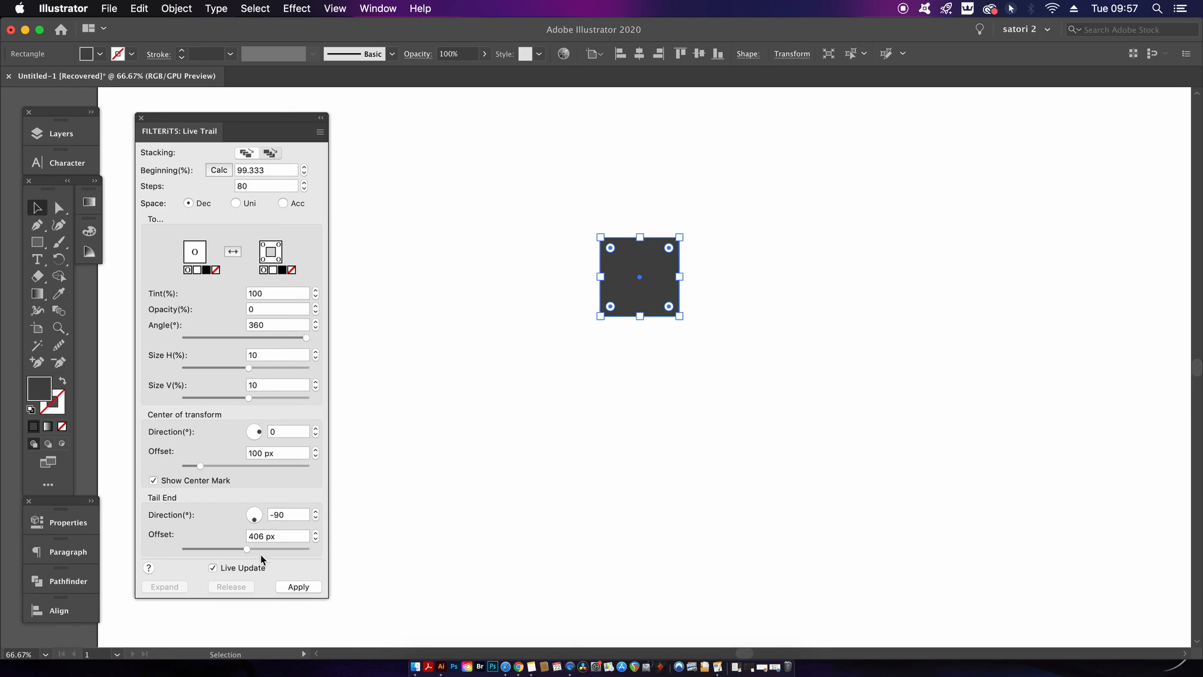
Step: Apply Live Trail to the dark square and adjust Angle, Size H and Size V
{"action": "left_click", "coordinate": [298, 586]}
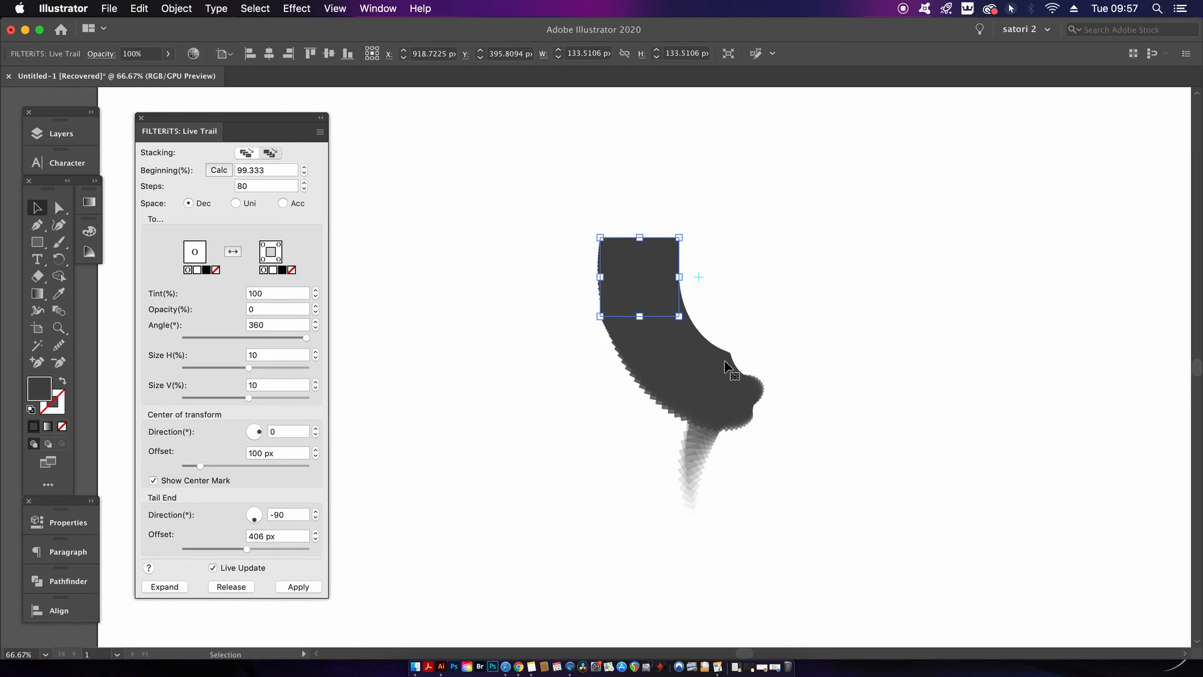
{"action": "left_click_drag", "start_coordinate": [307, 338], "coordinate": [279, 338]}
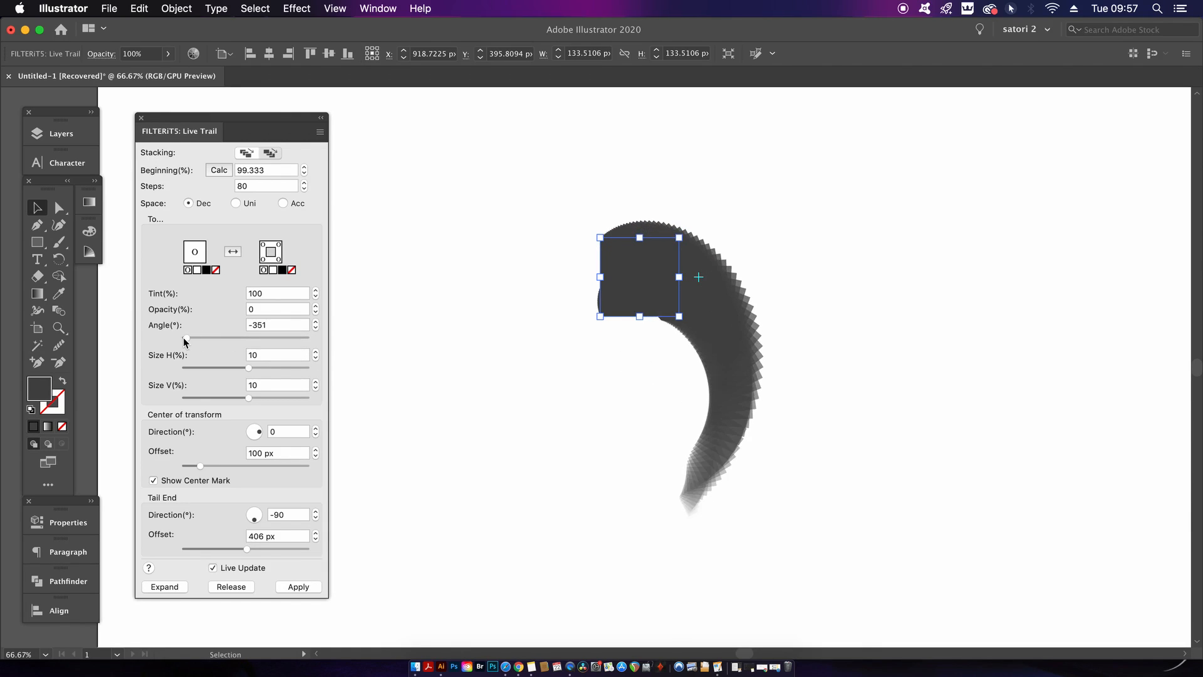
{"action": "left_click_drag", "start_coordinate": [248, 368], "coordinate": [290, 368]}
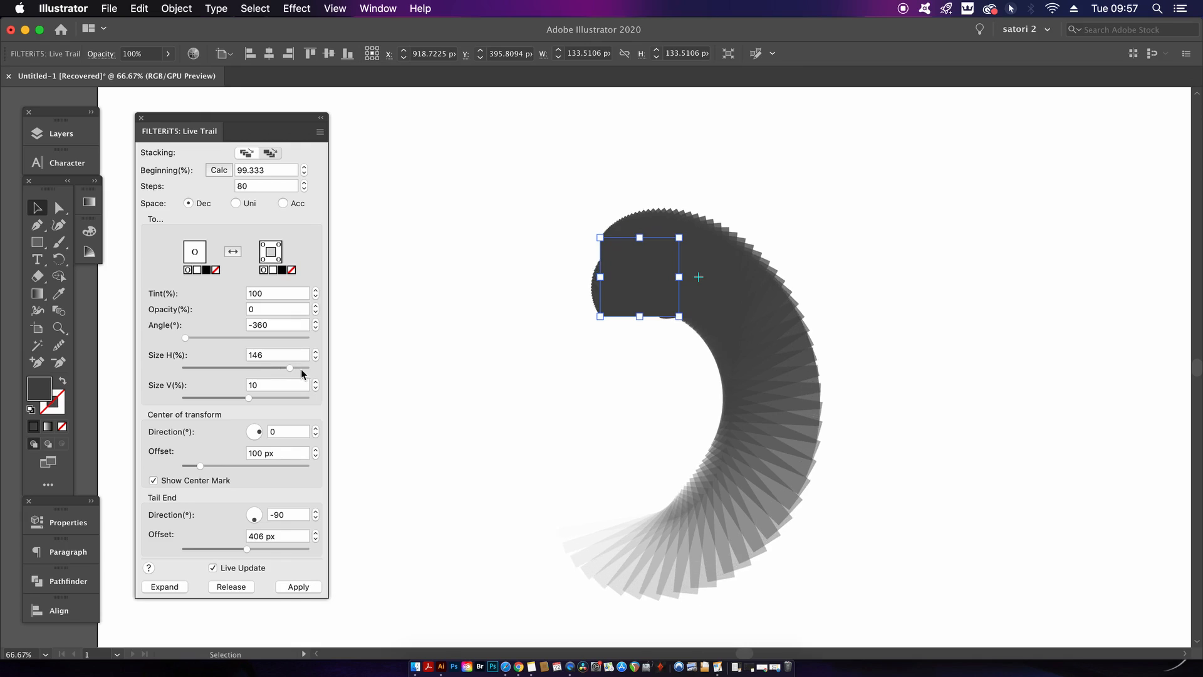
{"action": "left_click_drag", "start_coordinate": [288, 368], "coordinate": [228, 368]}
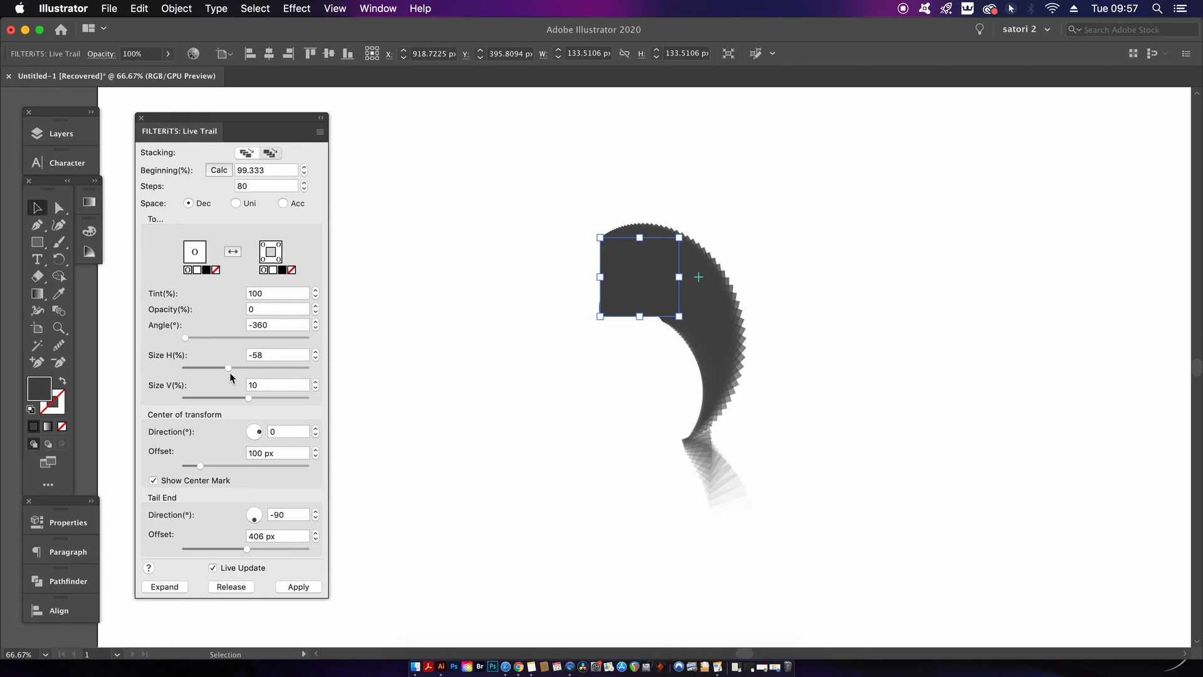
{"action": "left_click_drag", "start_coordinate": [248, 397], "coordinate": [288, 398]}
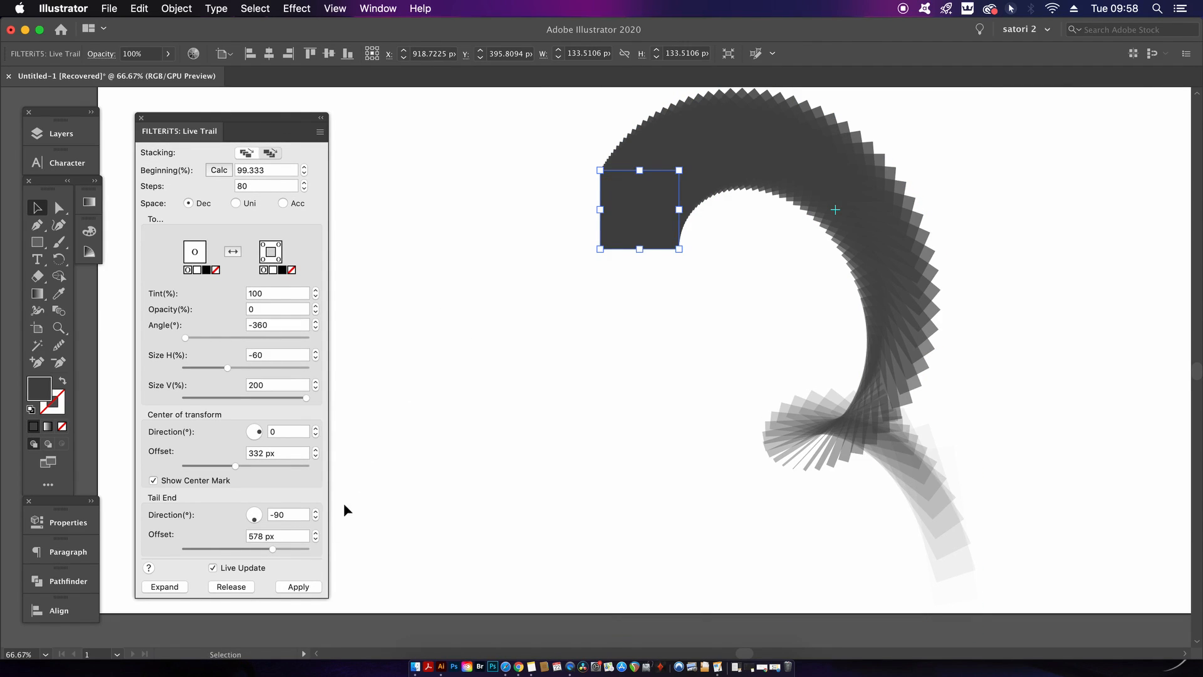
{"action": "left_click", "coordinate": [377, 9]}
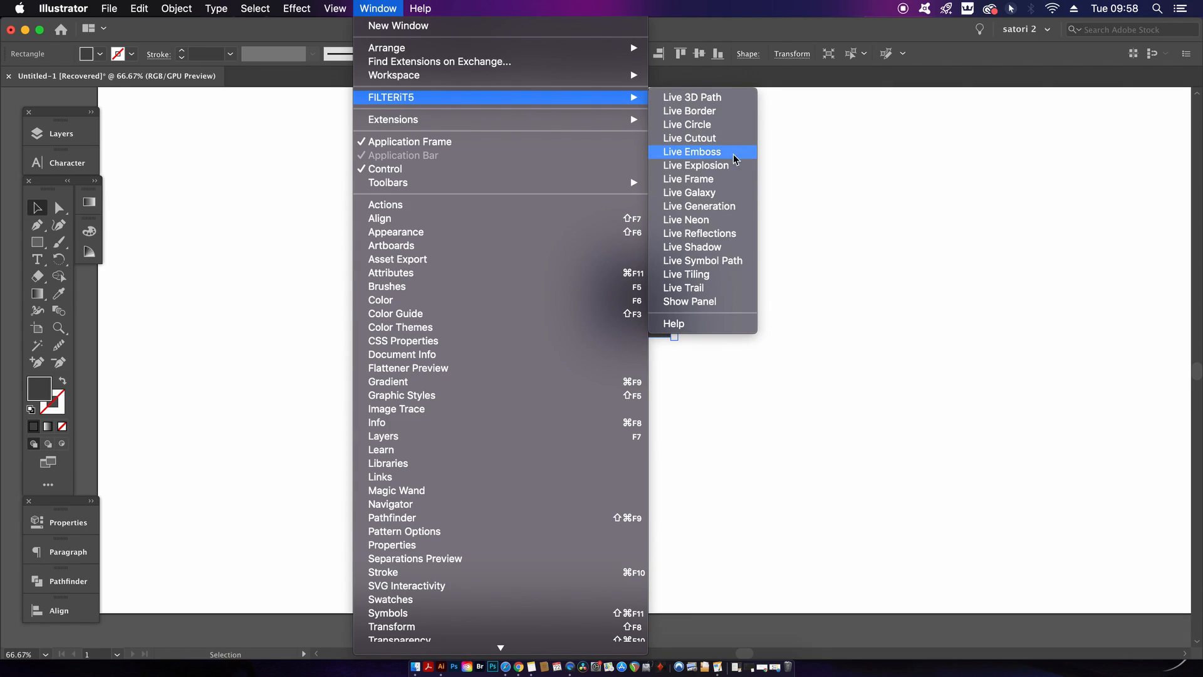
Step: Apply a FILTERiT5 Live Frame to the triangle: 45 copies per side, 100% relative space
{"action": "left_click", "coordinate": [687, 179]}
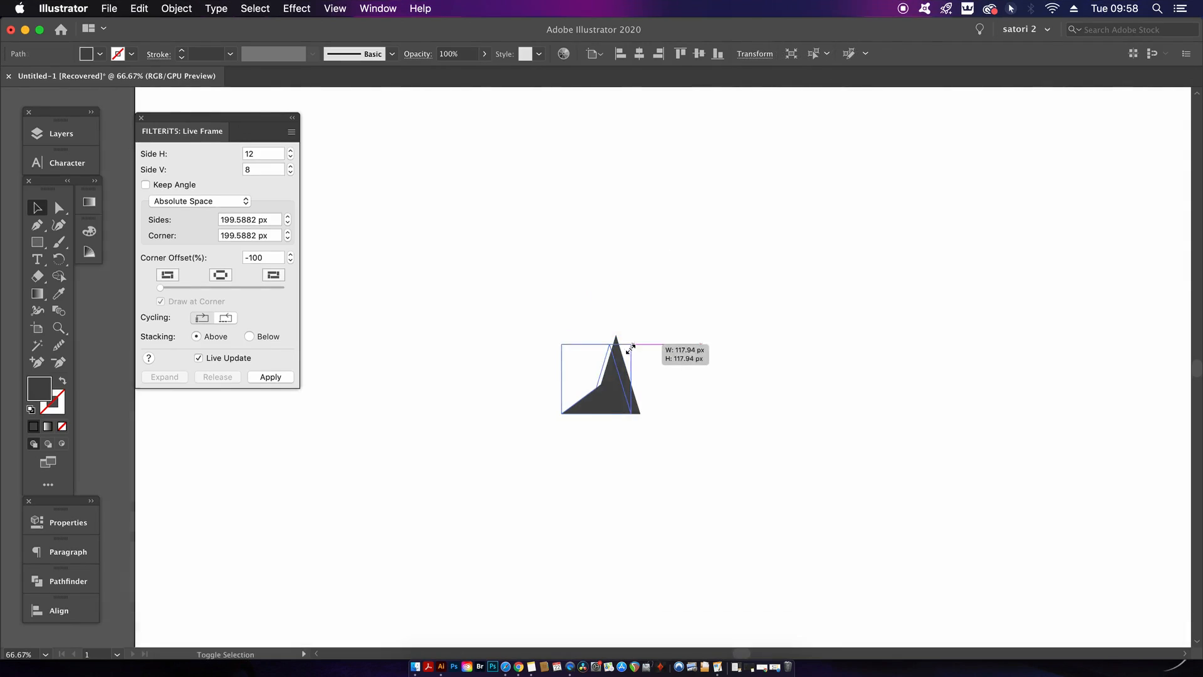
{"action": "left_click", "coordinate": [270, 377]}
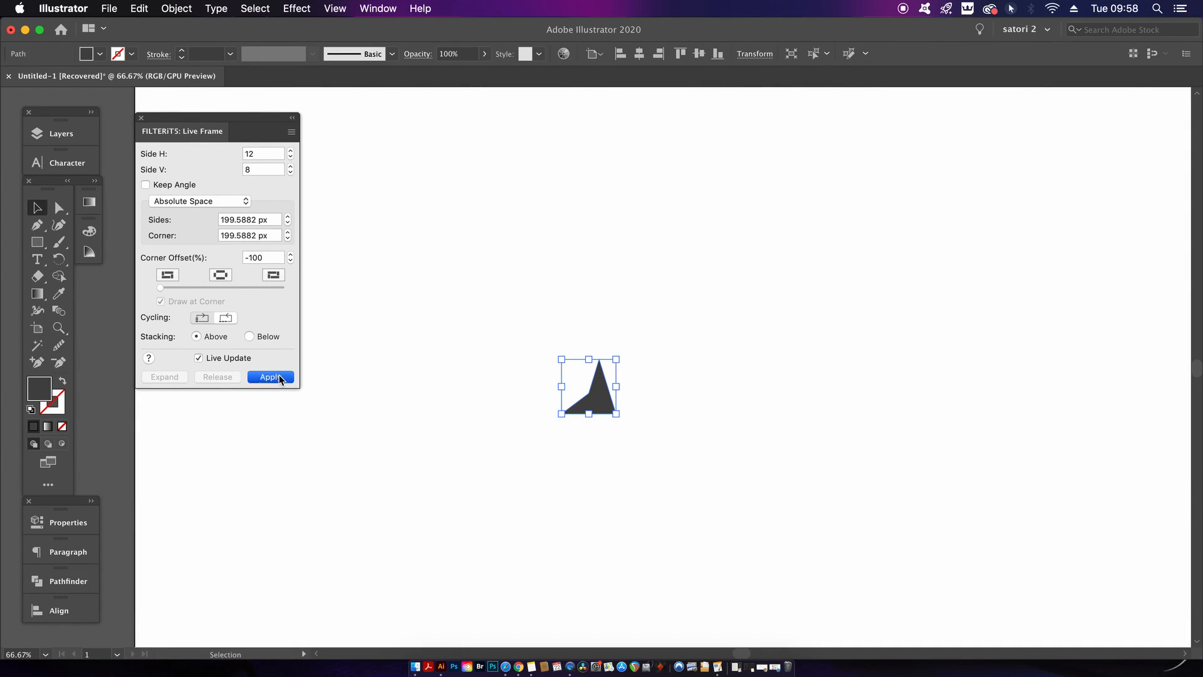
{"action": "left_click", "coordinate": [270, 377]}
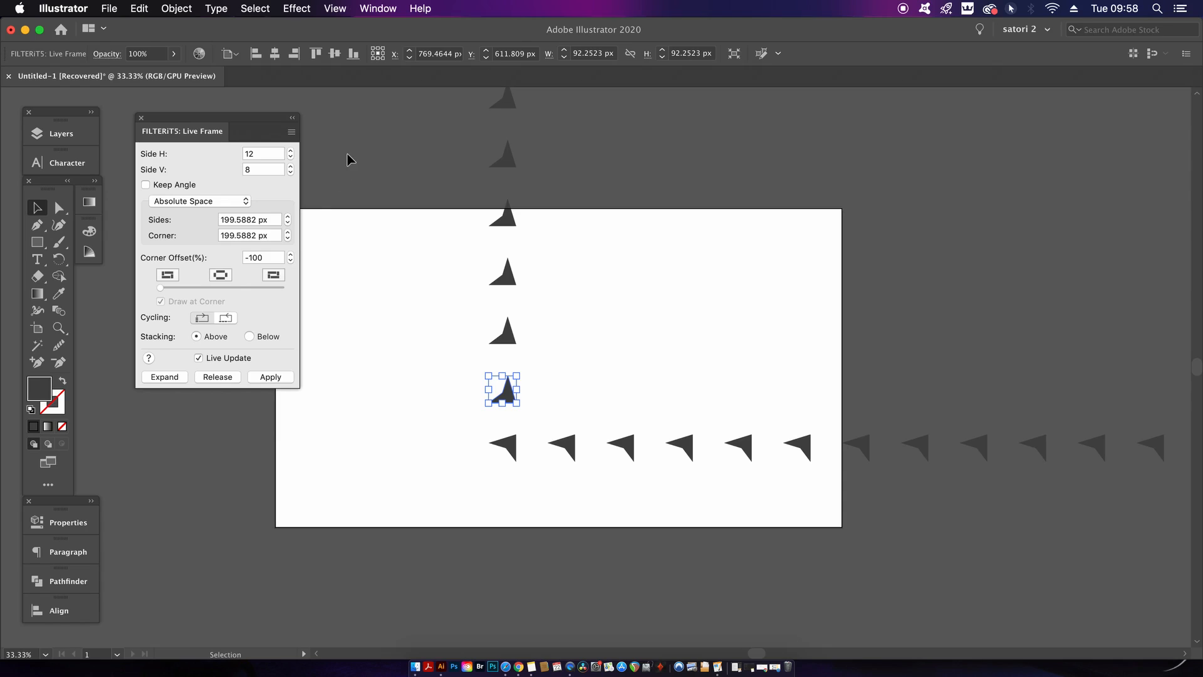
{"action": "left_click", "coordinate": [262, 153]}
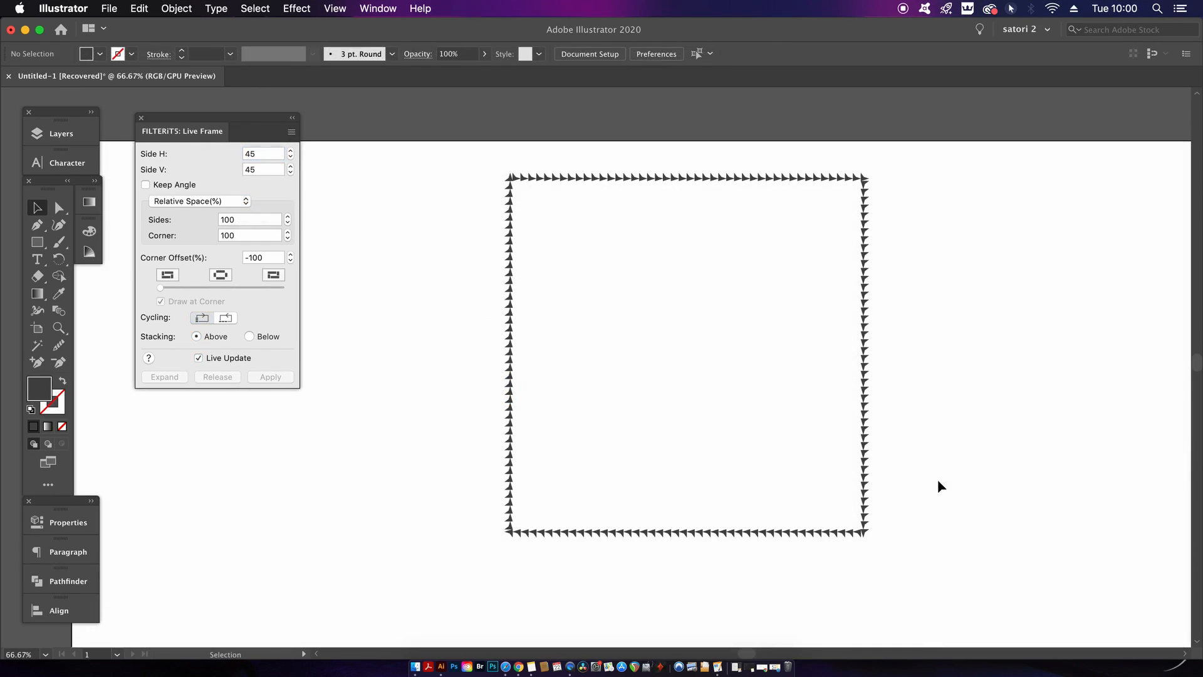
{"action": "mouse_move", "coordinate": [960, 358]}
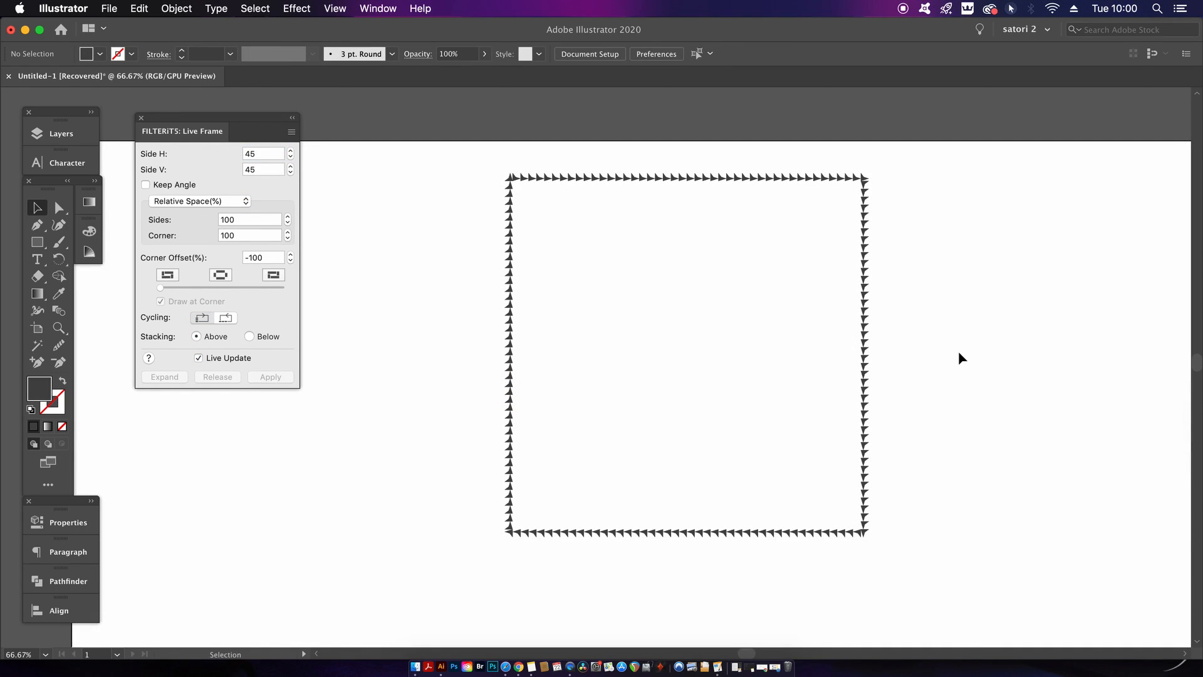
{"action": "left_click", "coordinate": [509, 530]}
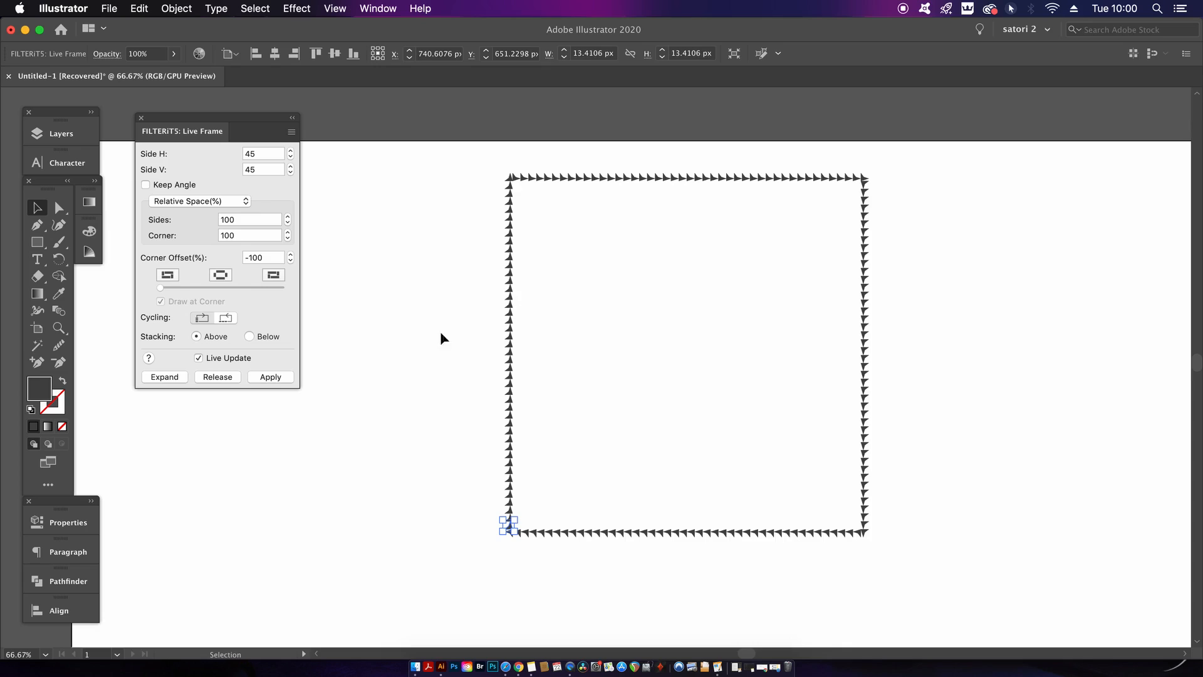
{"action": "left_click", "coordinate": [378, 8]}
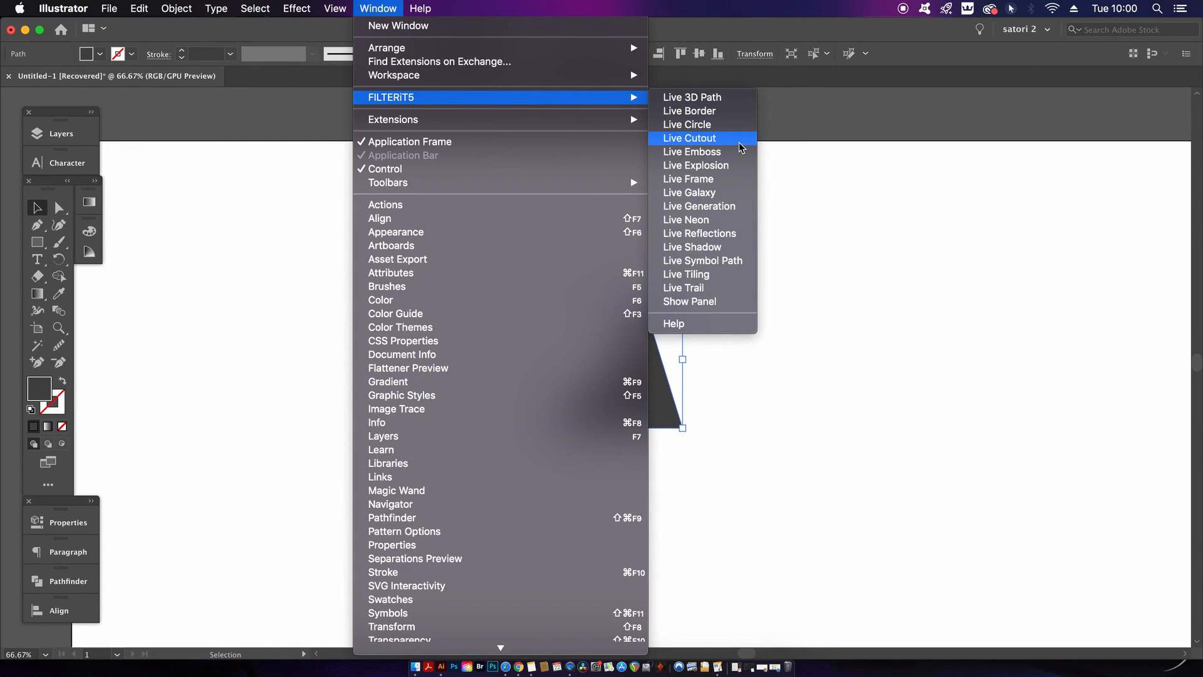
Step: Generate a Live Circle ring of triangle copies at Offset H -100 px, lowered to 10 copies
{"action": "left_click", "coordinate": [689, 138]}
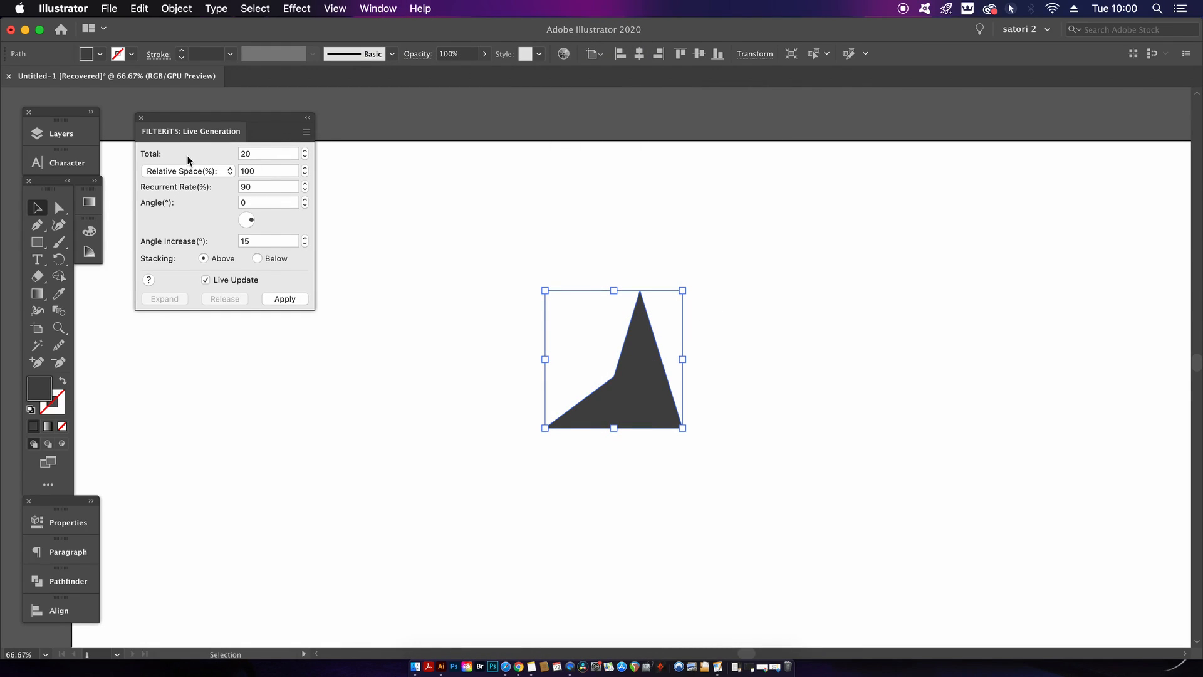
{"action": "left_click", "coordinate": [284, 299]}
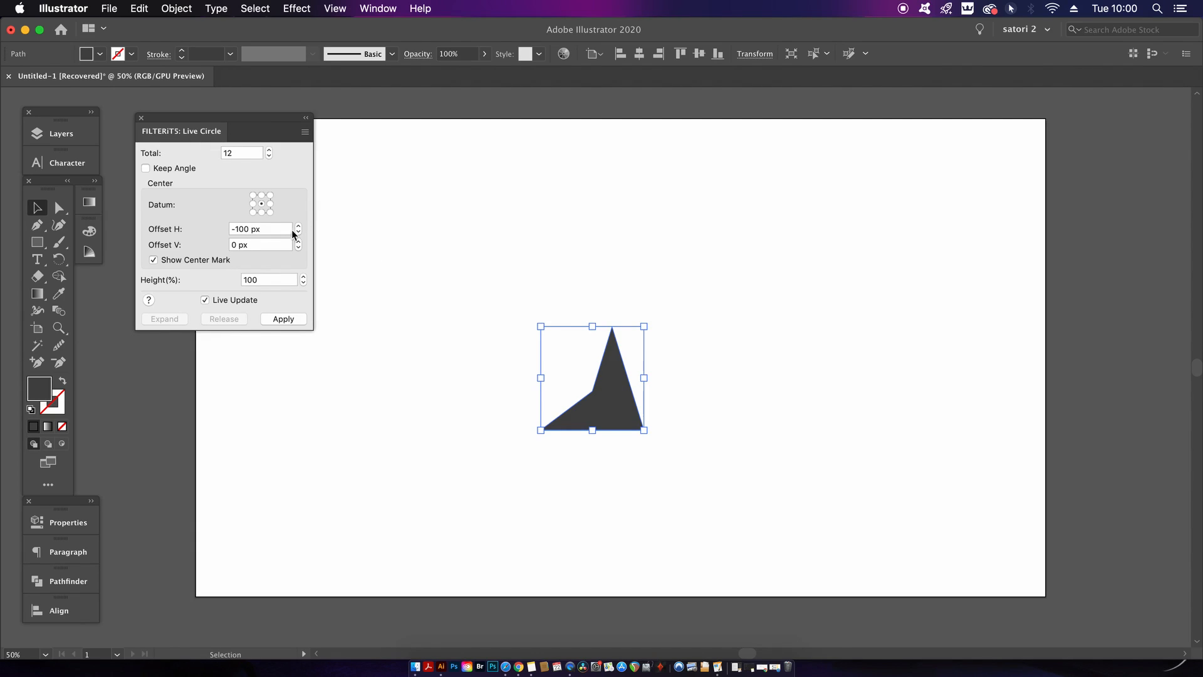
{"action": "left_click", "coordinate": [283, 319]}
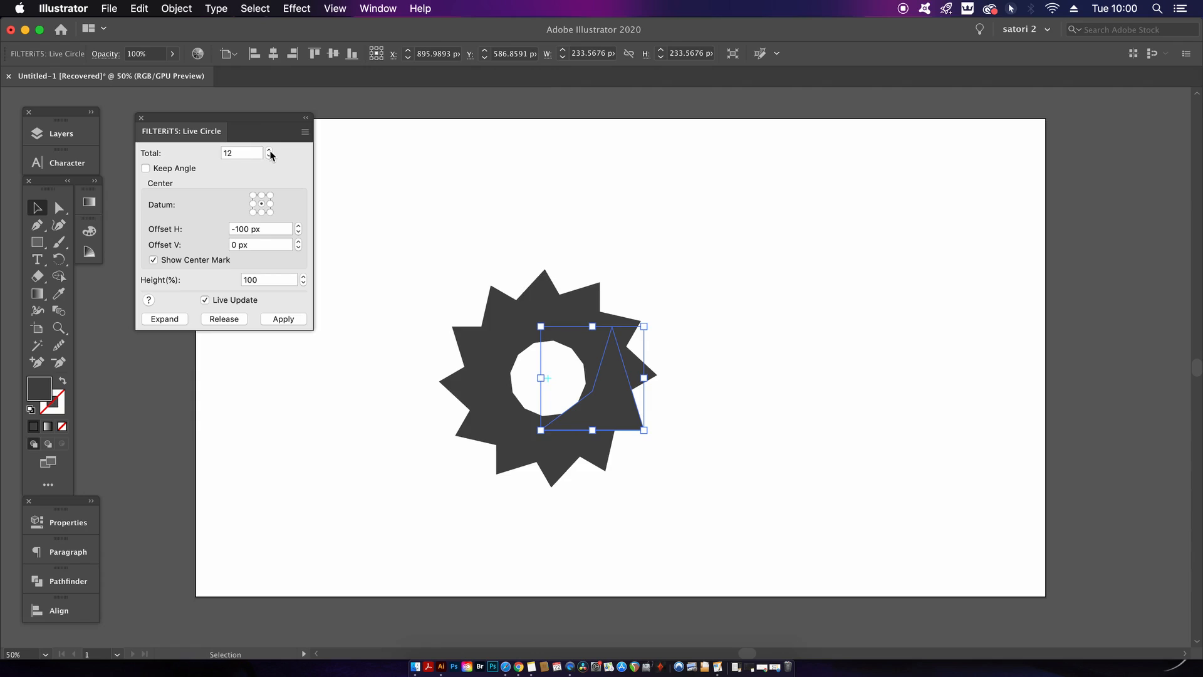
{"action": "left_click", "coordinate": [267, 156]}
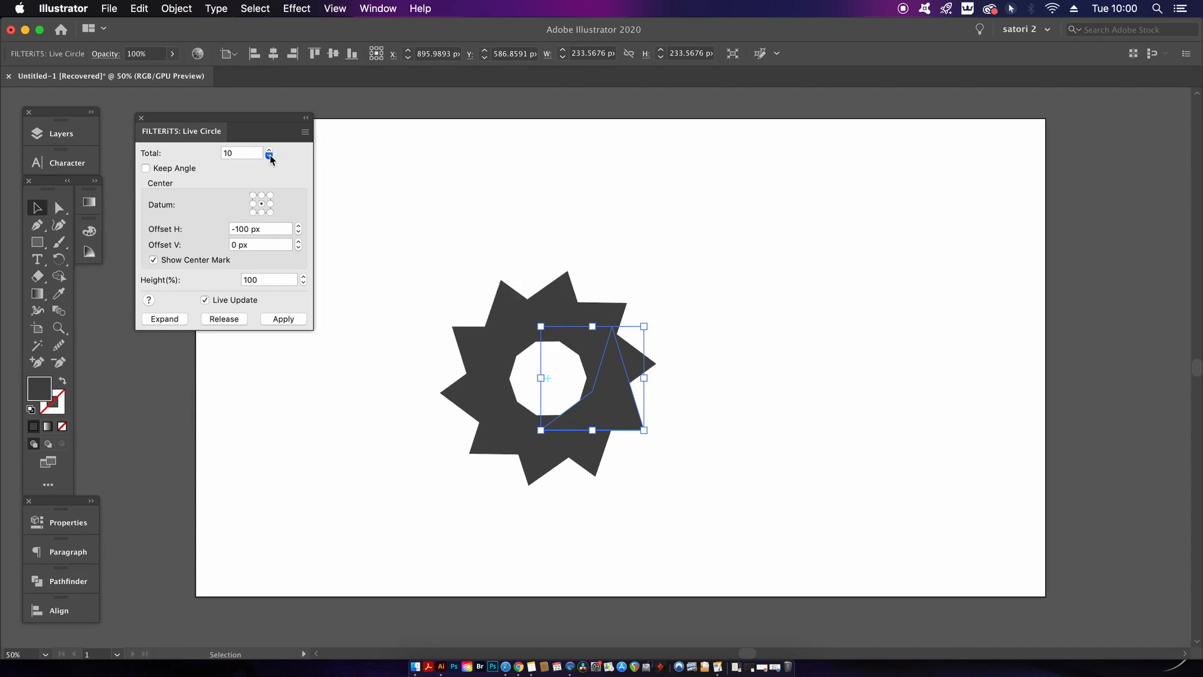
{"action": "left_click", "coordinate": [267, 156]}
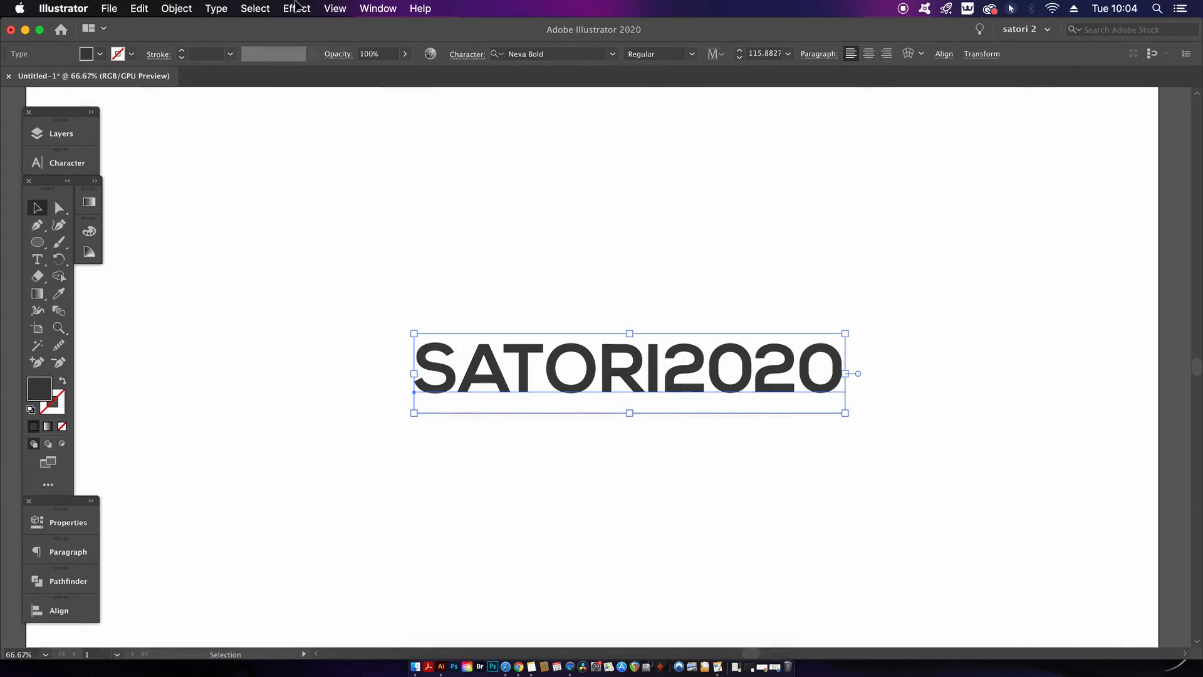
Step: Choose Effect > FILTERiT5 > Lens for the selected SATORI2020 text
{"action": "left_click", "coordinate": [296, 8]}
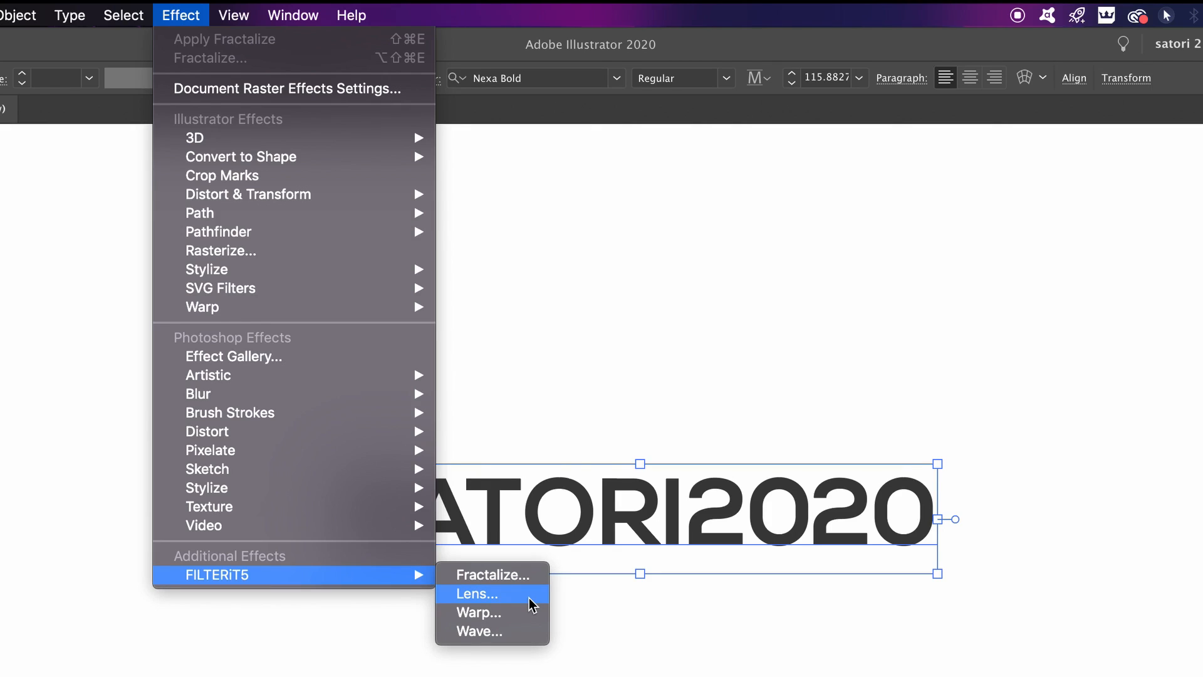
{"action": "left_click", "coordinate": [478, 594]}
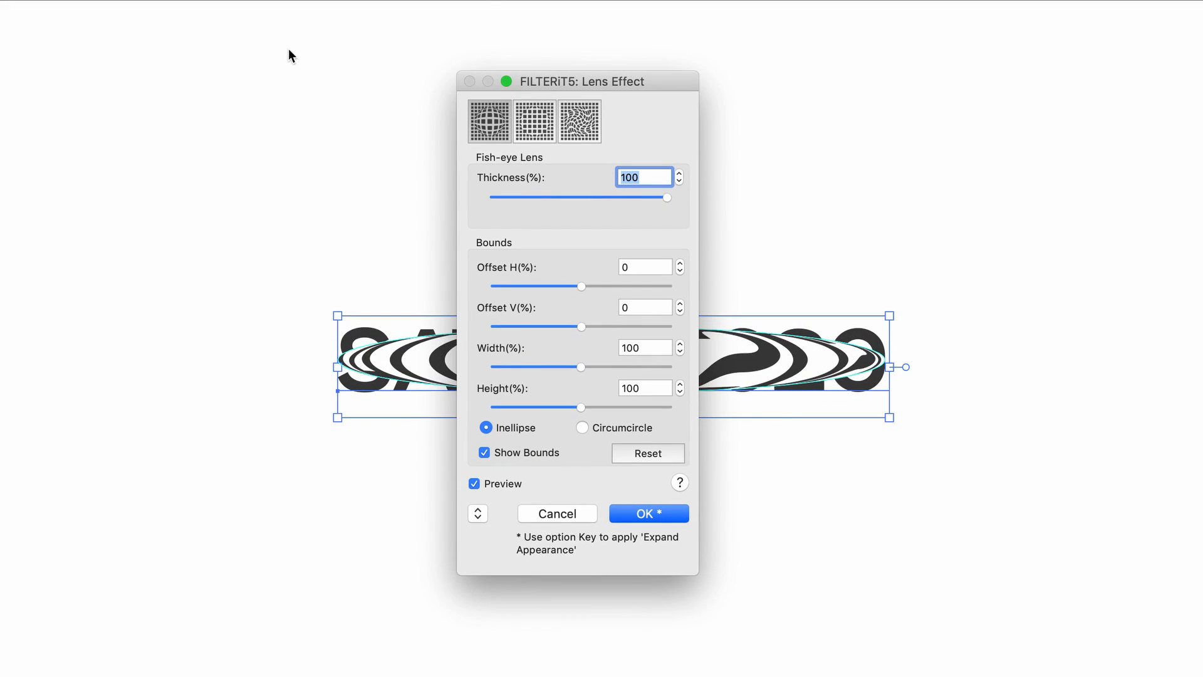
Step: Move the Lens dialog aside, toggle preview, and flip the fish-eye bulge to a pinch and back
{"action": "left_click_drag", "start_coordinate": [581, 81], "coordinate": [225, 69]}
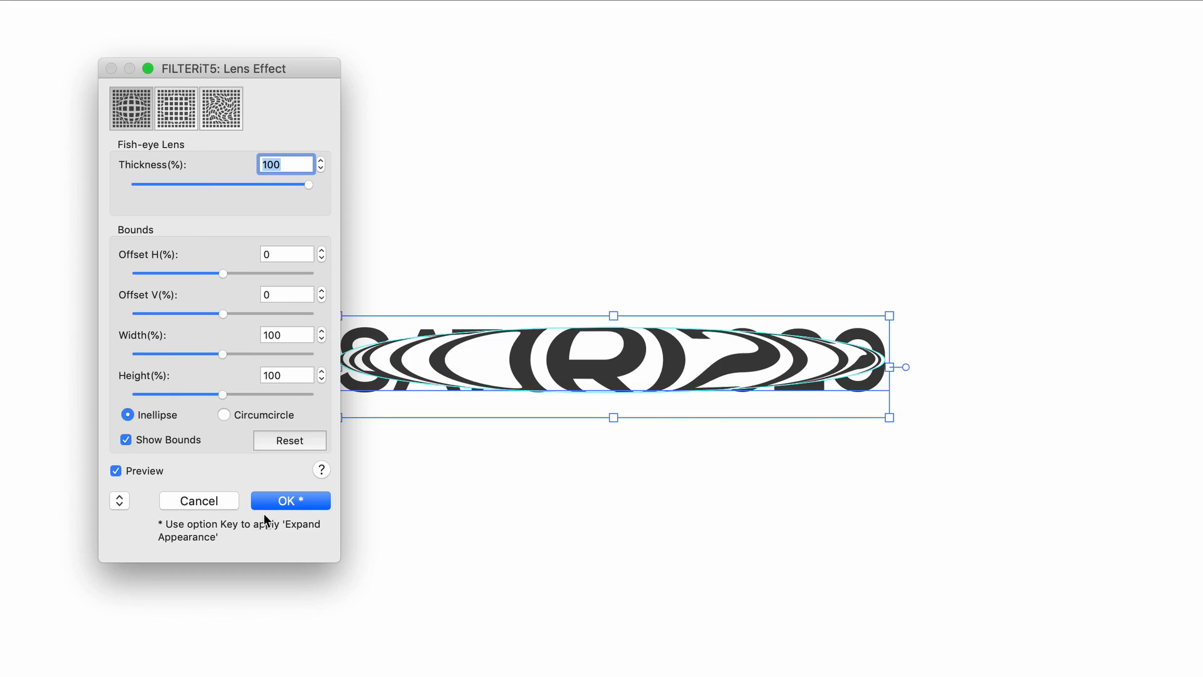
{"action": "left_click_drag", "start_coordinate": [225, 68], "coordinate": [163, 63]}
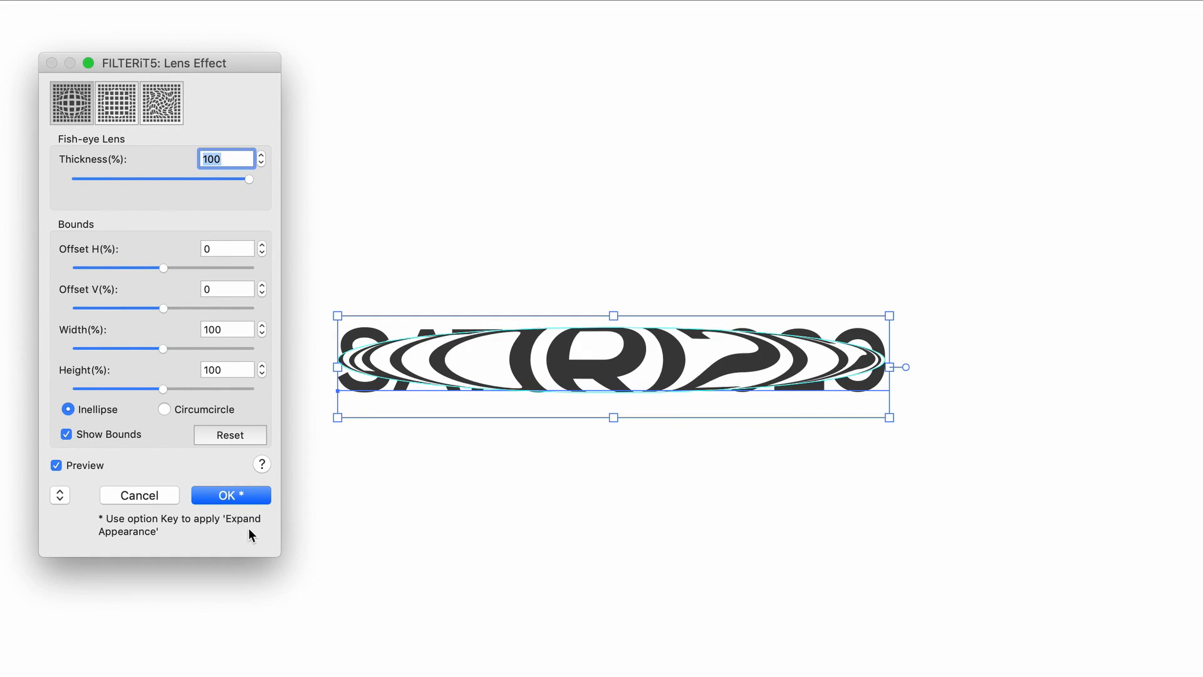
{"action": "left_click", "coordinate": [55, 465]}
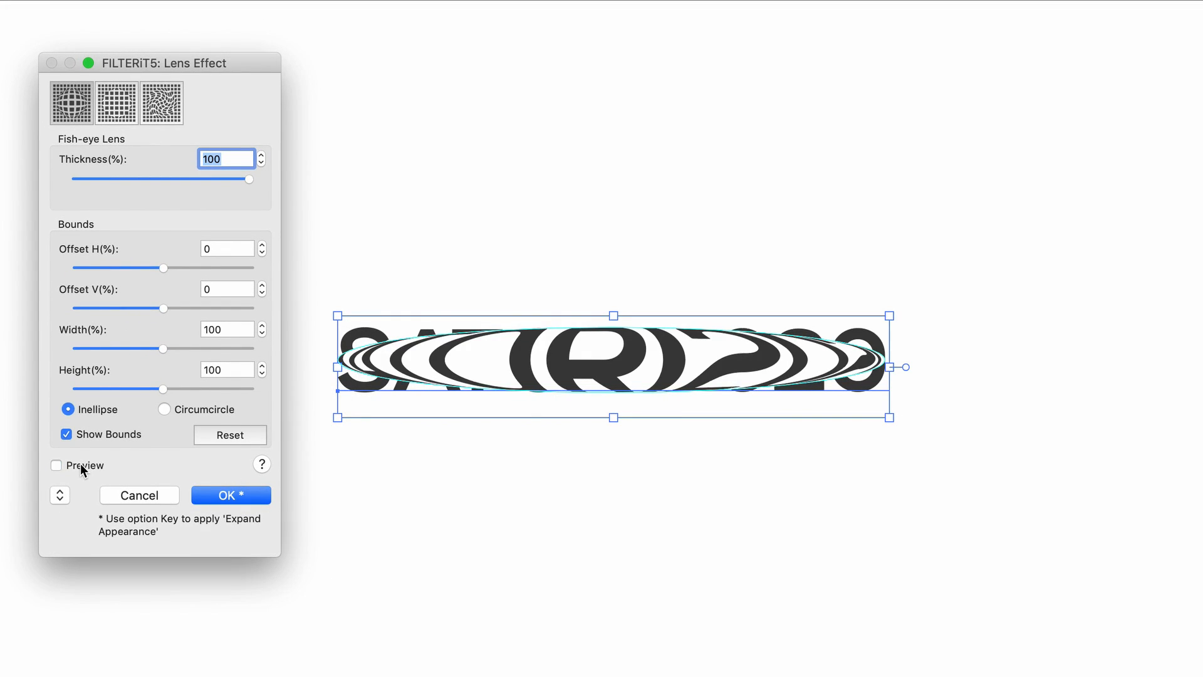
{"action": "left_click", "coordinate": [56, 466]}
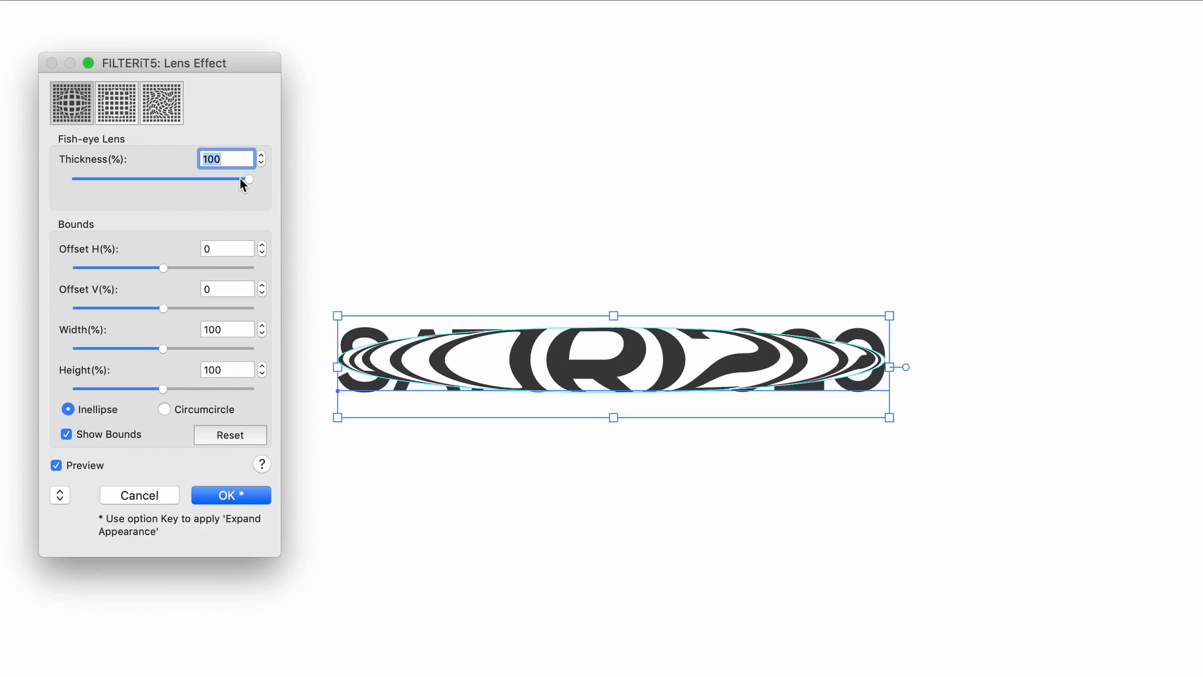
{"action": "left_click_drag", "start_coordinate": [248, 178], "coordinate": [86, 179]}
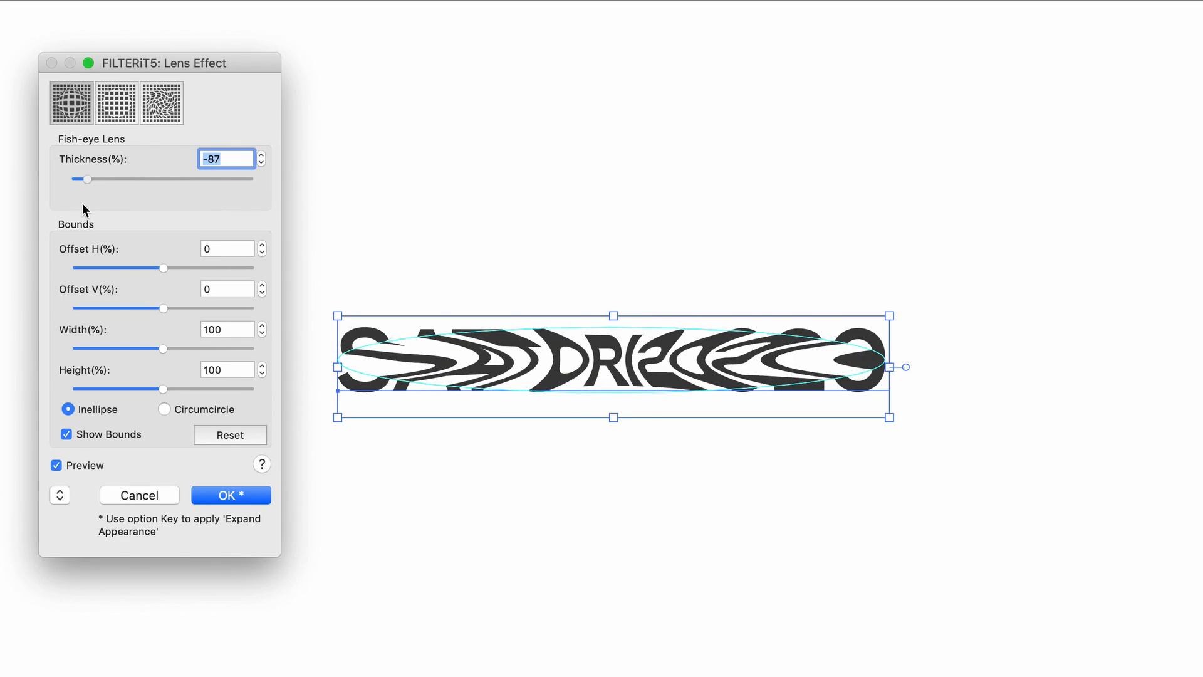
{"action": "left_click_drag", "start_coordinate": [86, 179], "coordinate": [249, 178]}
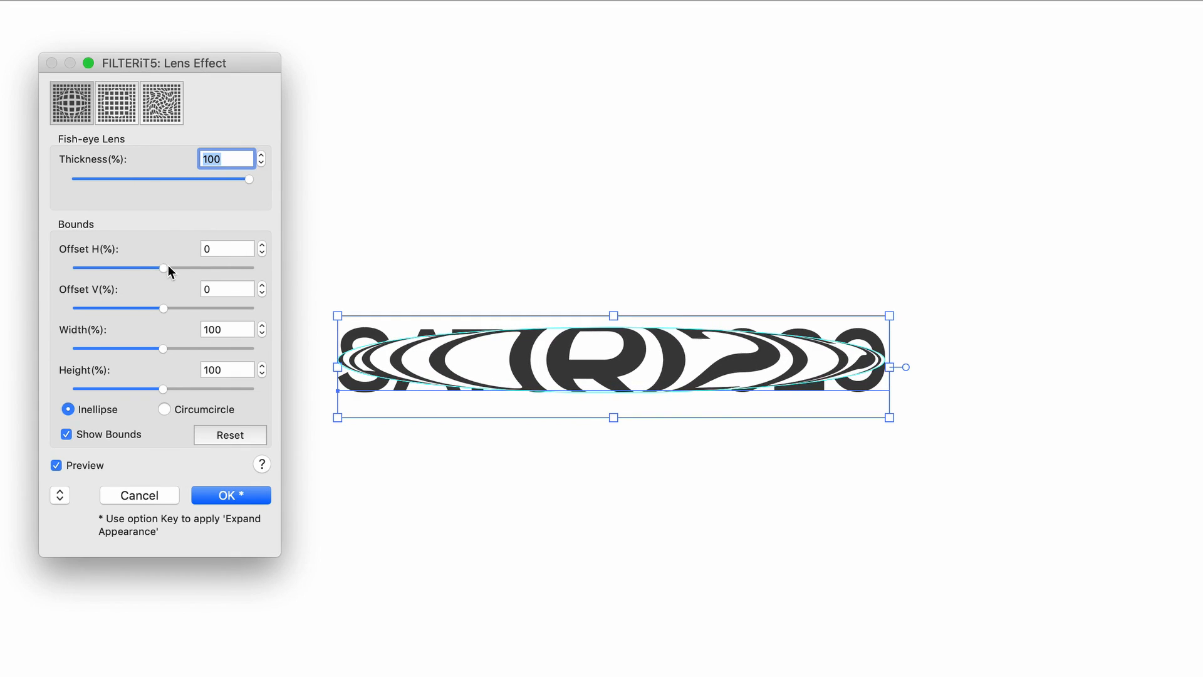
Step: Shift the lens area right, widen it, then switch to a Magnify lens and reposition it
{"action": "left_click_drag", "start_coordinate": [161, 268], "coordinate": [202, 267]}
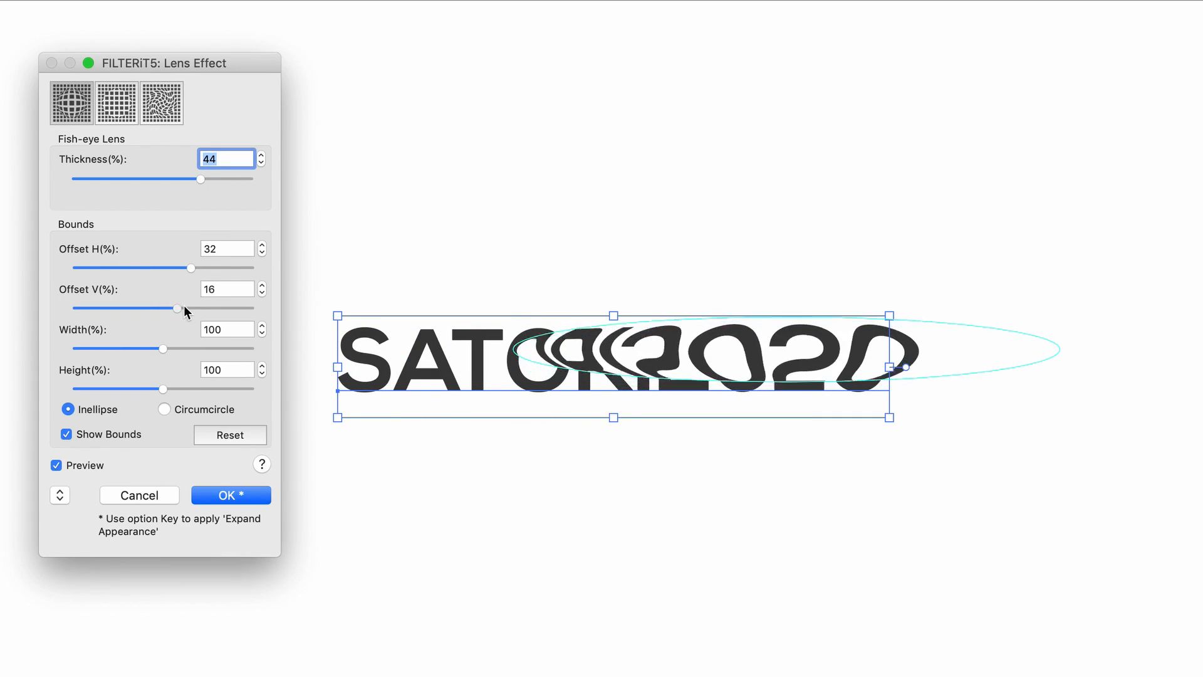
{"action": "left_click_drag", "start_coordinate": [163, 348], "coordinate": [219, 349]}
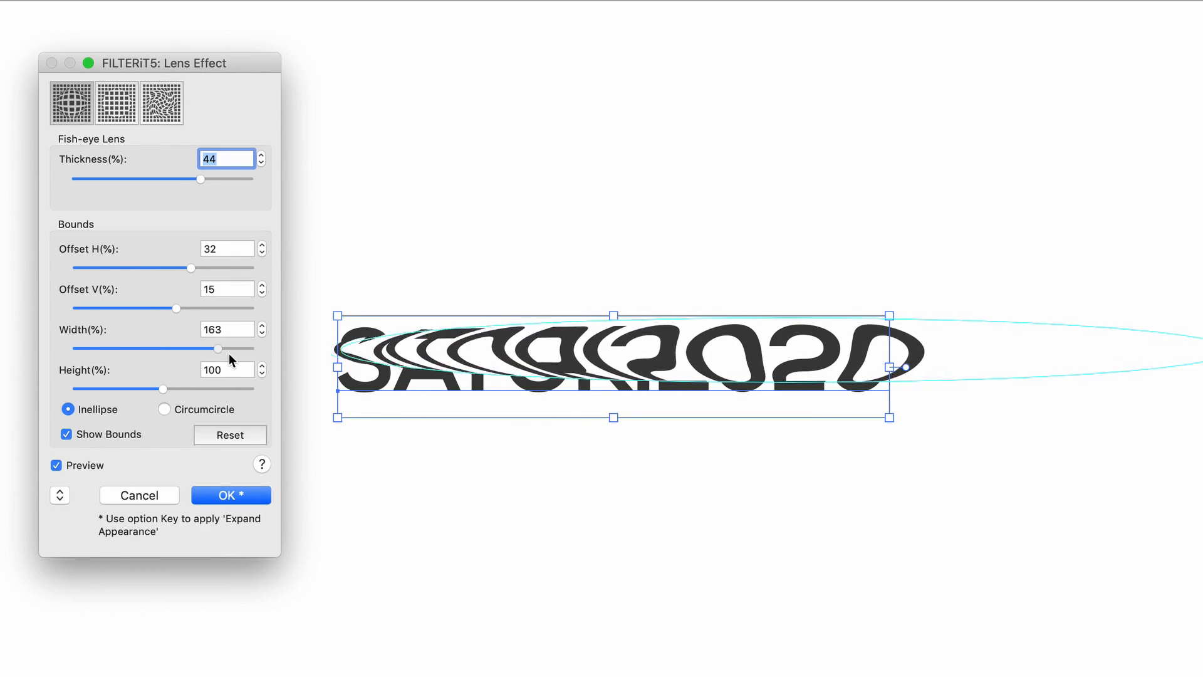
{"action": "left_click", "coordinate": [117, 102]}
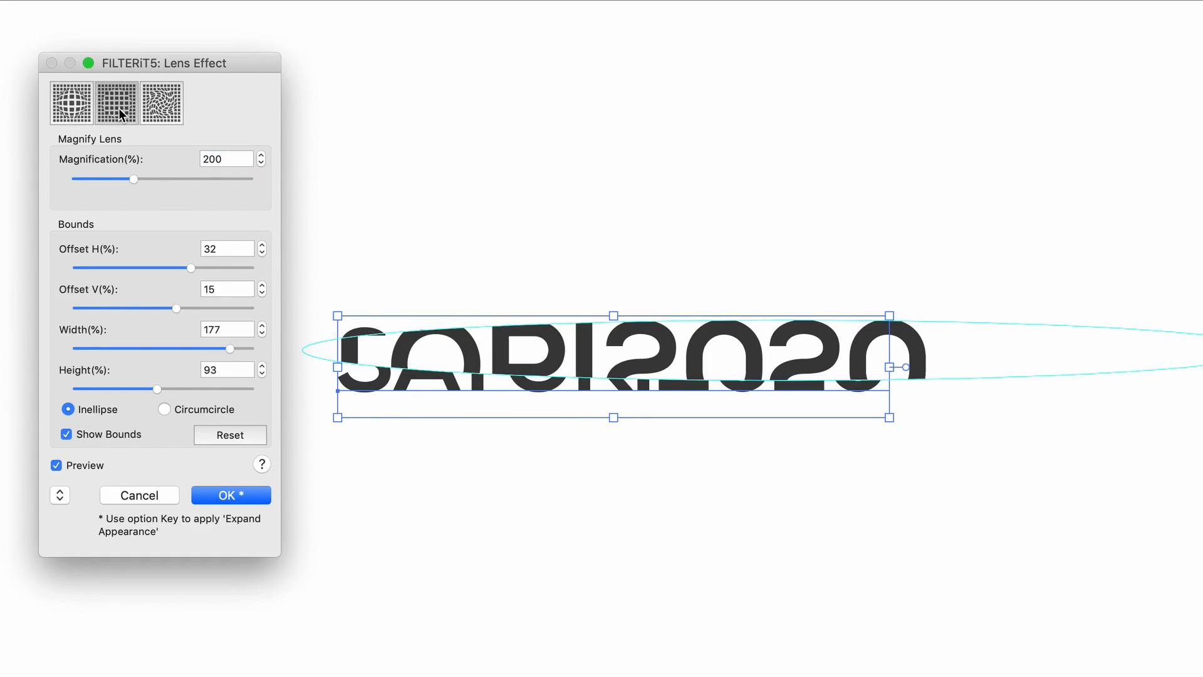
{"action": "mouse_move", "coordinate": [223, 294]}
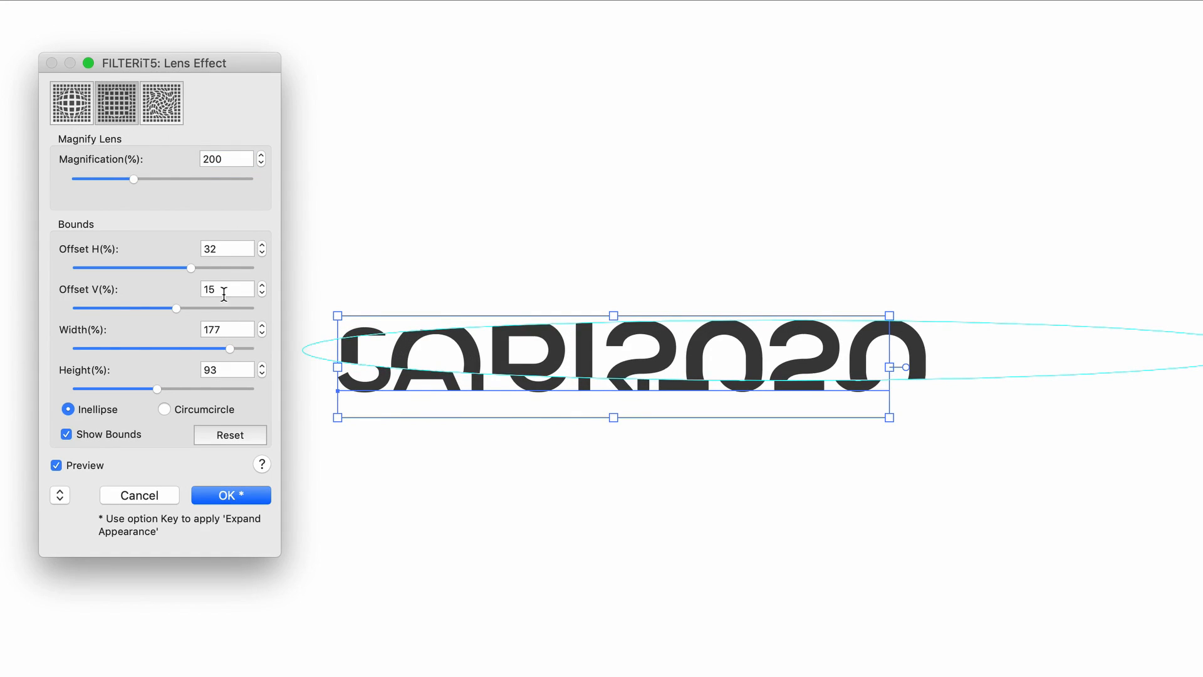
{"action": "left_click_drag", "start_coordinate": [191, 267], "coordinate": [193, 267]}
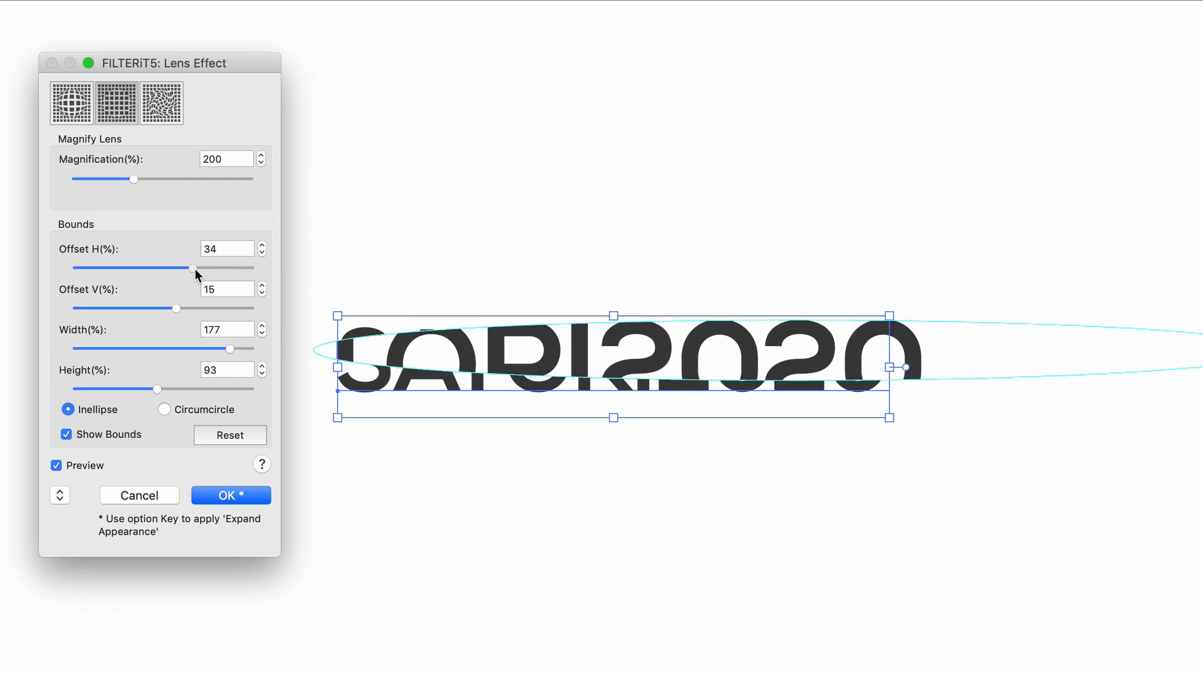
{"action": "left_click_drag", "start_coordinate": [134, 179], "coordinate": [124, 179]}
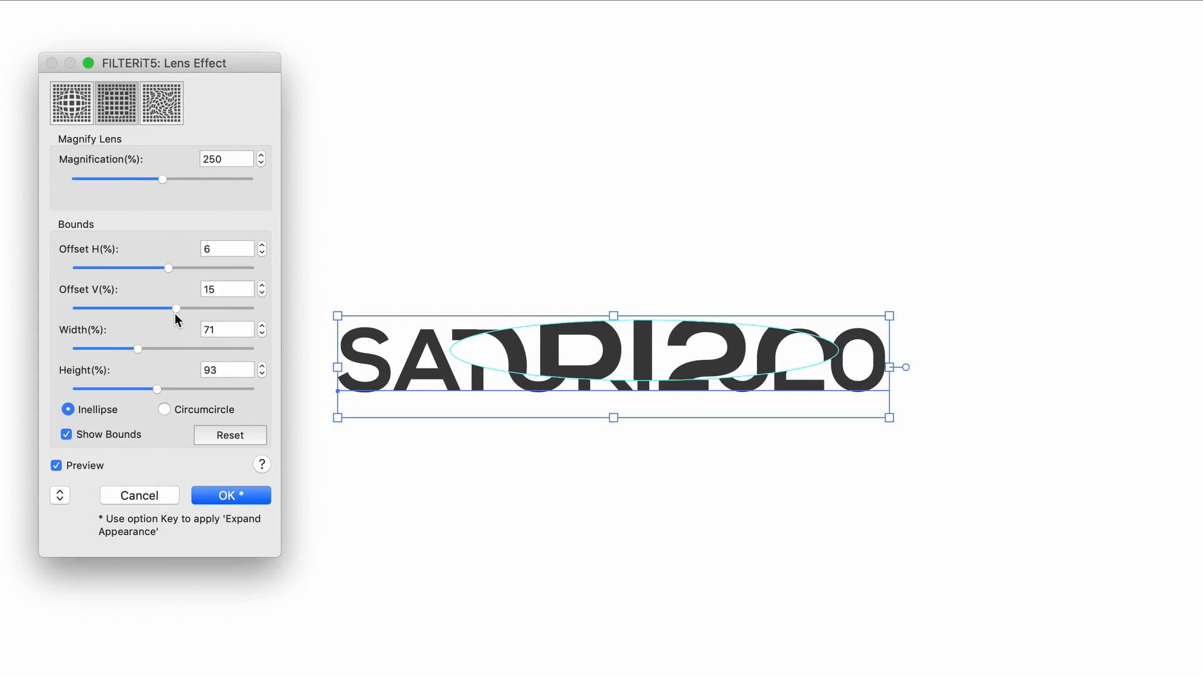
Step: Try a full-circle Twirl lens with reversed direction, then return to the Magnify lens
{"action": "left_click", "coordinate": [163, 103]}
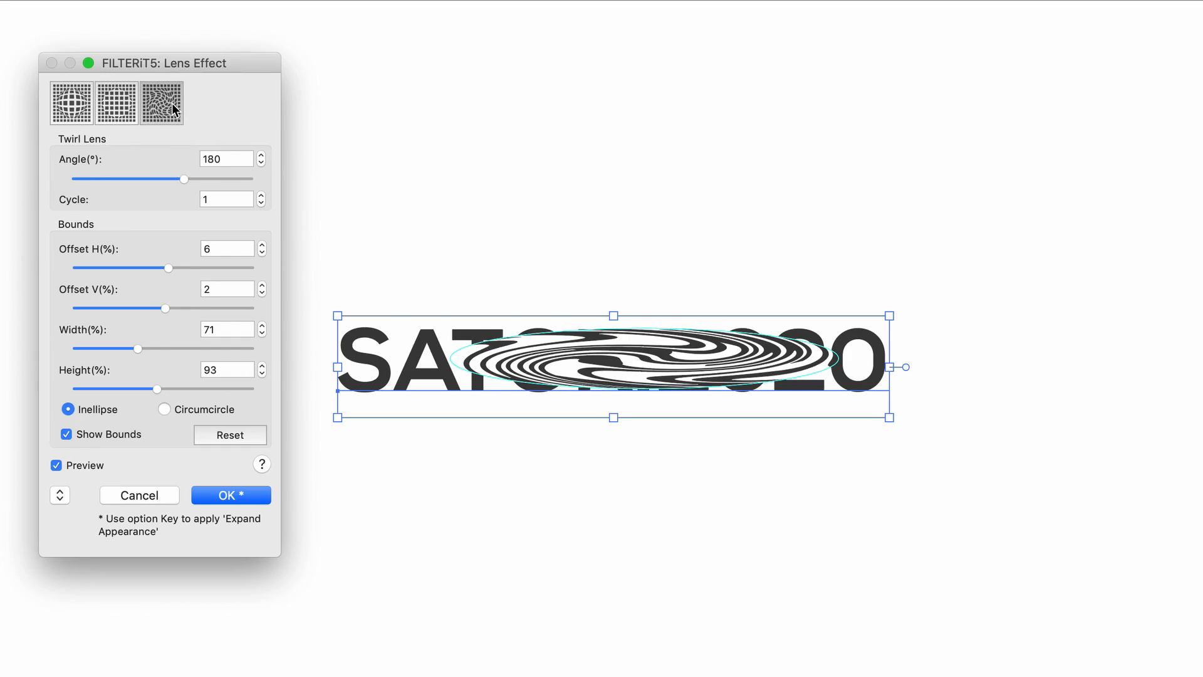
{"action": "mouse_move", "coordinate": [327, 516]}
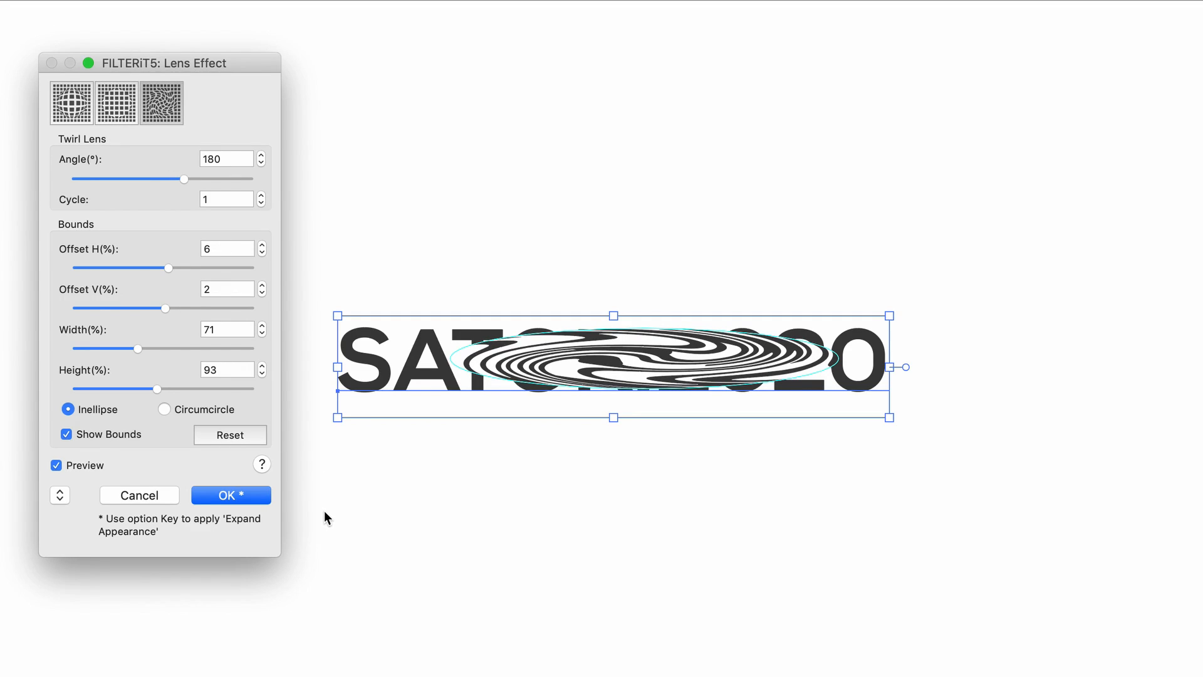
{"action": "left_click", "coordinate": [164, 409]}
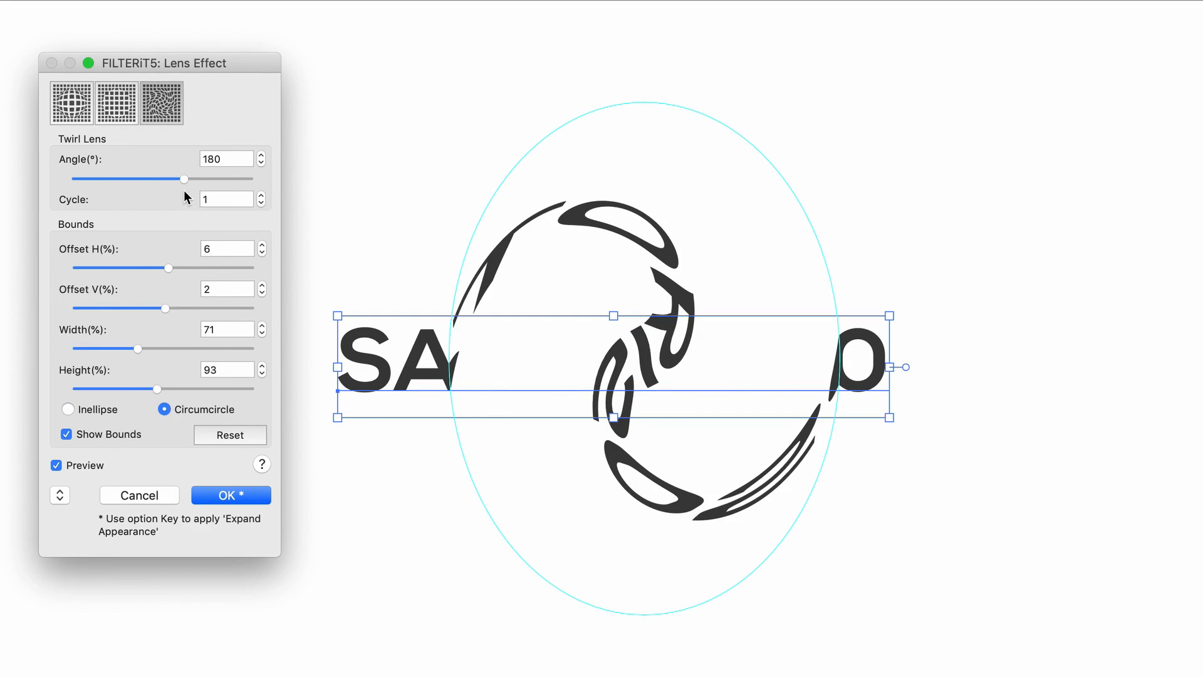
{"action": "left_click_drag", "start_coordinate": [183, 179], "coordinate": [151, 178]}
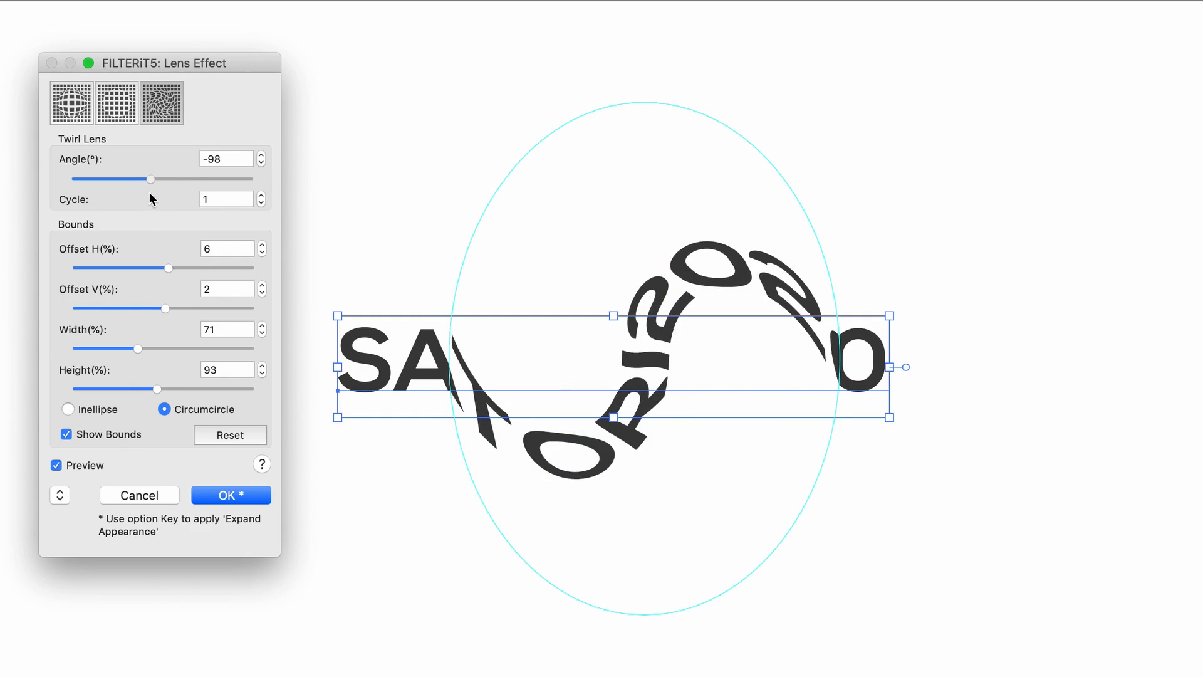
{"action": "left_click", "coordinate": [117, 103]}
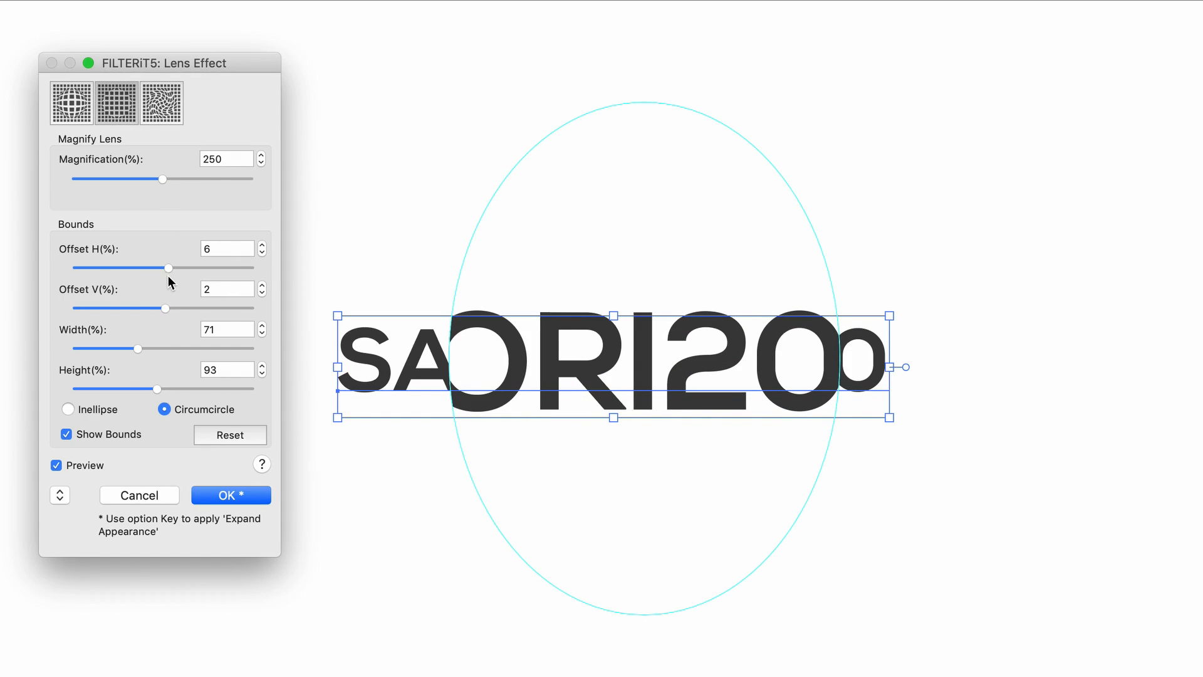
{"action": "left_click_drag", "start_coordinate": [169, 267], "coordinate": [163, 267]}
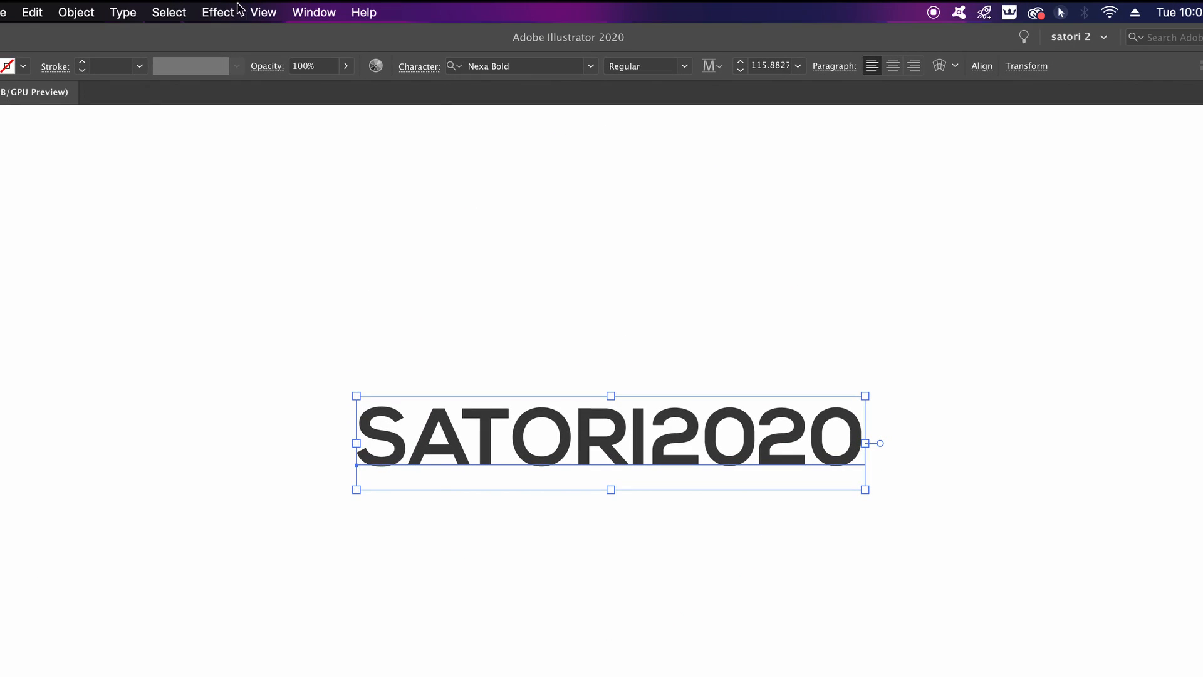
Step: Start a FILTERiT5 Warp effect on the SATORI2020 text
{"action": "left_click", "coordinate": [217, 12]}
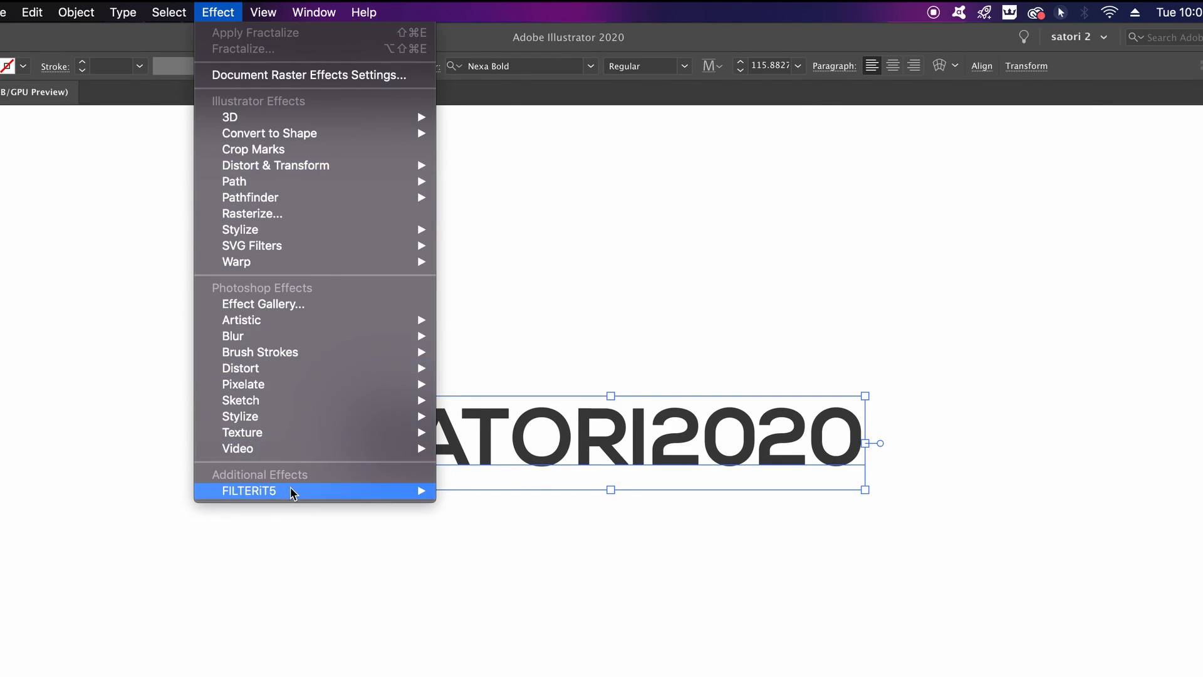
{"action": "left_click", "coordinate": [285, 491]}
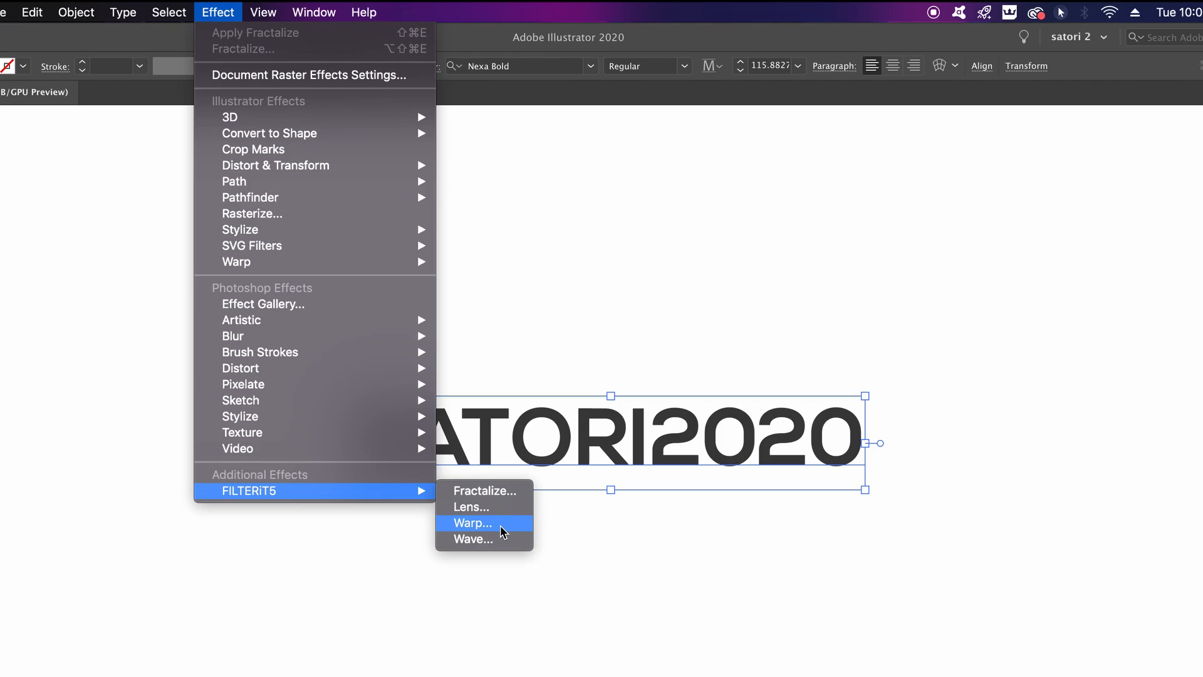
{"action": "left_click", "coordinate": [472, 522]}
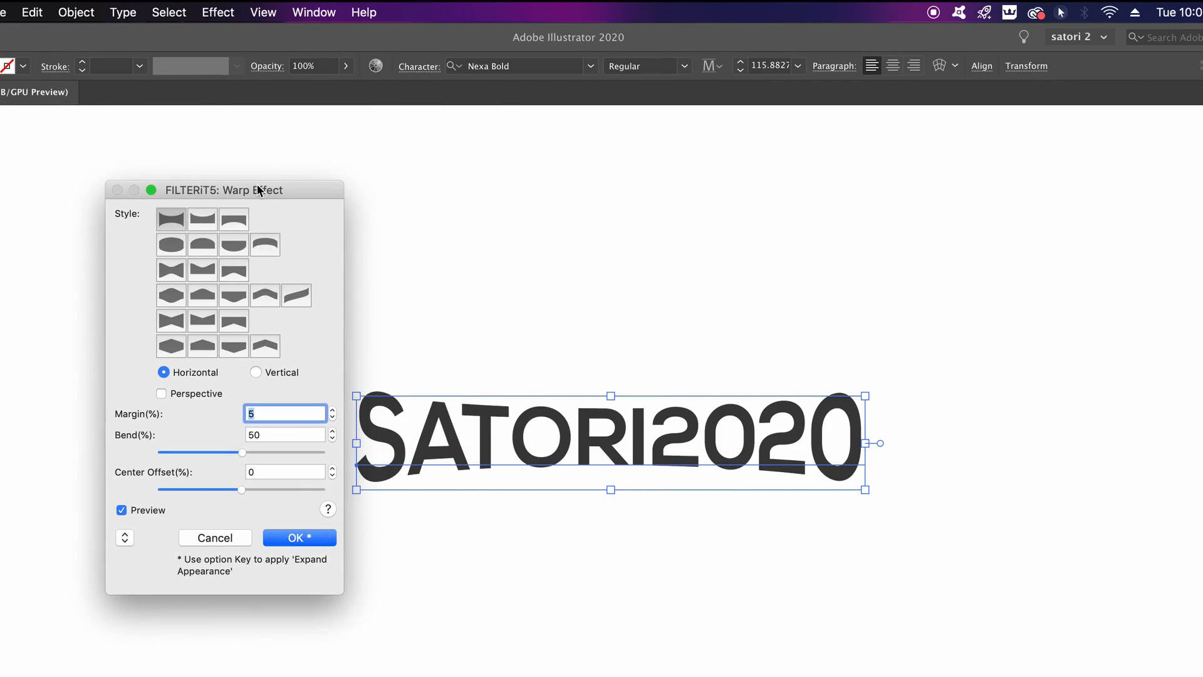
{"action": "mouse_move", "coordinate": [283, 326]}
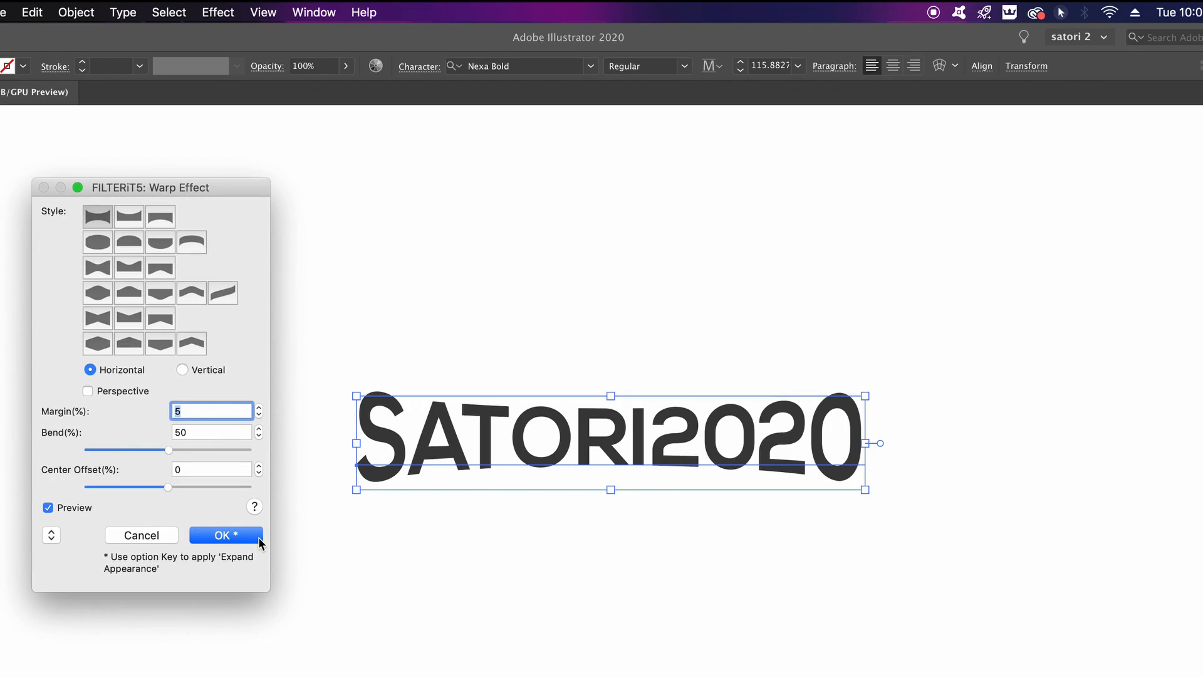
{"action": "mouse_move", "coordinate": [250, 532]}
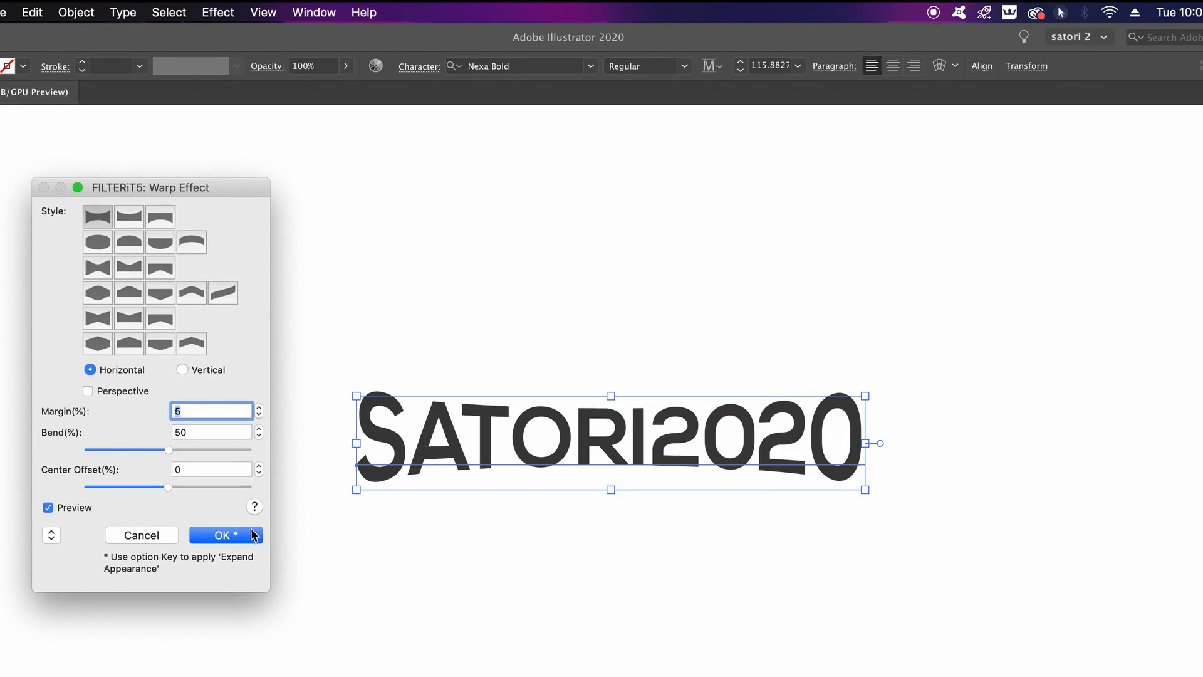
Step: Preview several warp style presets, including a peaked shape, while adjusting the Bend strength
{"action": "left_click", "coordinate": [159, 343]}
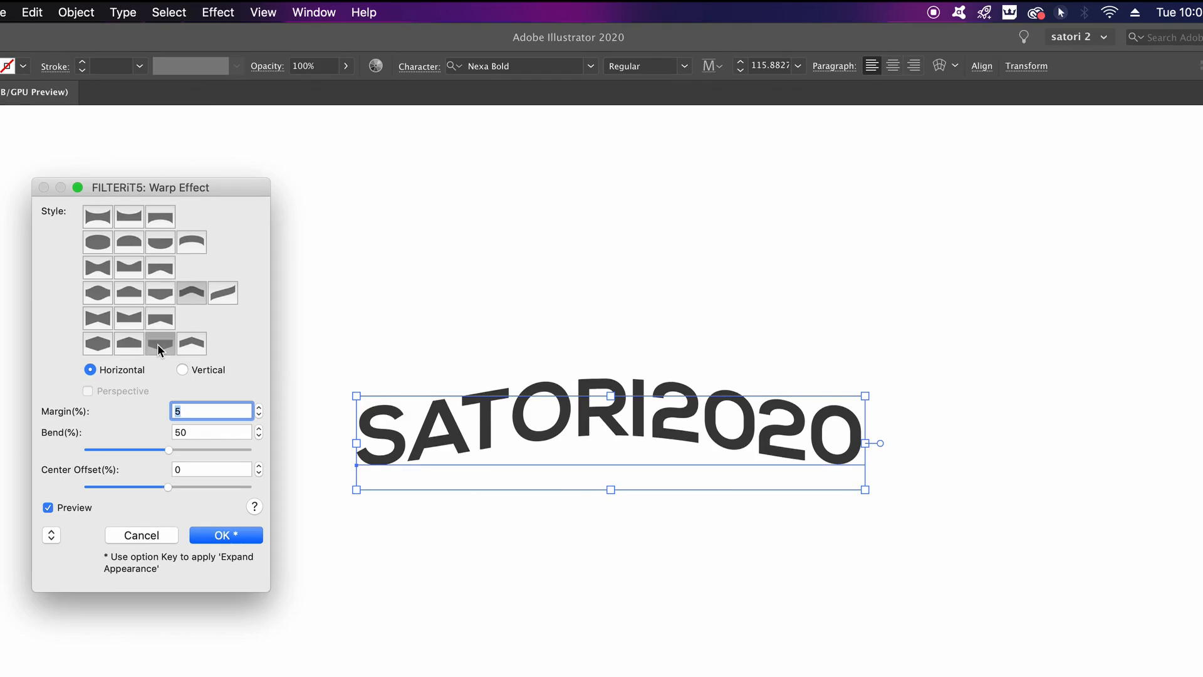
{"action": "left_click", "coordinate": [160, 343]}
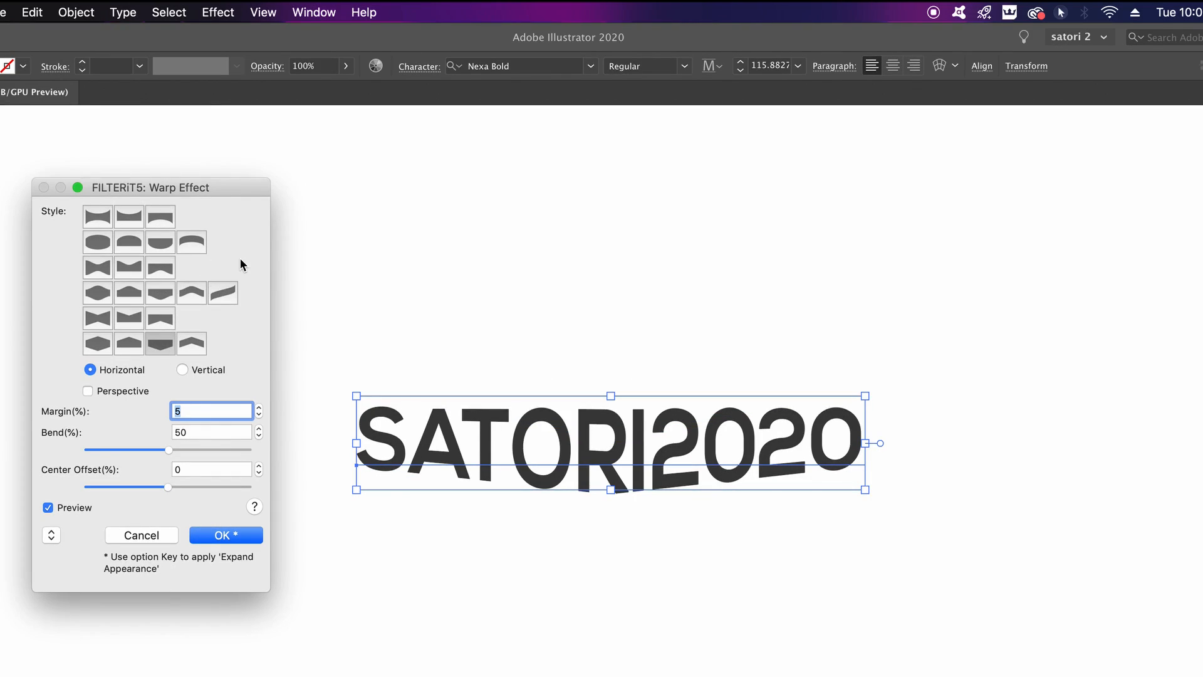
{"action": "left_click_drag", "start_coordinate": [168, 450], "coordinate": [168, 450]}
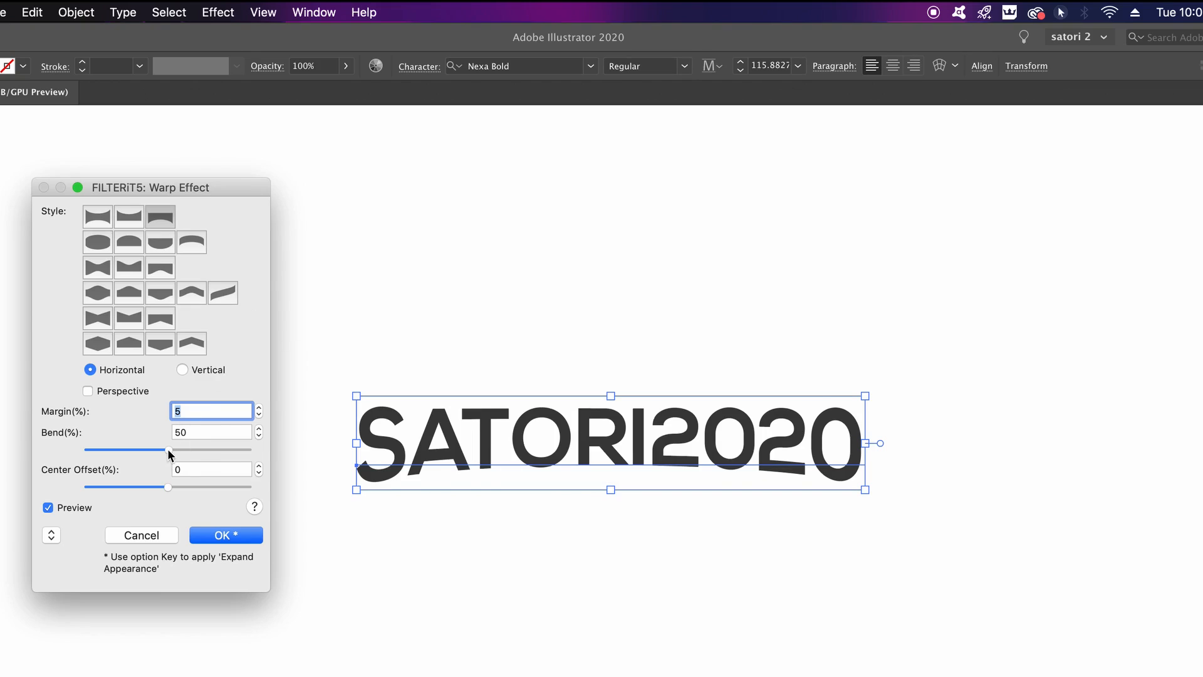
{"action": "left_click_drag", "start_coordinate": [170, 448], "coordinate": [178, 448]}
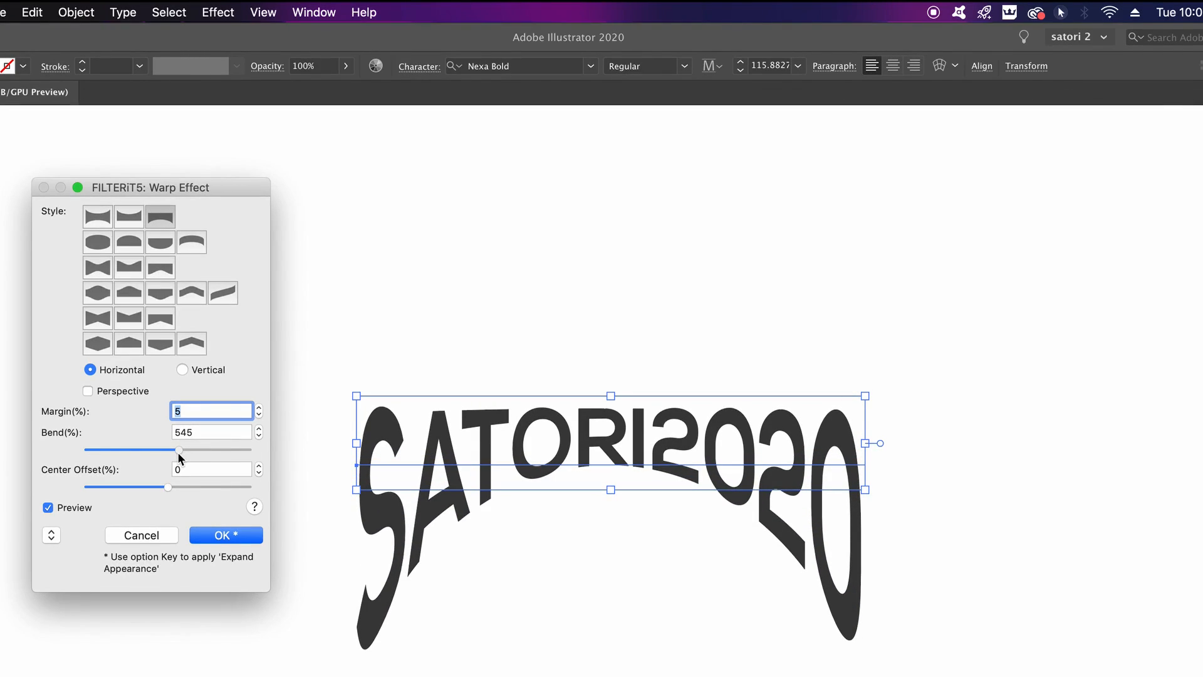
{"action": "left_click", "coordinate": [130, 342]}
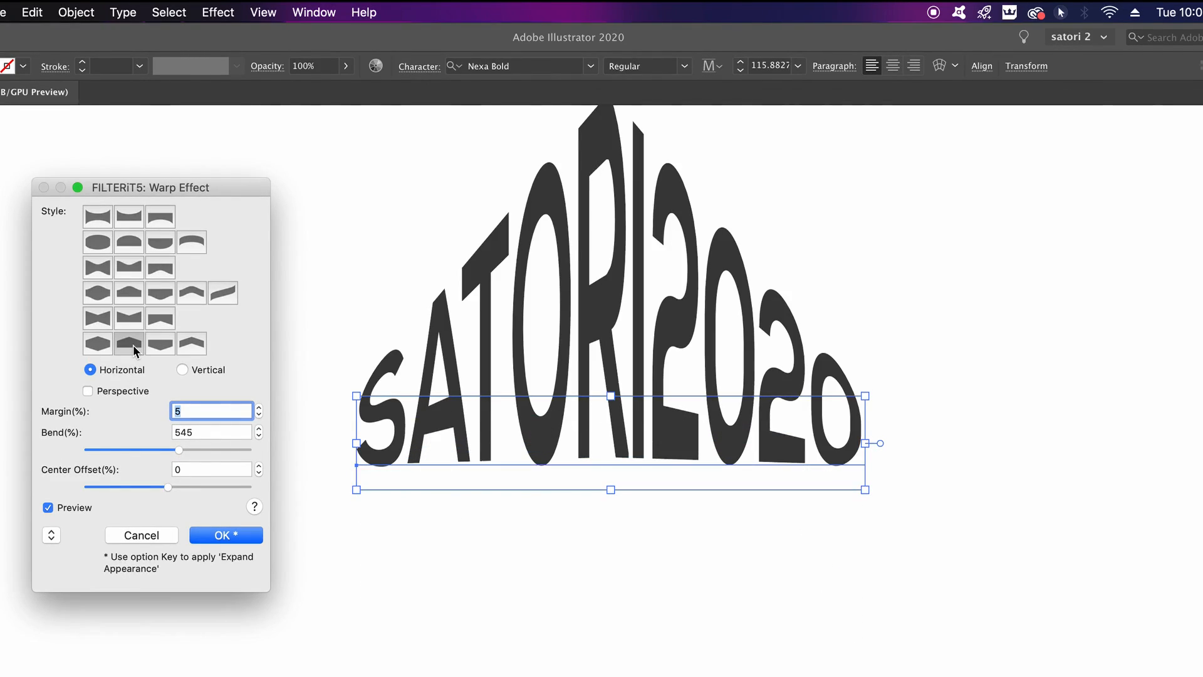
{"action": "left_click_drag", "start_coordinate": [178, 450], "coordinate": [171, 450]}
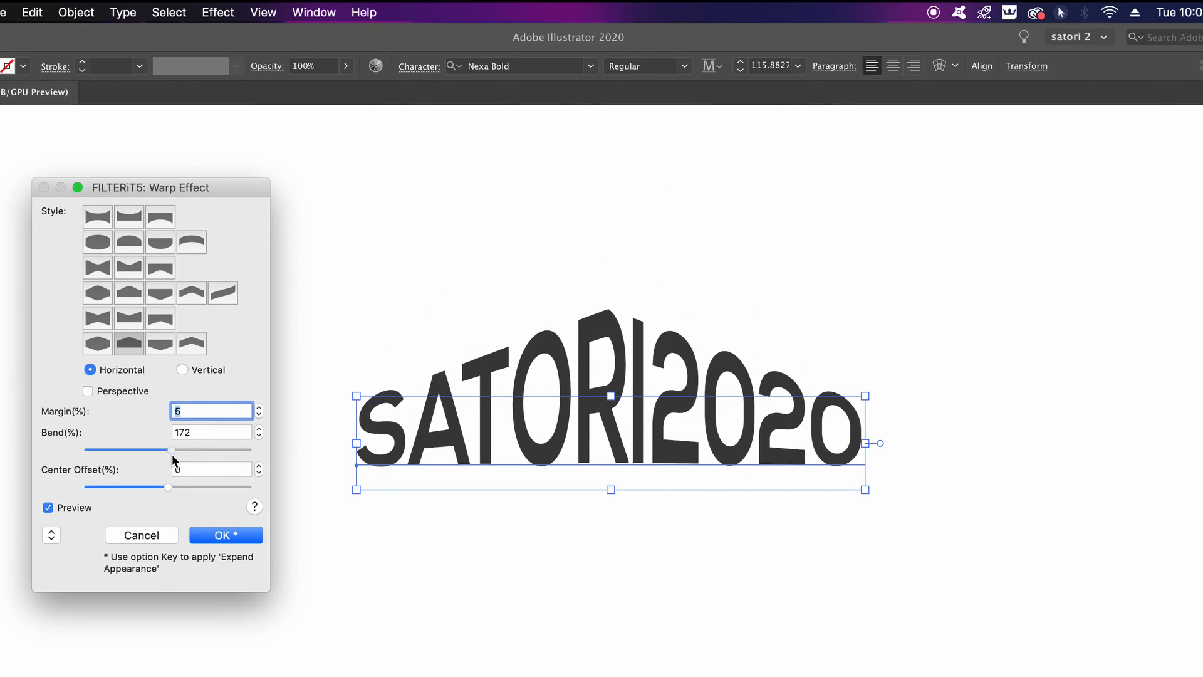
{"action": "left_click_drag", "start_coordinate": [171, 450], "coordinate": [175, 450]}
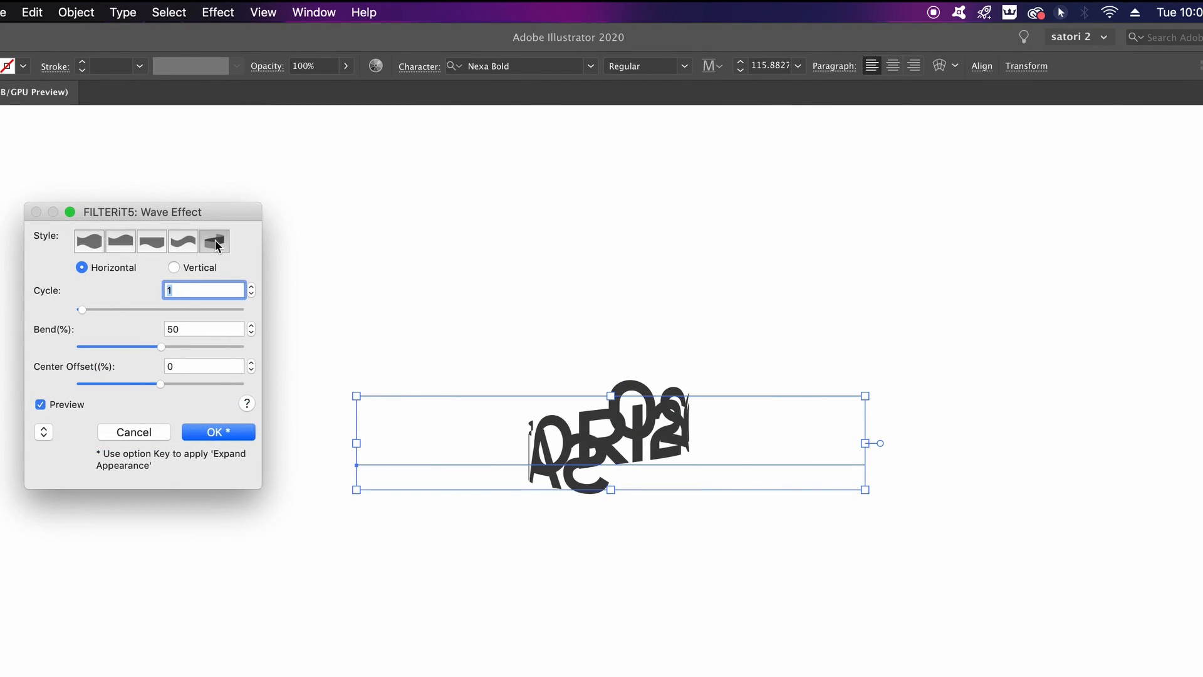
{"action": "mouse_move", "coordinate": [252, 295]}
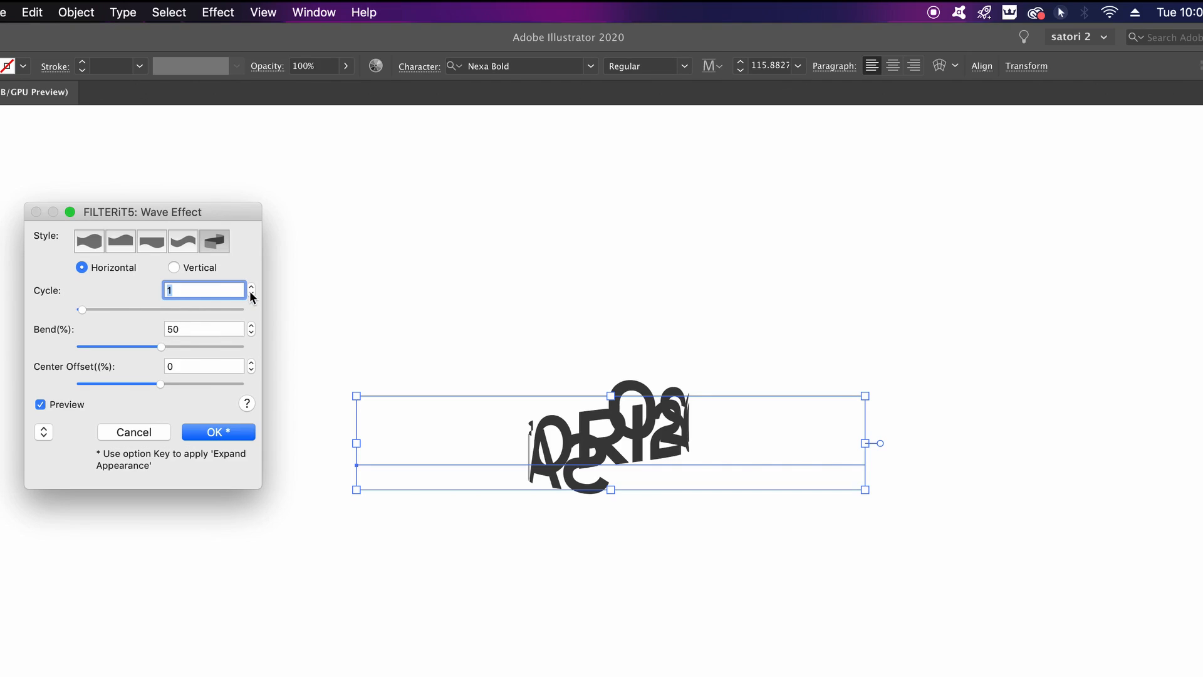
Step: Lower the wave Cycle to 0.9 and sweep Center Offset negative, then up to 55
{"action": "left_click", "coordinate": [250, 286]}
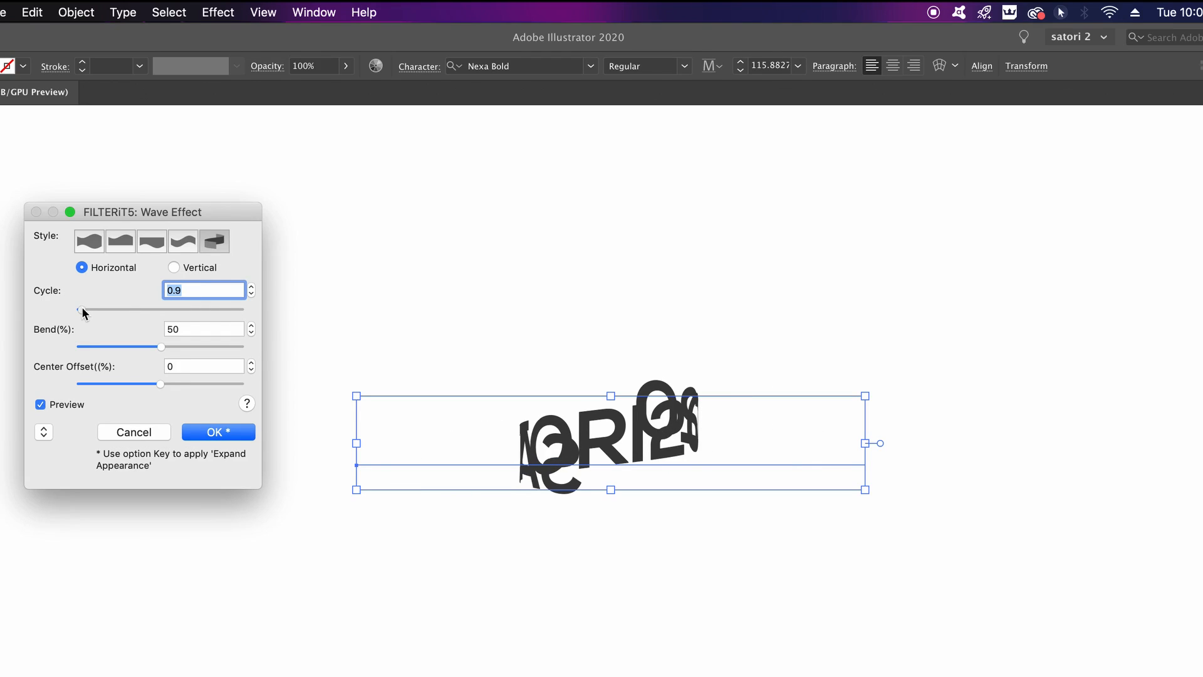
{"action": "mouse_move", "coordinate": [183, 397]}
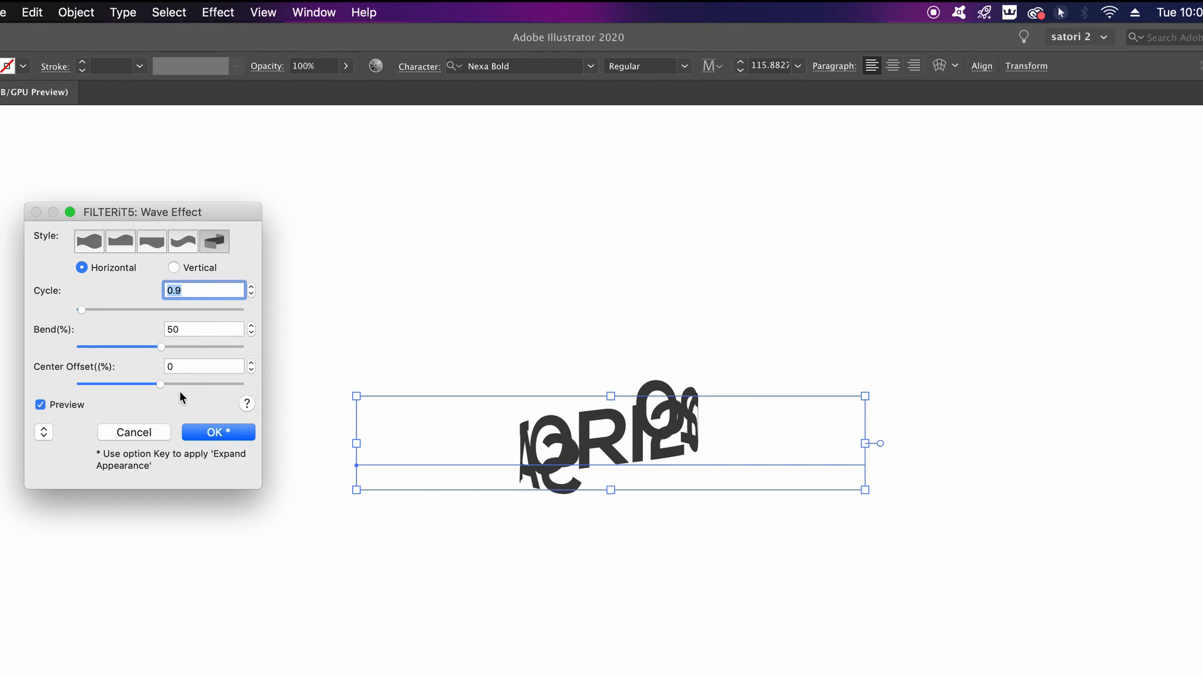
{"action": "left_click_drag", "start_coordinate": [160, 383], "coordinate": [136, 383]}
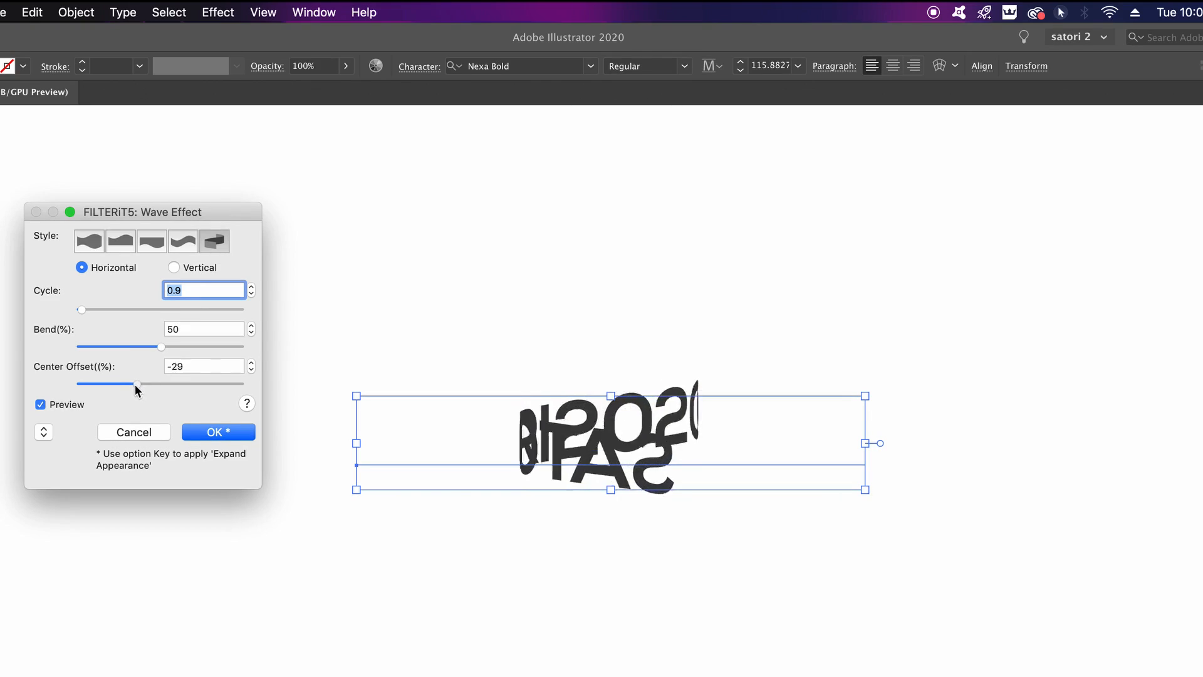
{"action": "left_click_drag", "start_coordinate": [136, 383], "coordinate": [96, 383]}
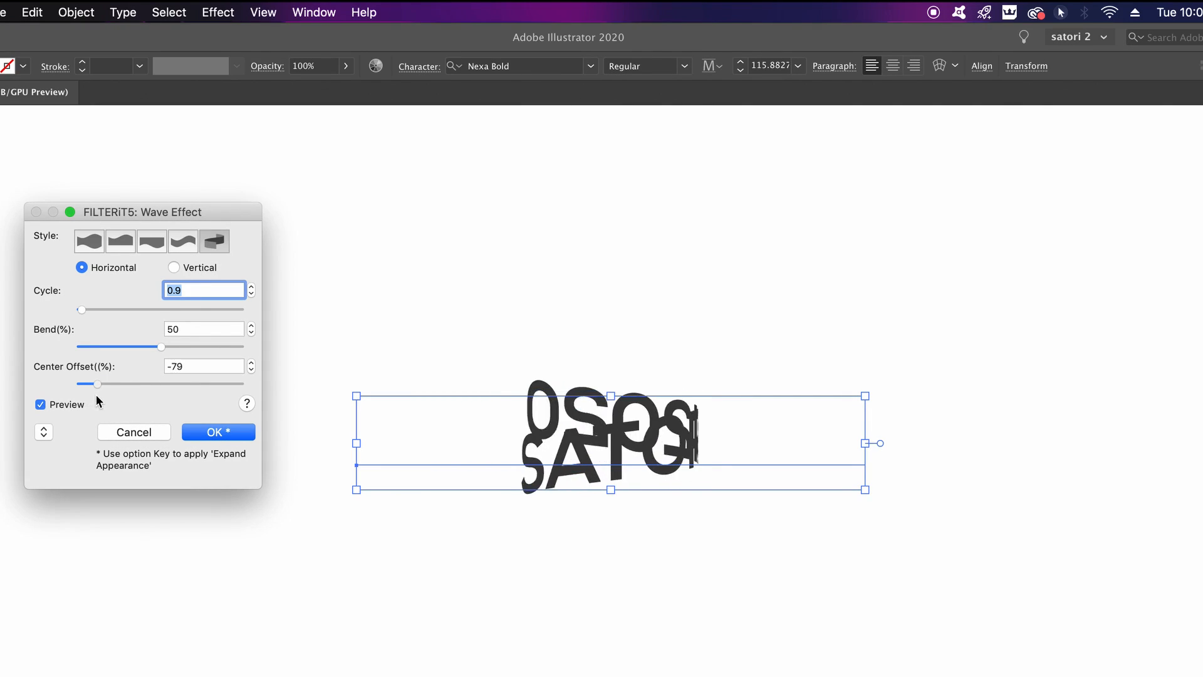
{"action": "left_click_drag", "start_coordinate": [96, 384], "coordinate": [136, 384]}
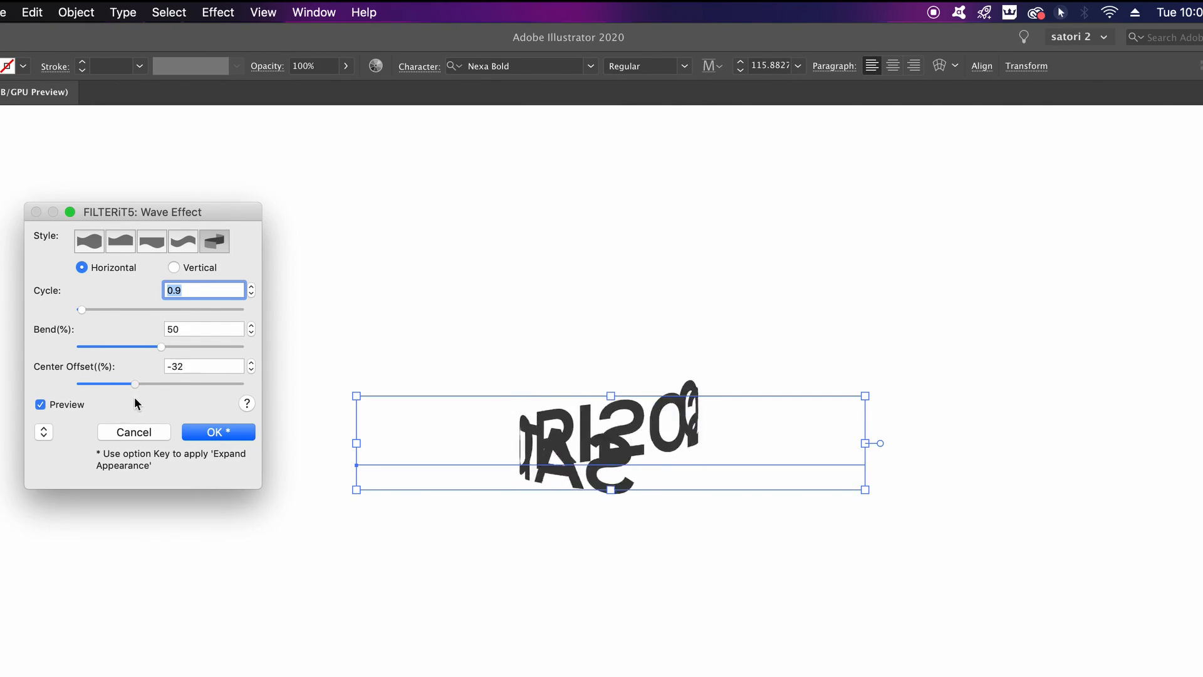
{"action": "left_click_drag", "start_coordinate": [136, 384], "coordinate": [213, 383]}
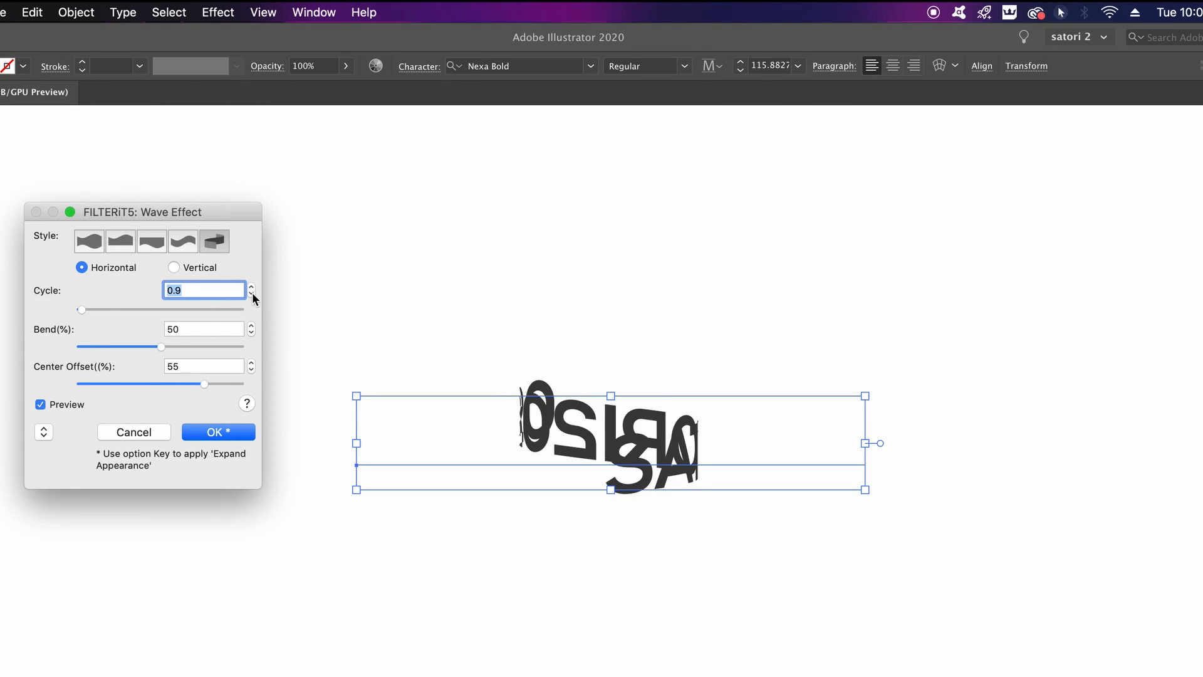
{"action": "mouse_move", "coordinate": [192, 253]}
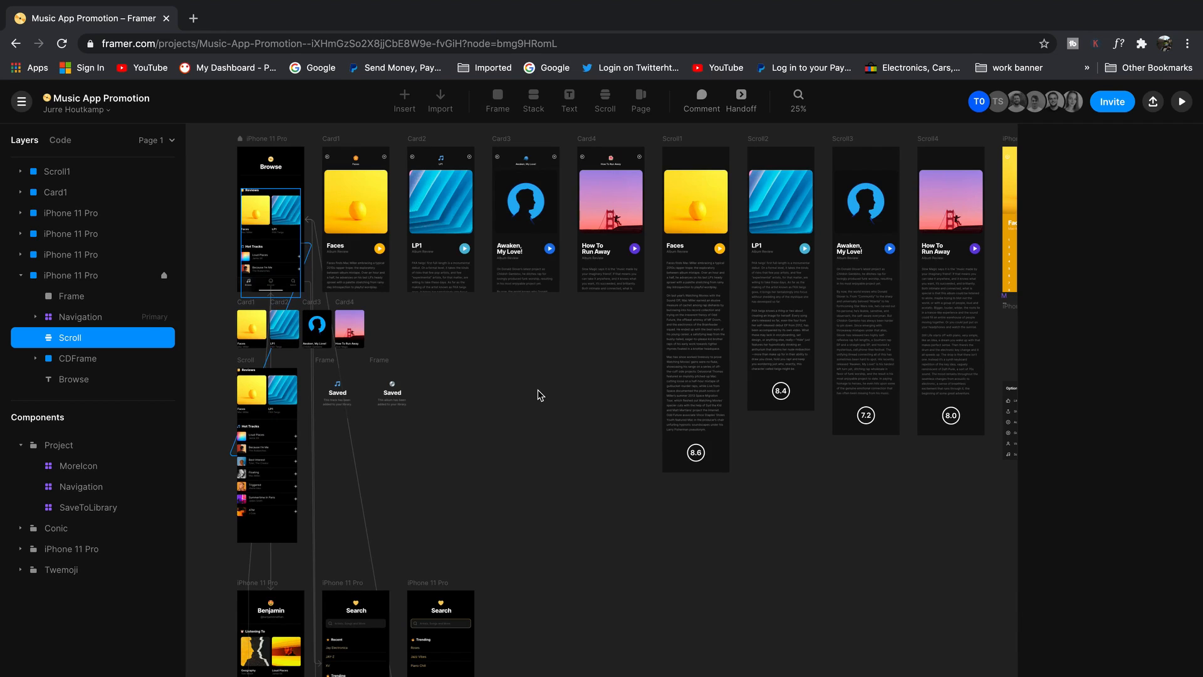
Step: Scroll through the Music App Promotion phone screens and bring up the Share Prototype panel
{"action": "scroll", "scroll_direction": "down", "scroll_amount": 3}
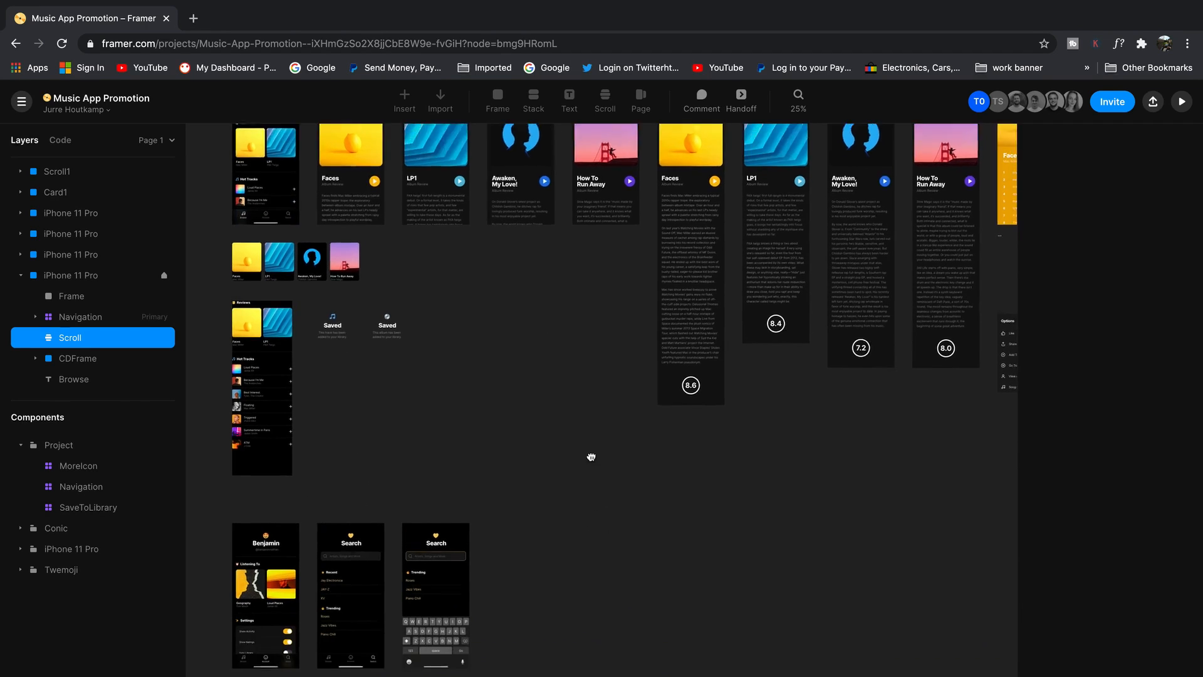
{"action": "scroll", "scroll_direction": "down", "scroll_amount": 3}
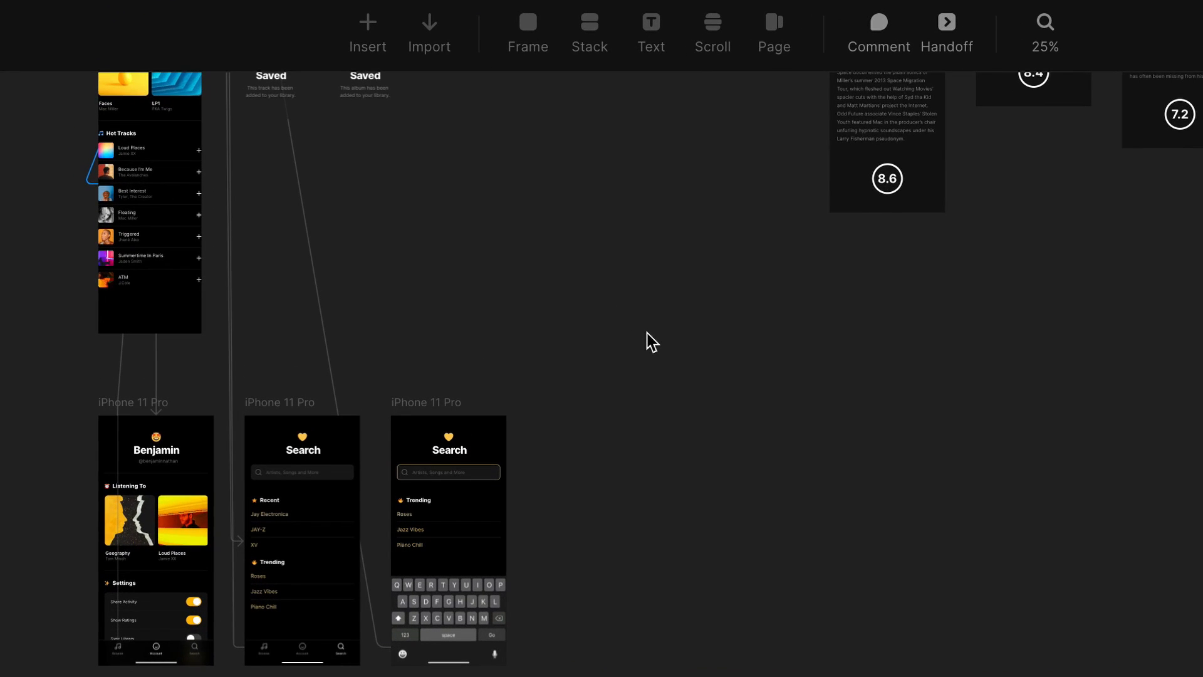
{"action": "scroll", "scroll_direction": "down", "scroll_amount": 3}
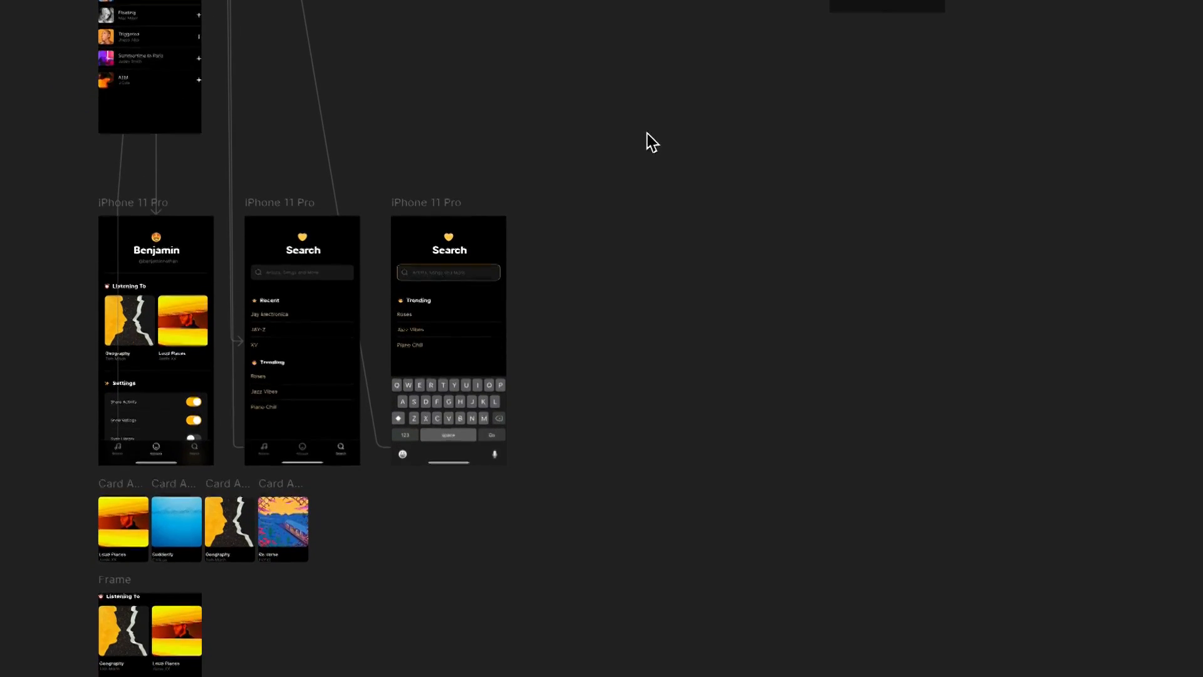
{"action": "scroll", "scroll_direction": "down", "scroll_amount": 3}
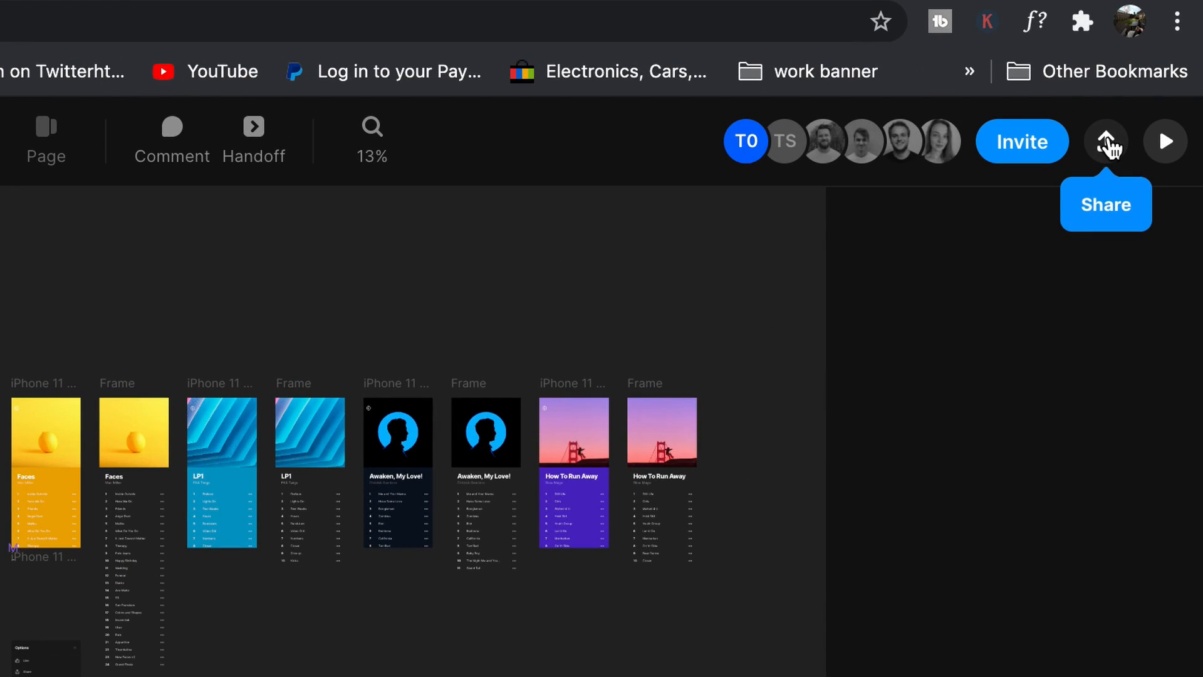
{"action": "left_click", "coordinate": [1106, 141]}
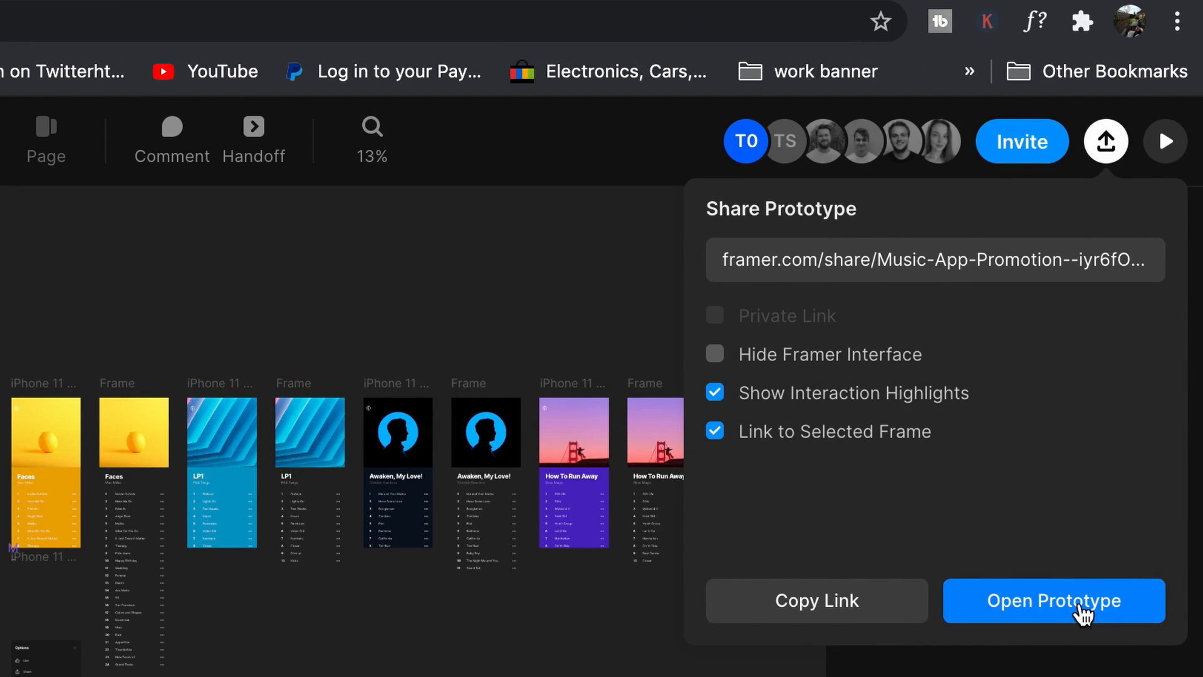
Step: Open the prototype, view the Faces album review and track list, then go back
{"action": "left_click", "coordinate": [1054, 601]}
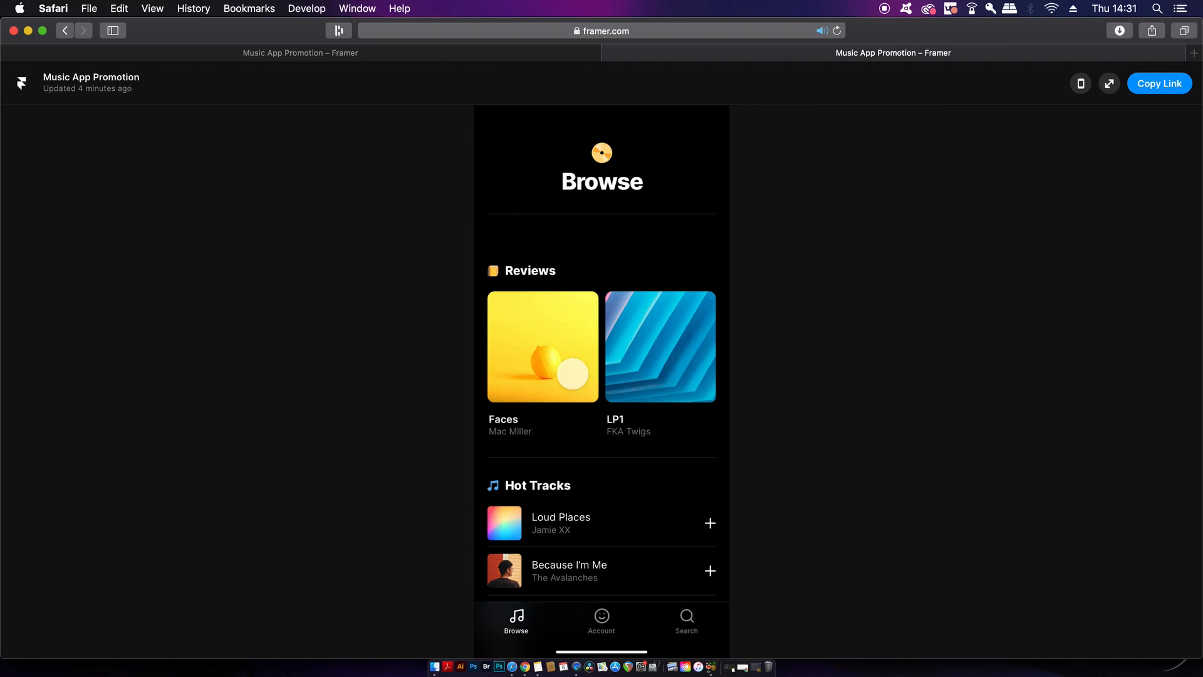
{"action": "left_click", "coordinate": [542, 347]}
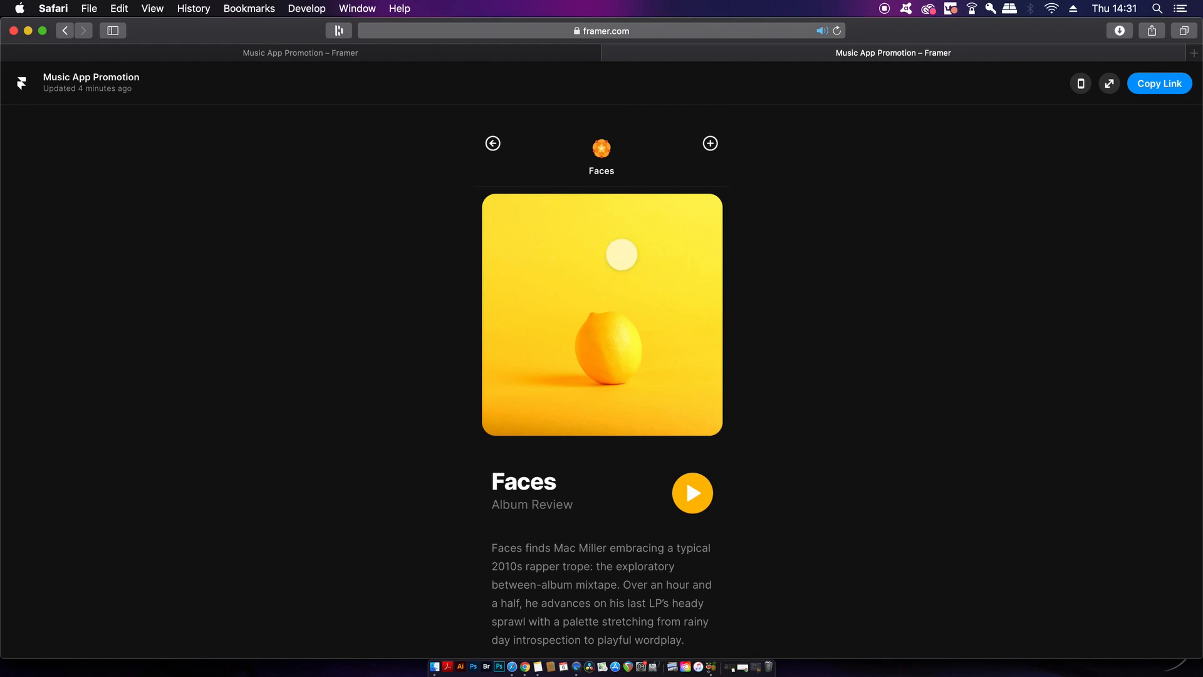
{"action": "left_click", "coordinate": [692, 492]}
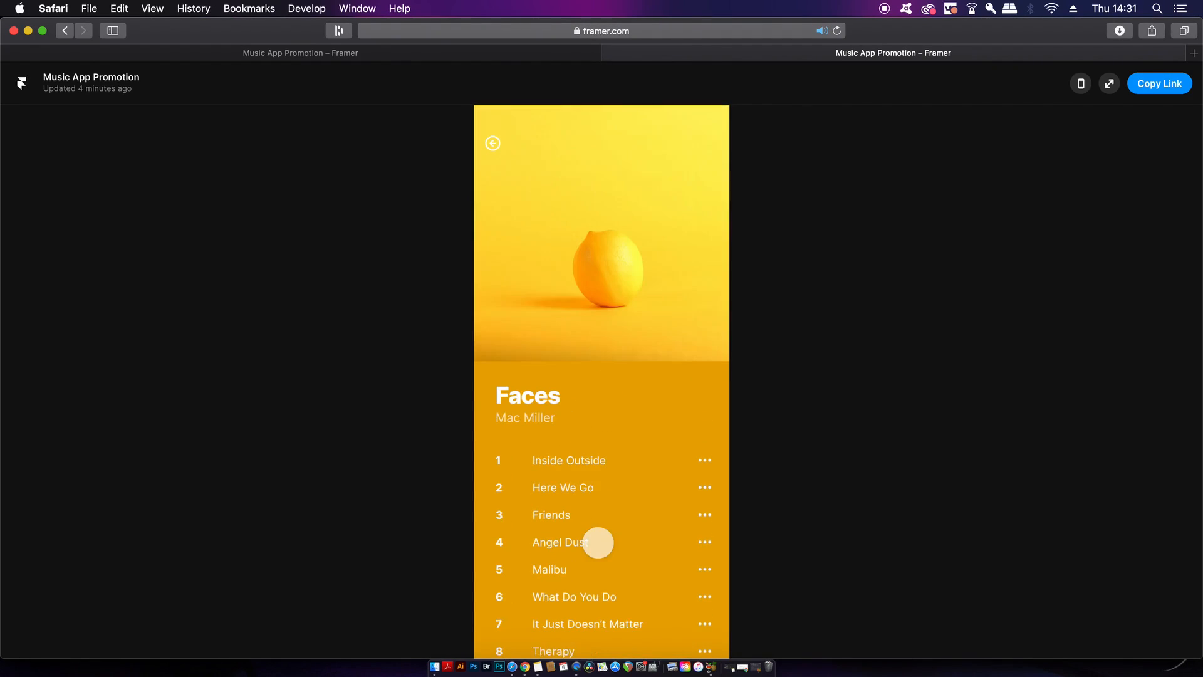
{"action": "mouse_move", "coordinate": [678, 163]}
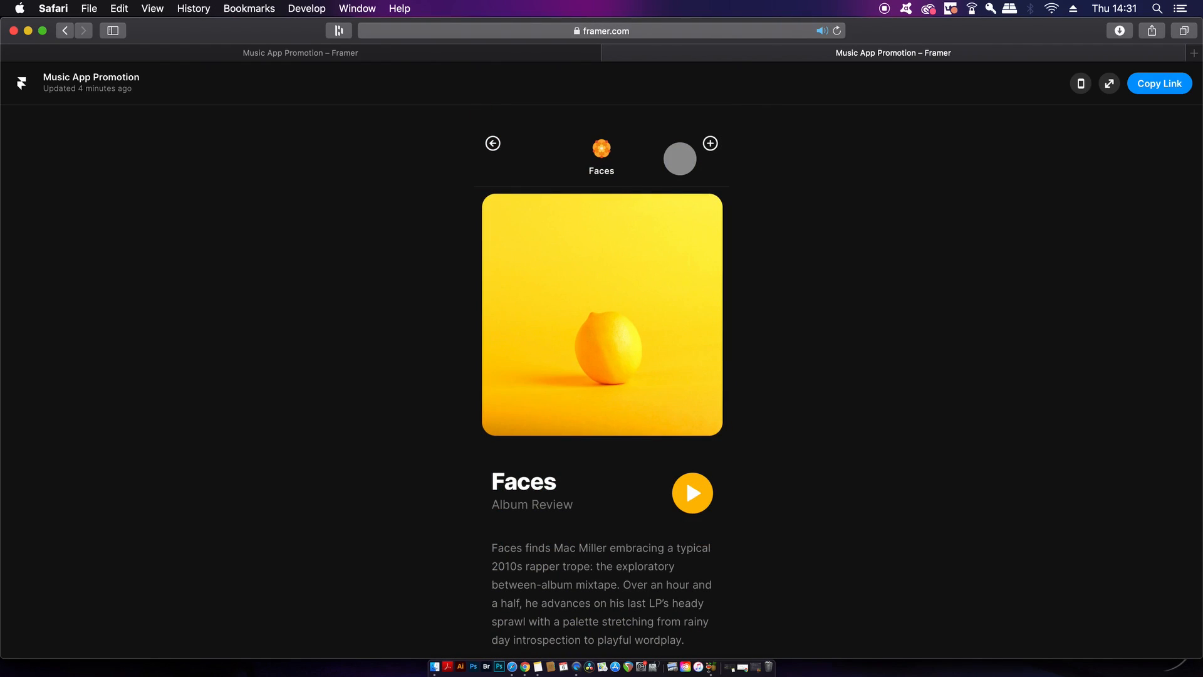
{"action": "left_click", "coordinate": [710, 144]}
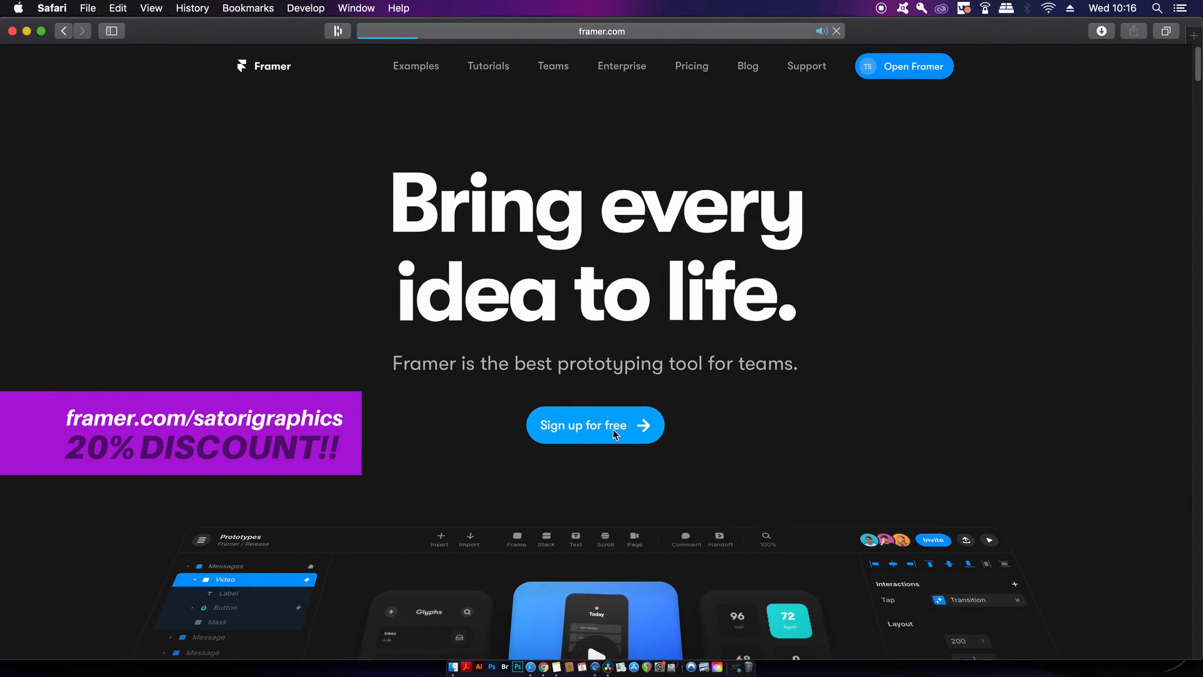
Step: Use 'Sign up for free' on framer.com to reach the Framer project dashboard
{"action": "left_click", "coordinate": [594, 425]}
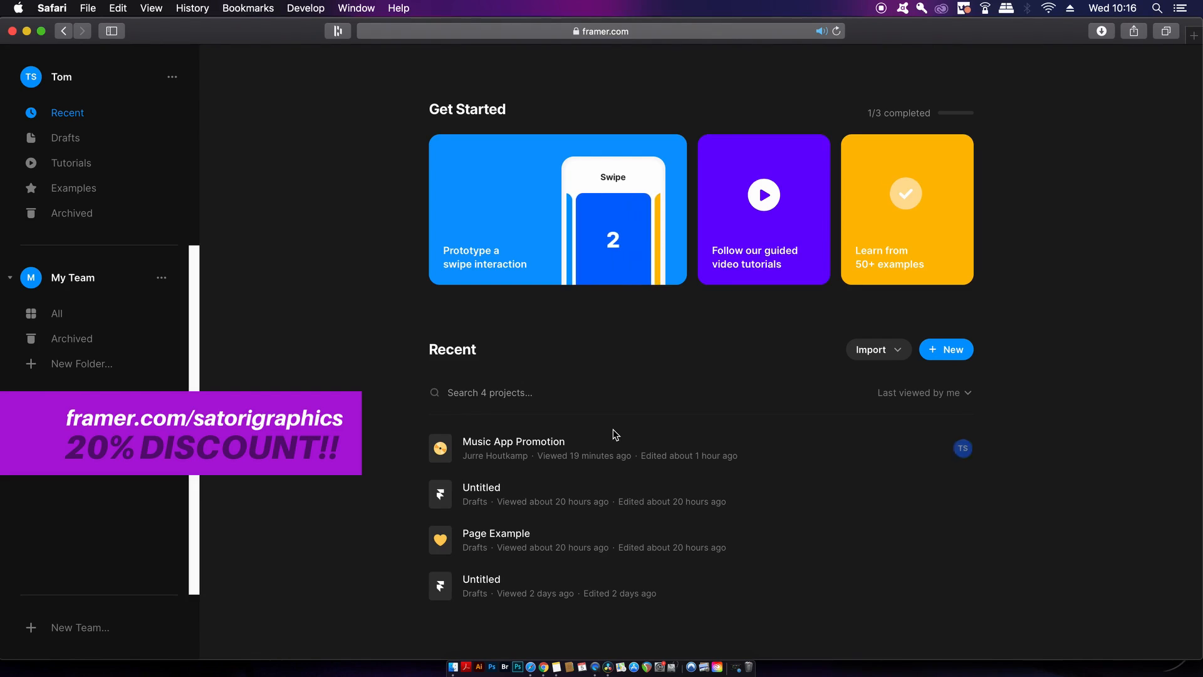
{"action": "mouse_move", "coordinate": [453, 463]}
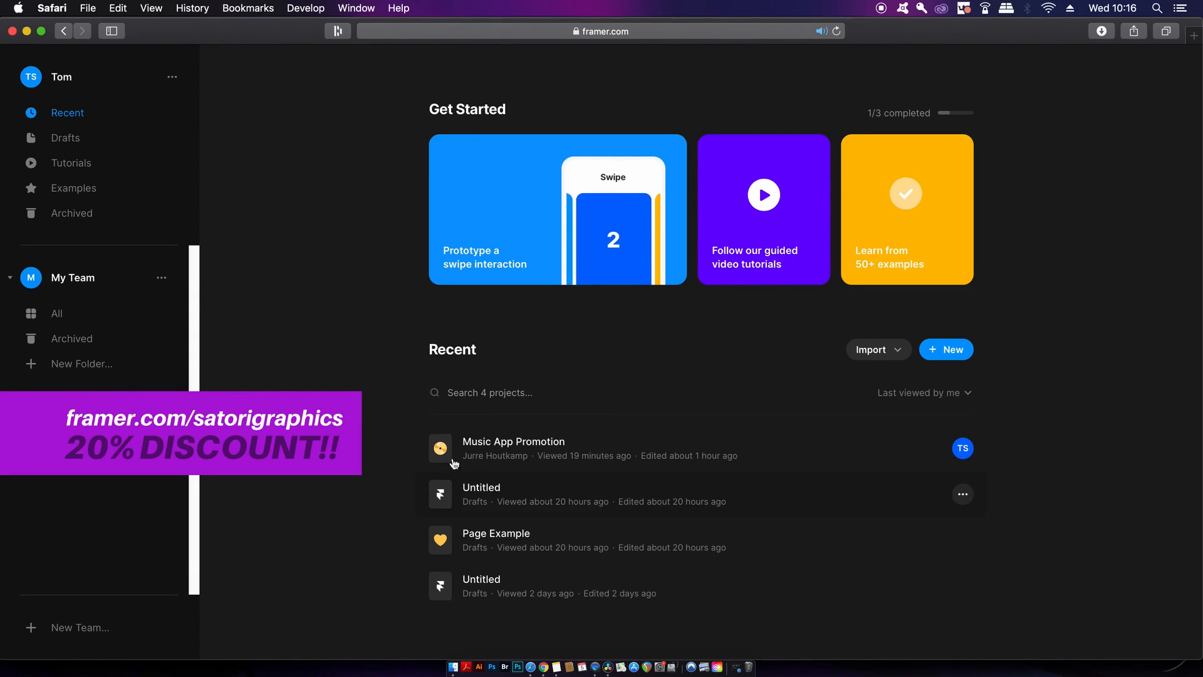